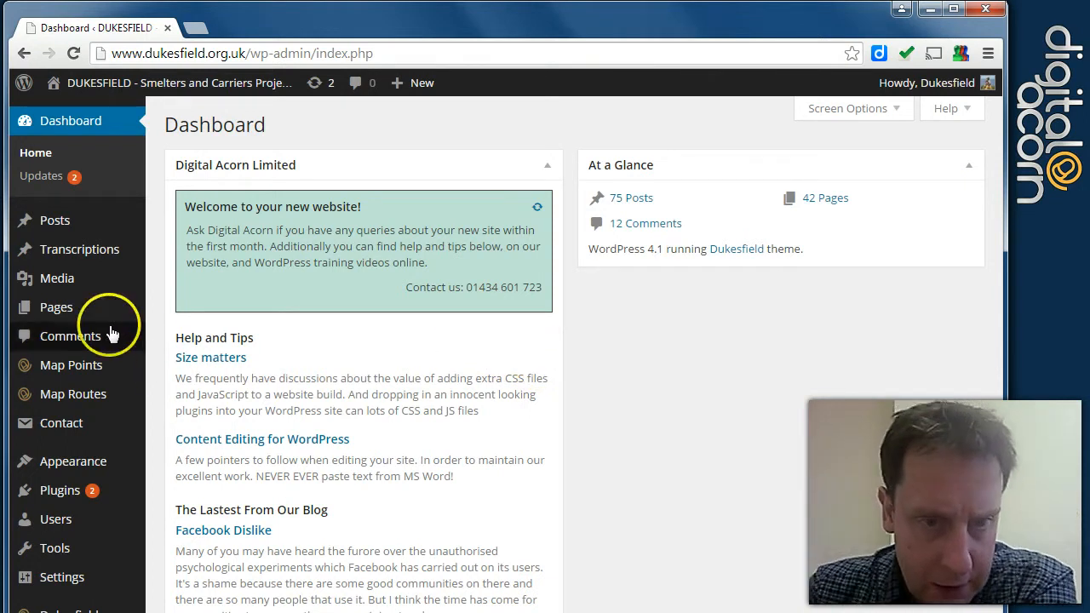
- Open All Pages and scroll down the list to the Activities and Cook-Offs pages
click(57, 306)
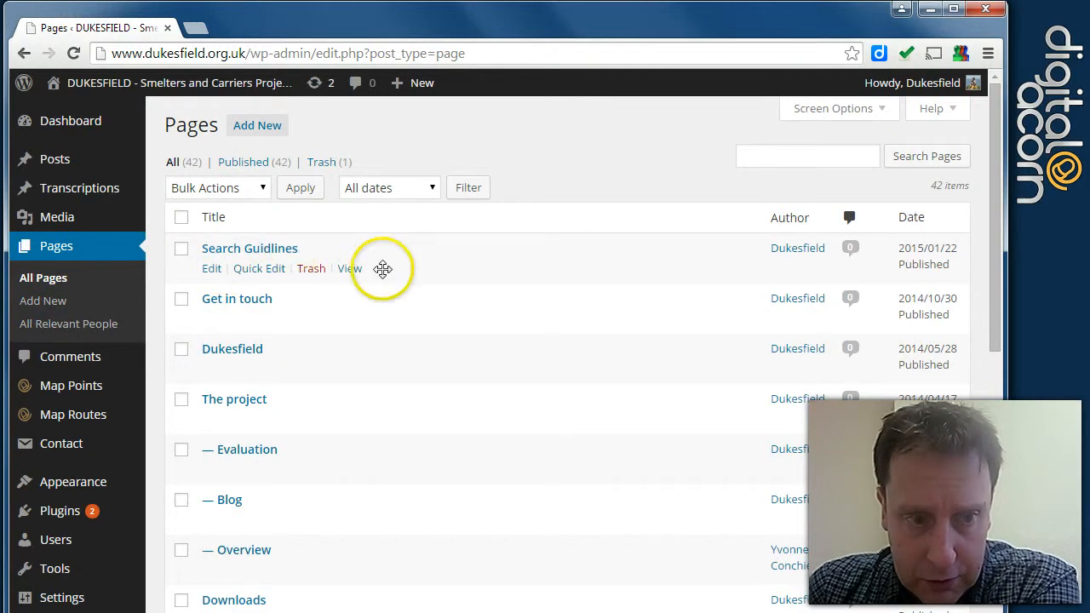
scroll(down, 3)
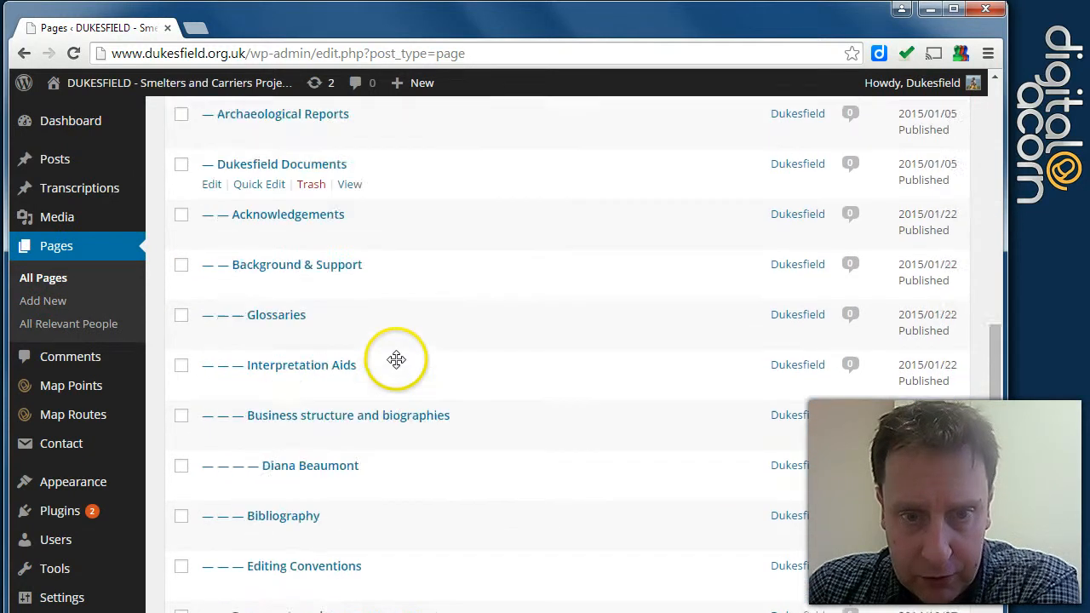
scroll(down, 3)
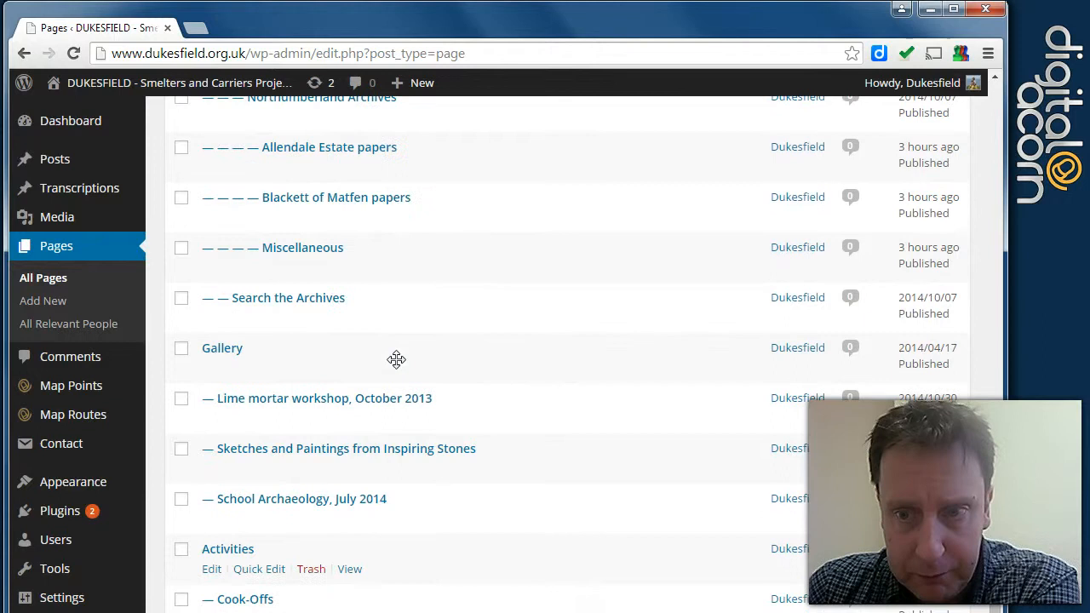
scroll(down, 3)
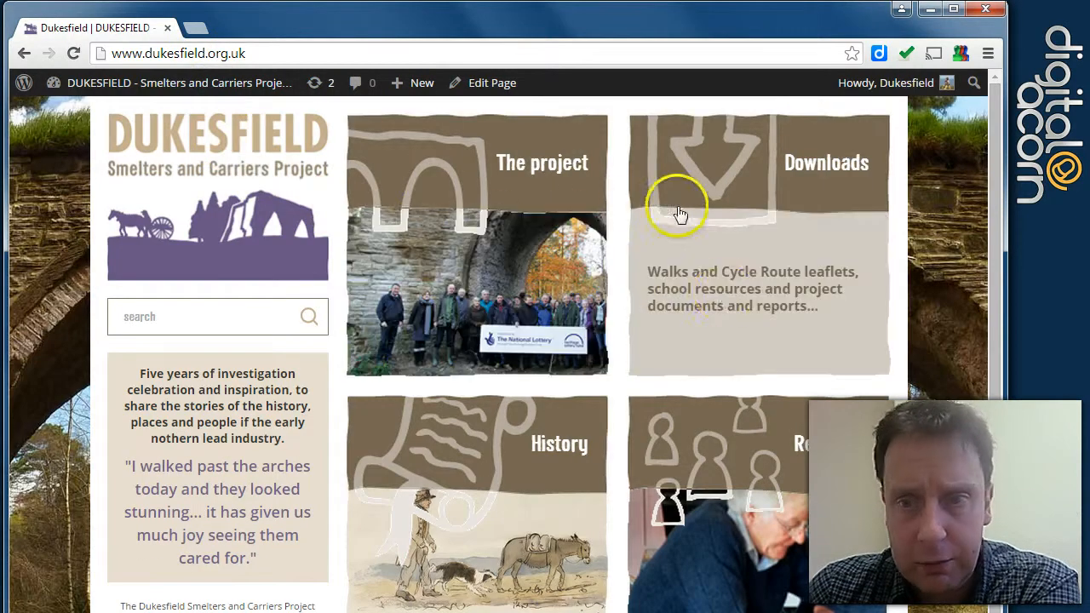
mouse_move(821, 430)
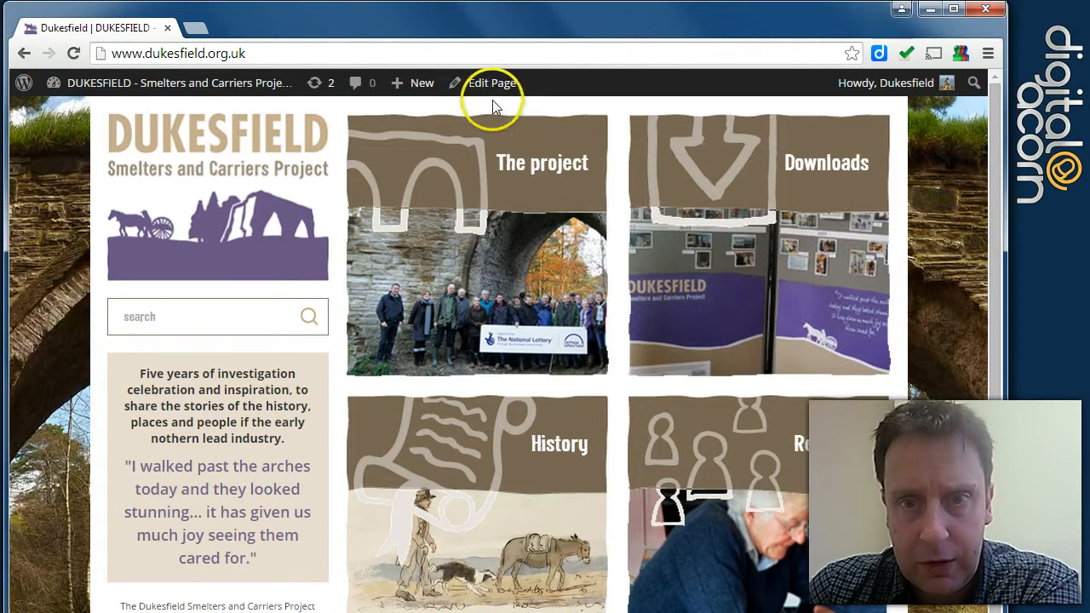
mouse_move(484, 94)
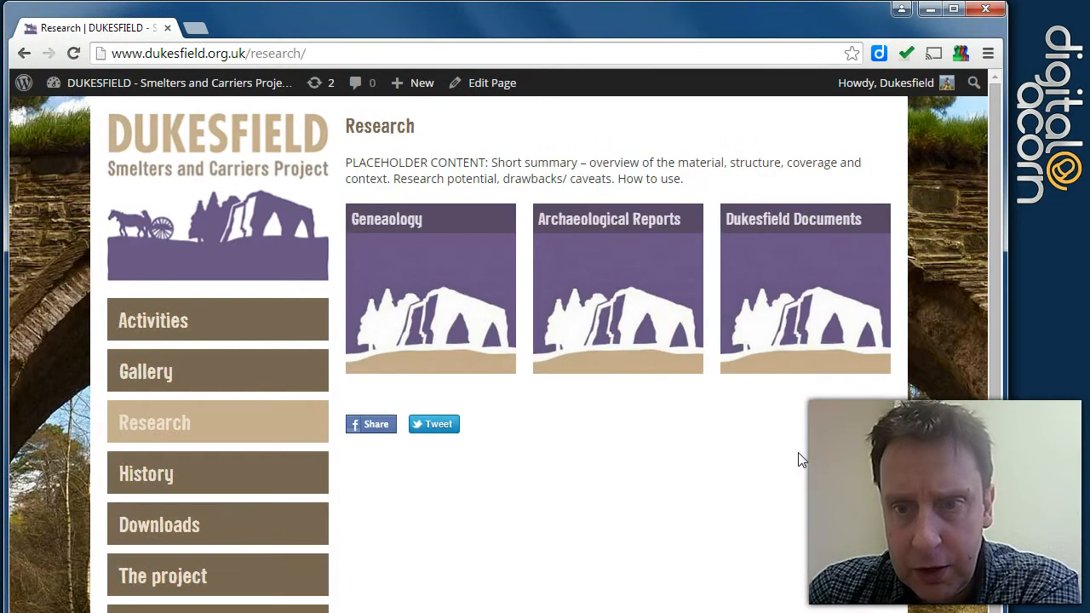
- Open the Dukesfield Documents tile and load that page in the editor via Edit Page
click(805, 288)
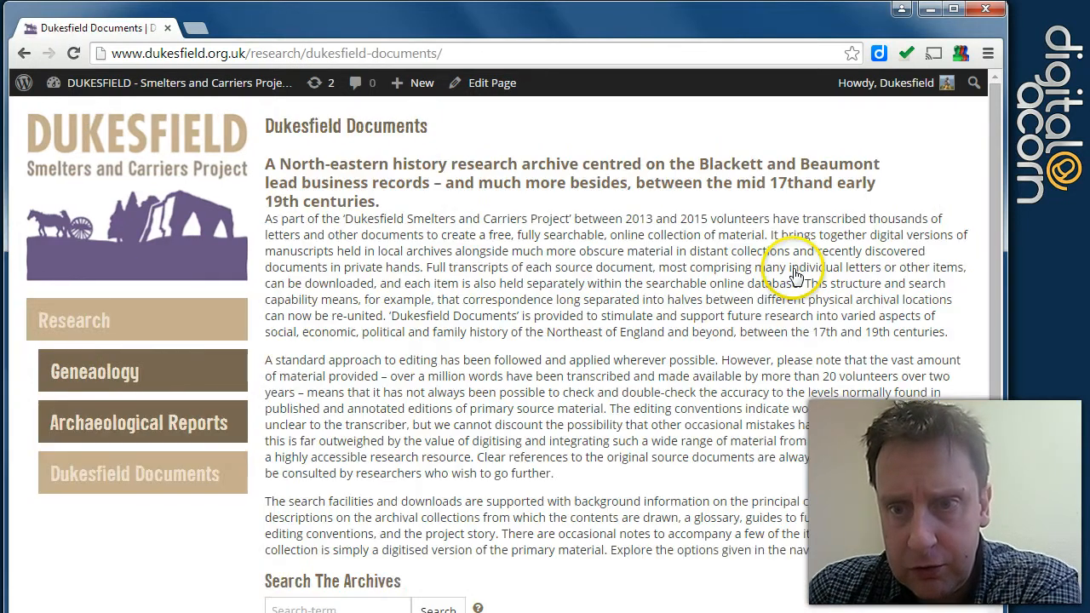
mouse_move(793, 268)
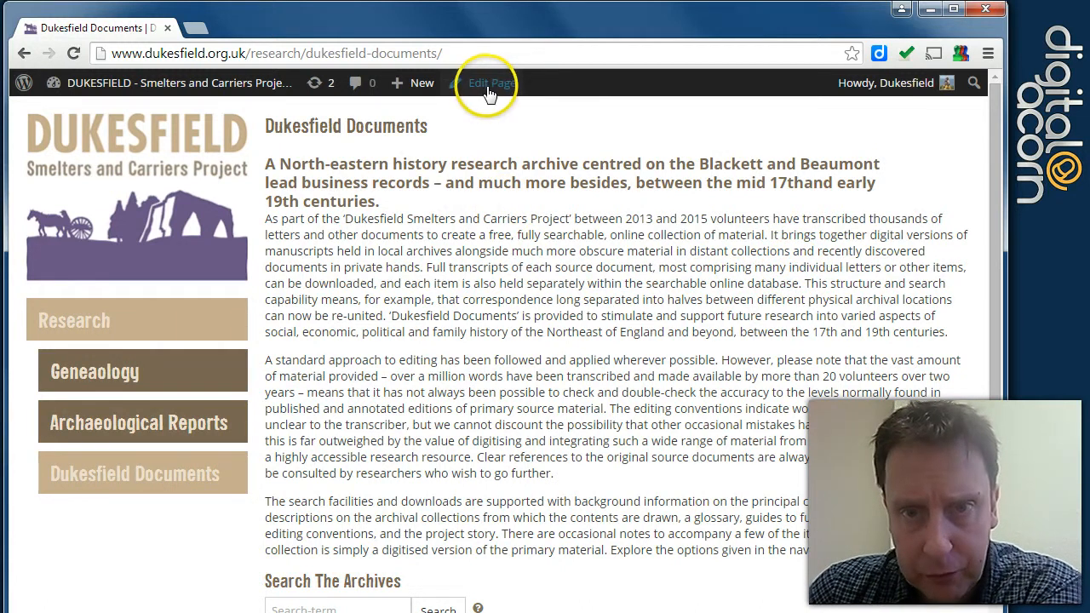
click(484, 82)
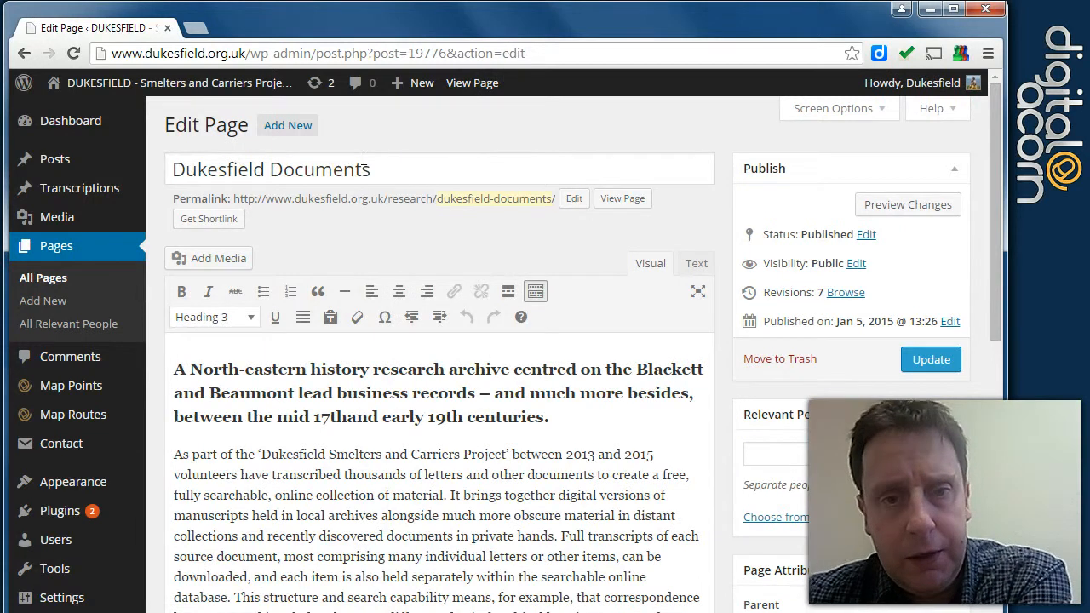
click(370, 169)
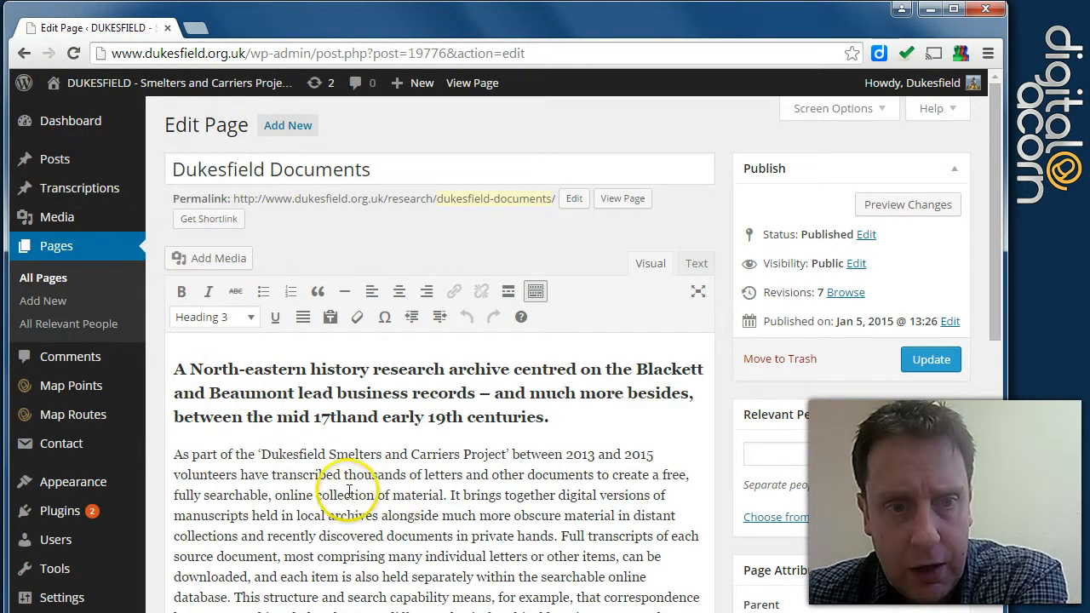
mouse_move(80, 187)
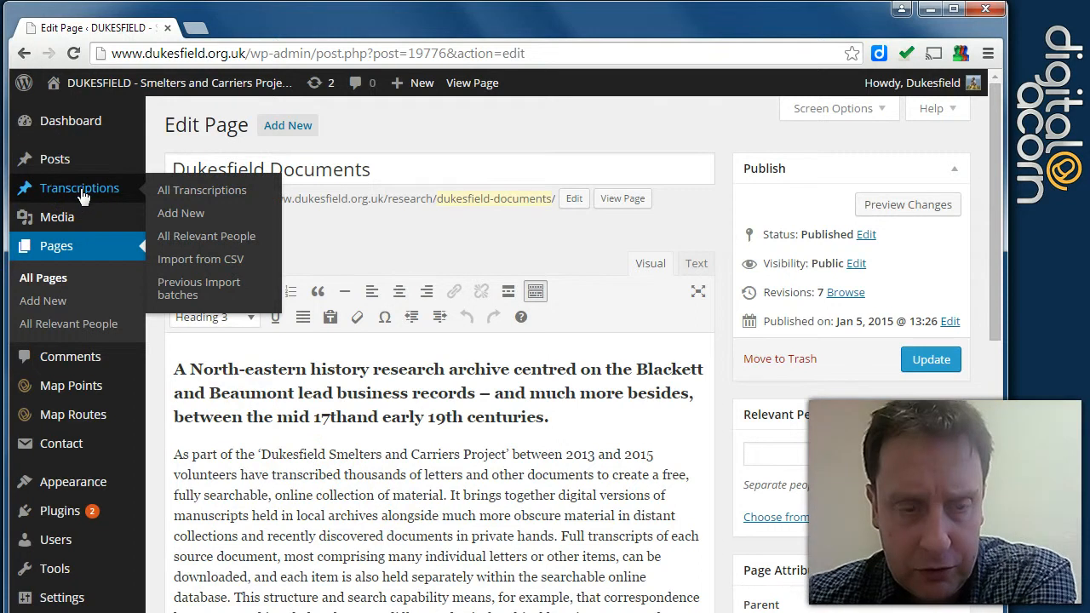
mouse_move(372, 230)
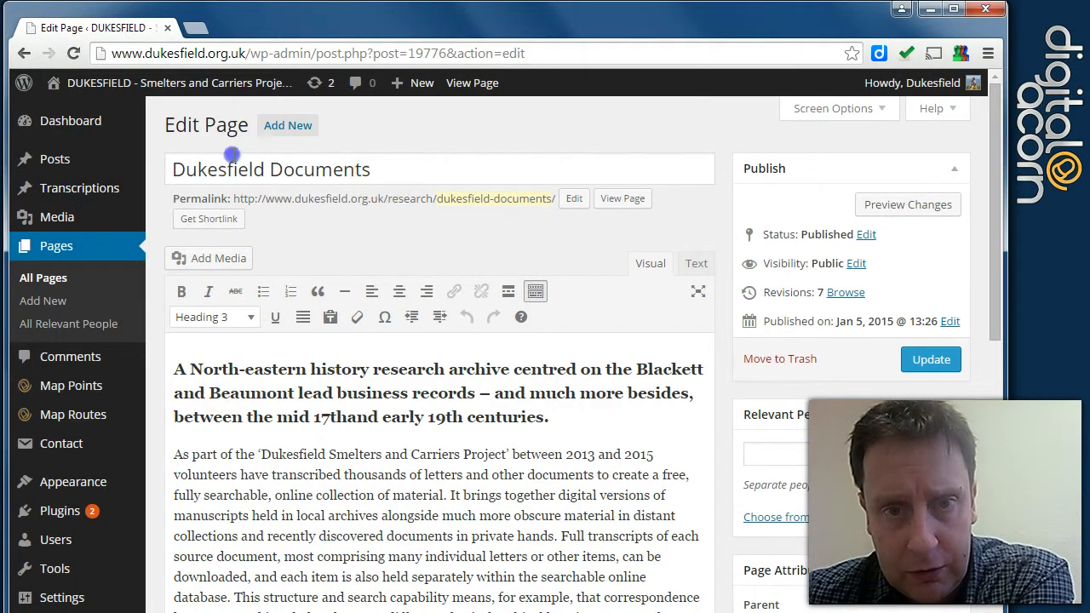
triple_click(270, 168)
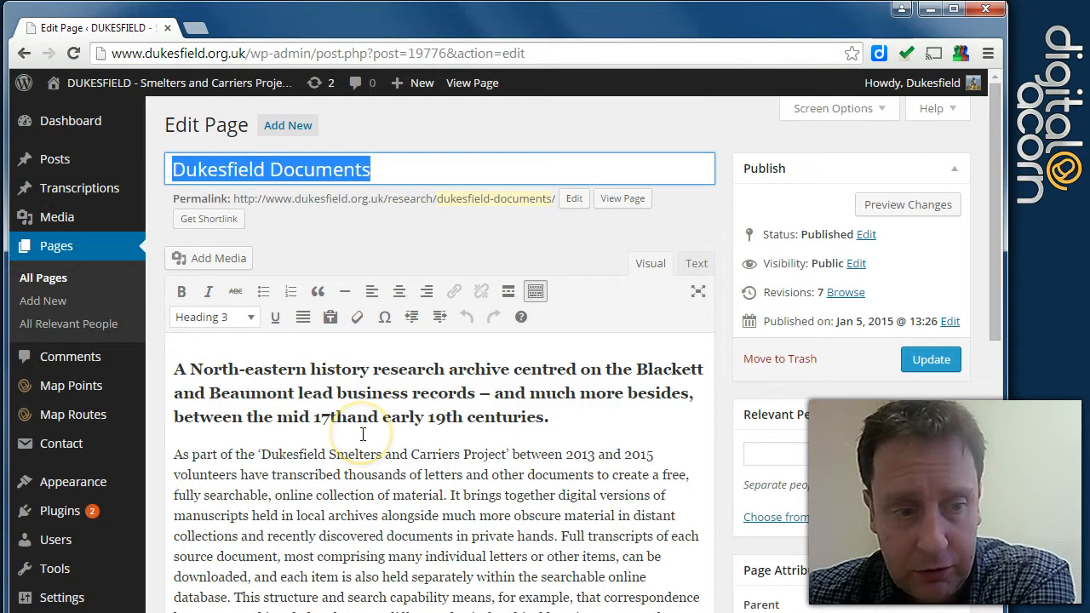
mouse_move(408, 161)
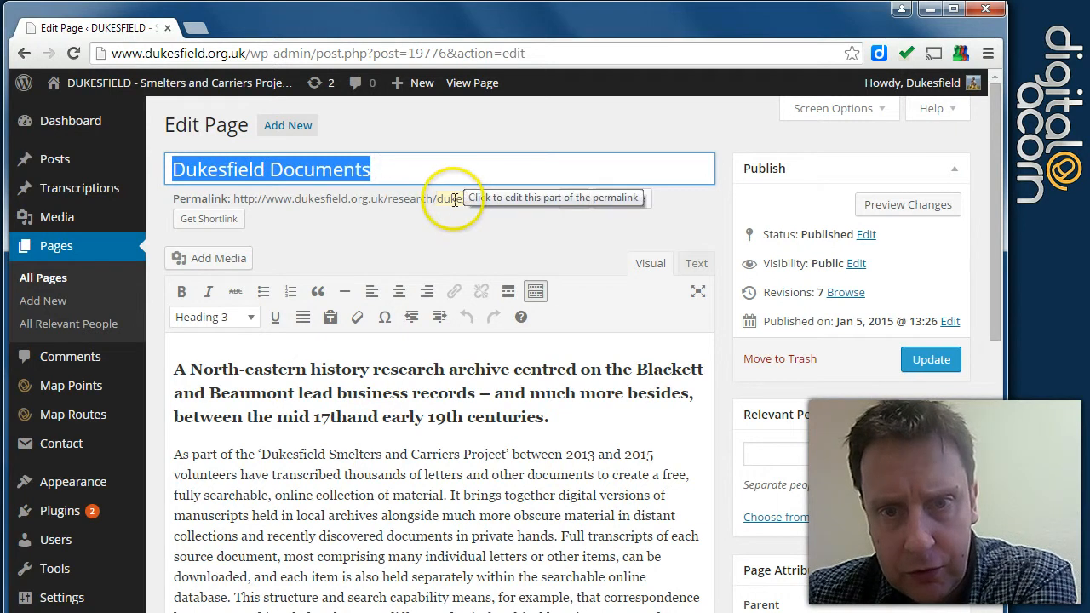
click(464, 198)
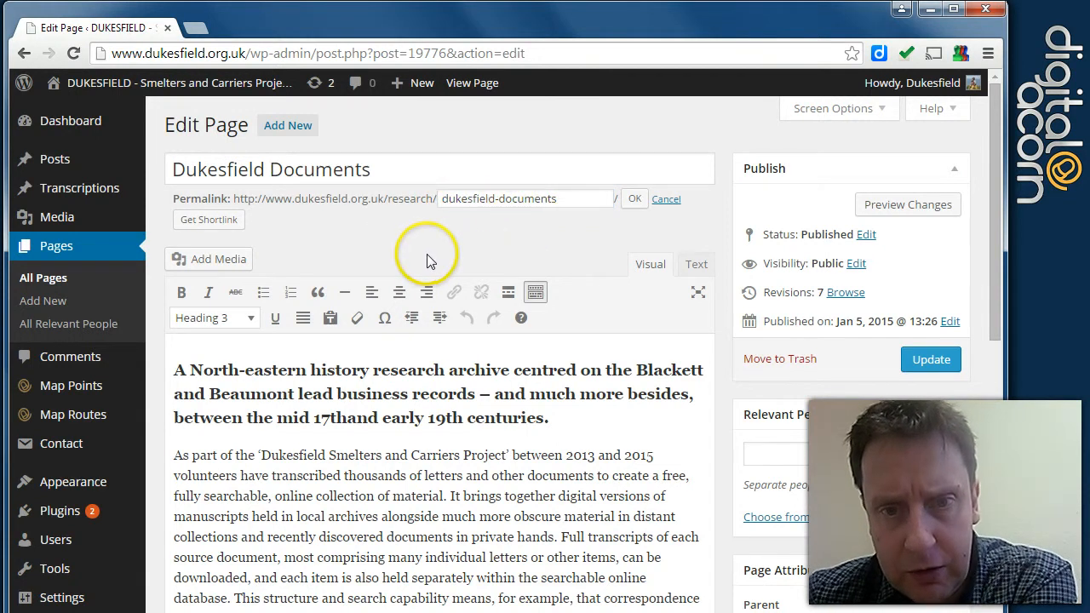
mouse_move(378, 454)
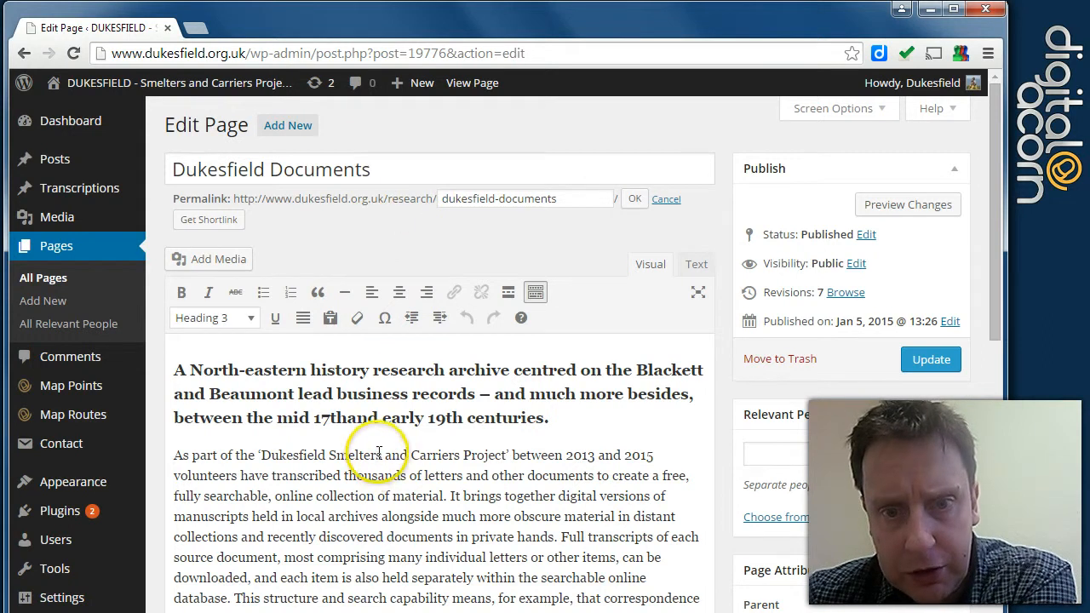
click(500, 198)
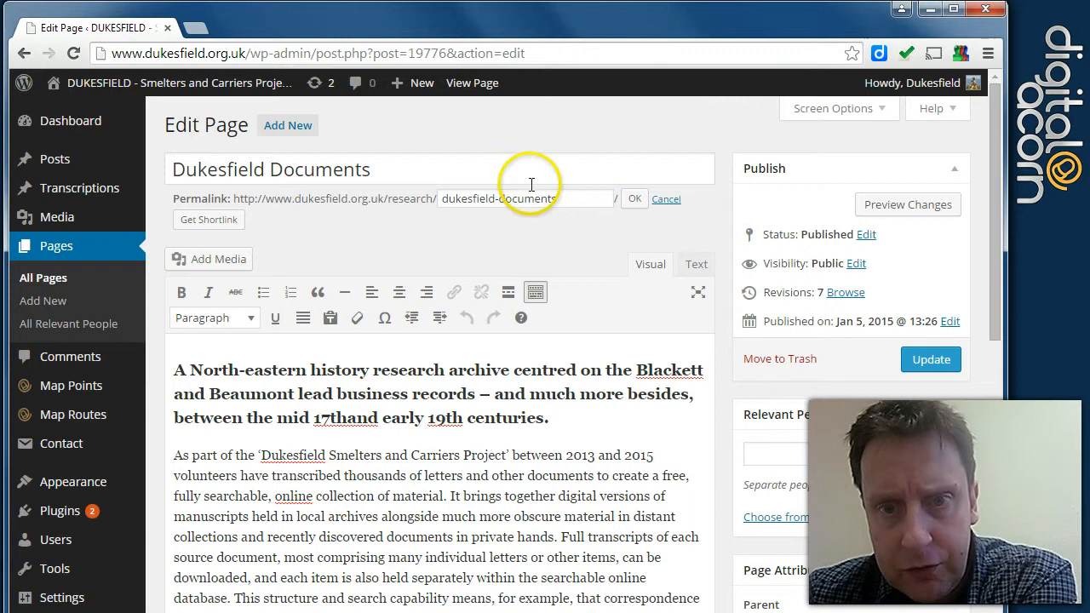
click(524, 198)
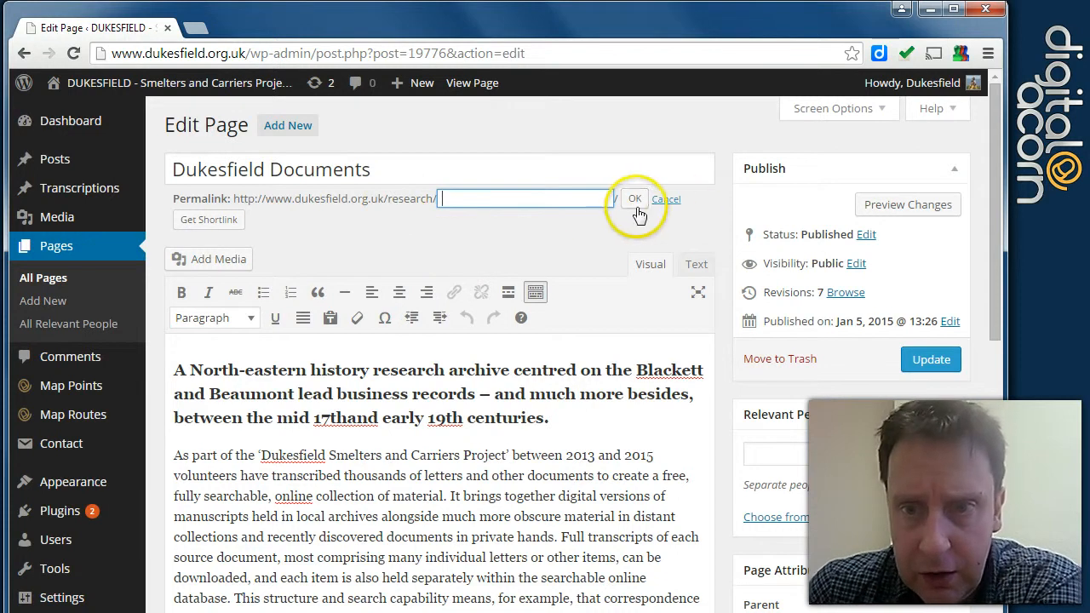
click(635, 198)
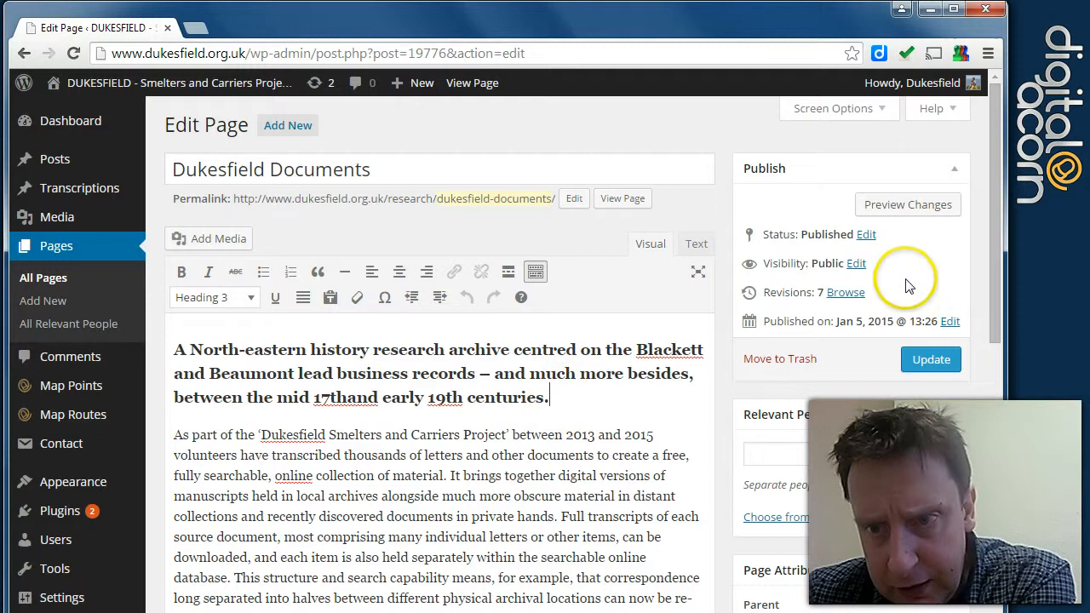
mouse_move(551, 312)
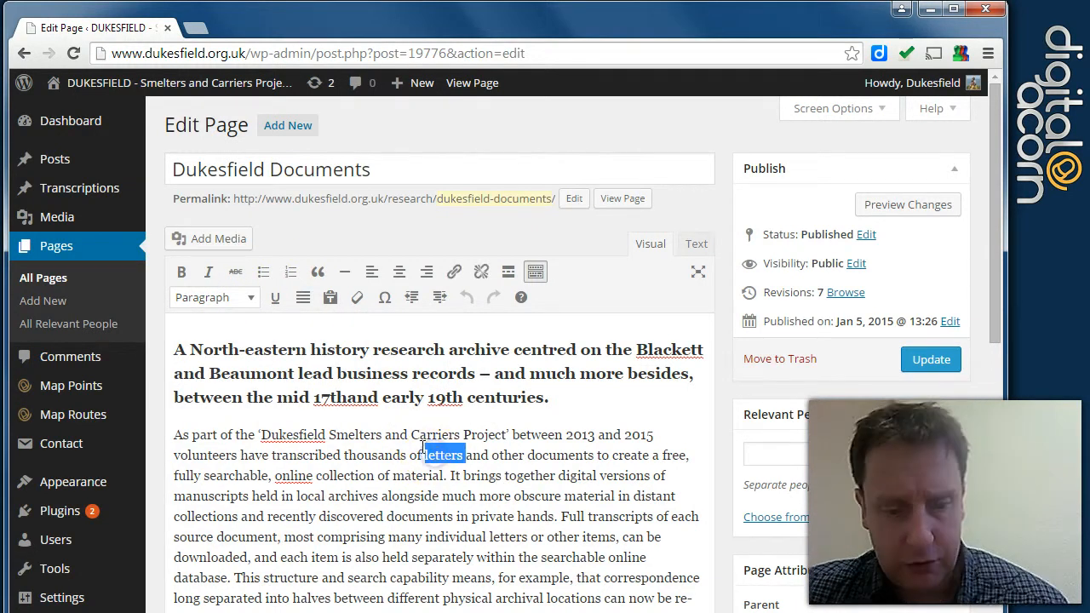
- Try bolding the word 'letters', then switch on Paste as Text and dismiss its notice
click(181, 271)
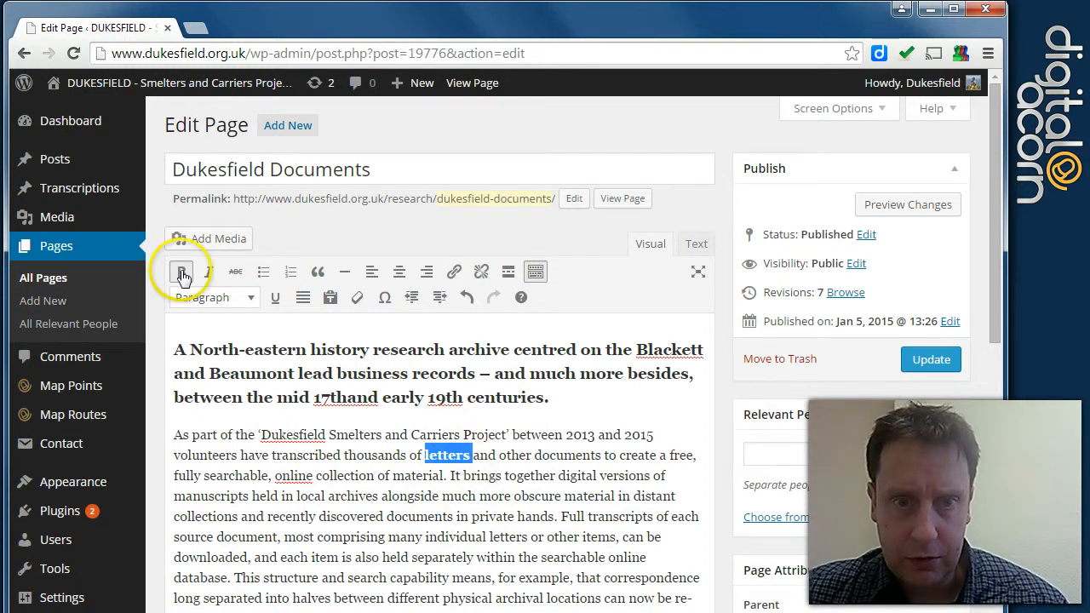
click(181, 271)
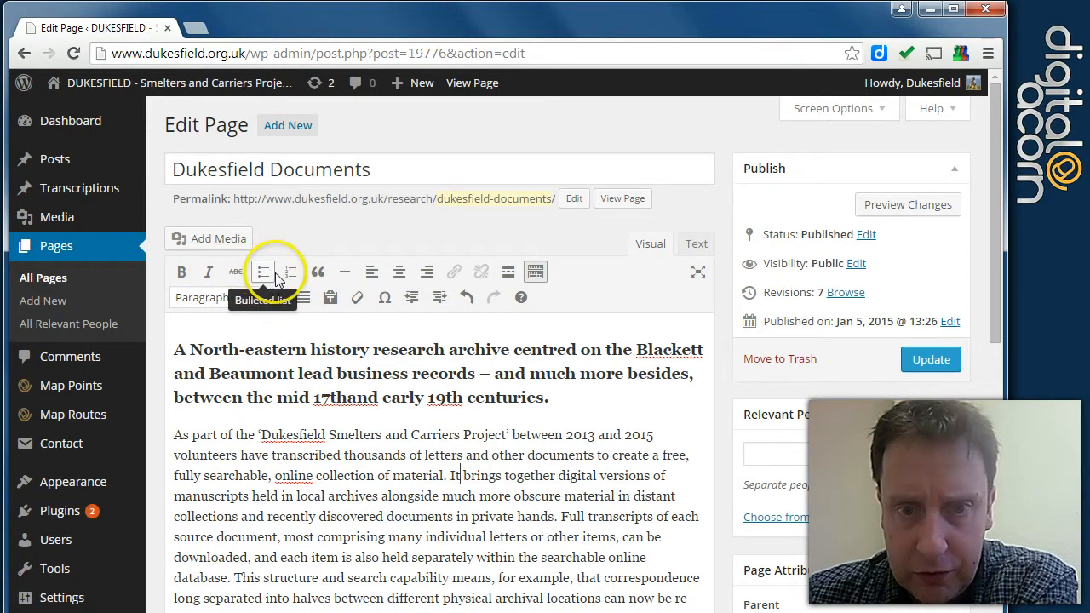
mouse_move(415, 329)
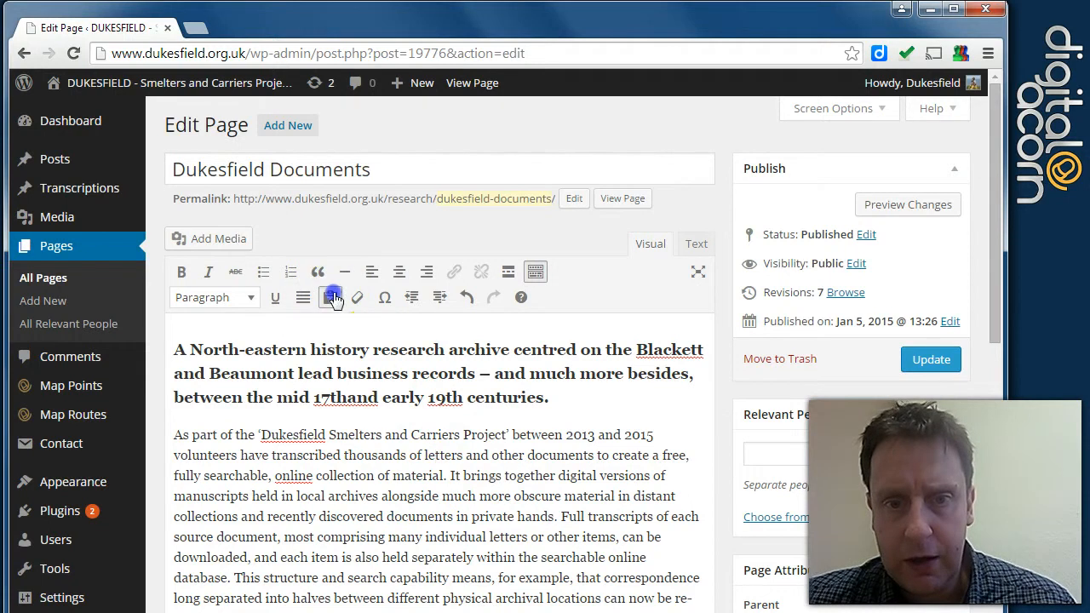
click(330, 297)
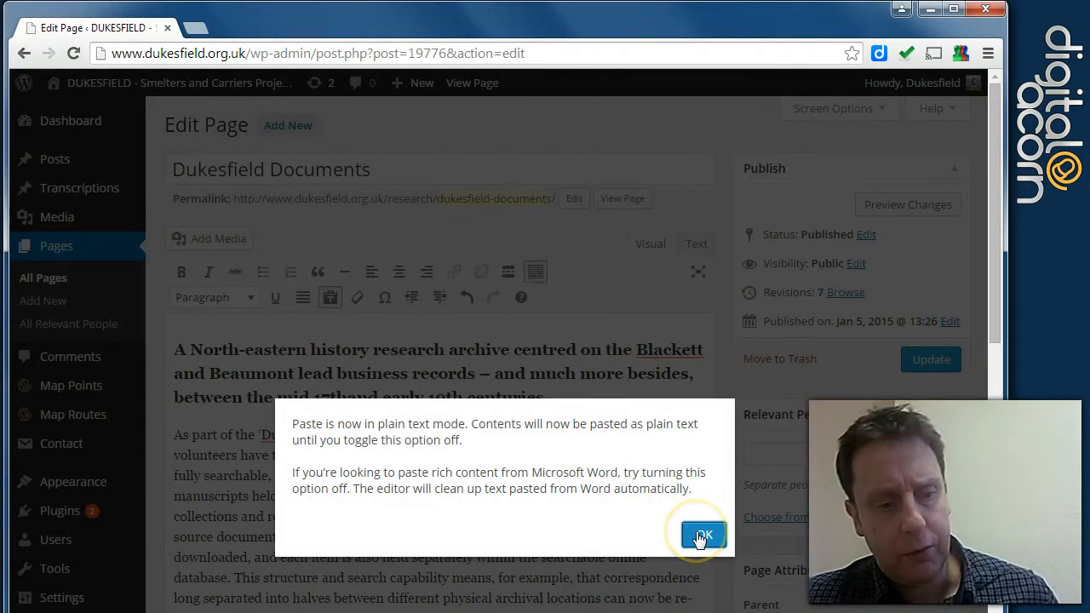
click(702, 534)
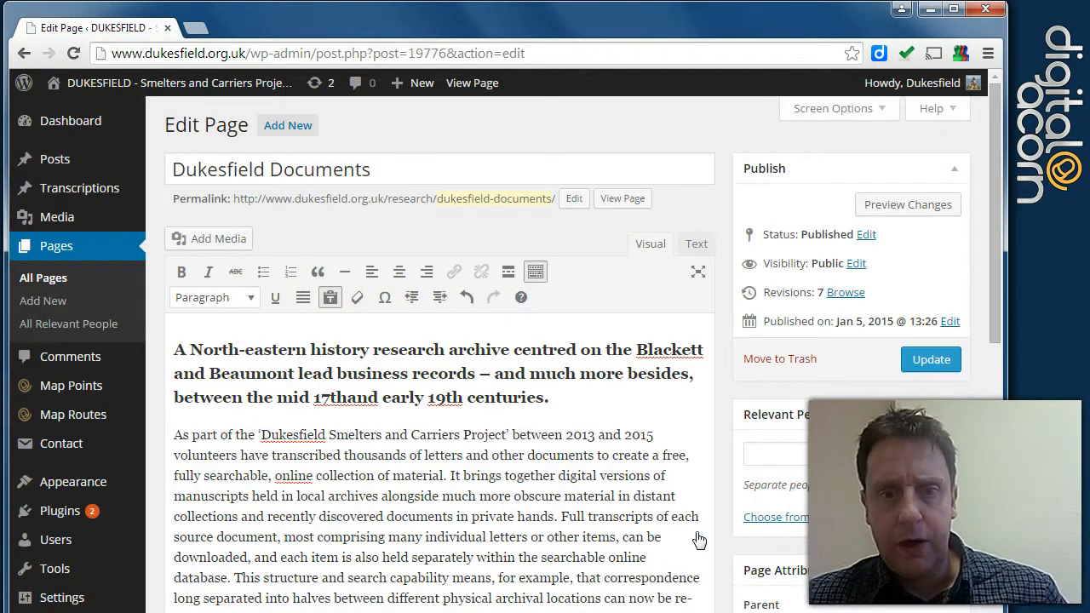
mouse_move(567, 482)
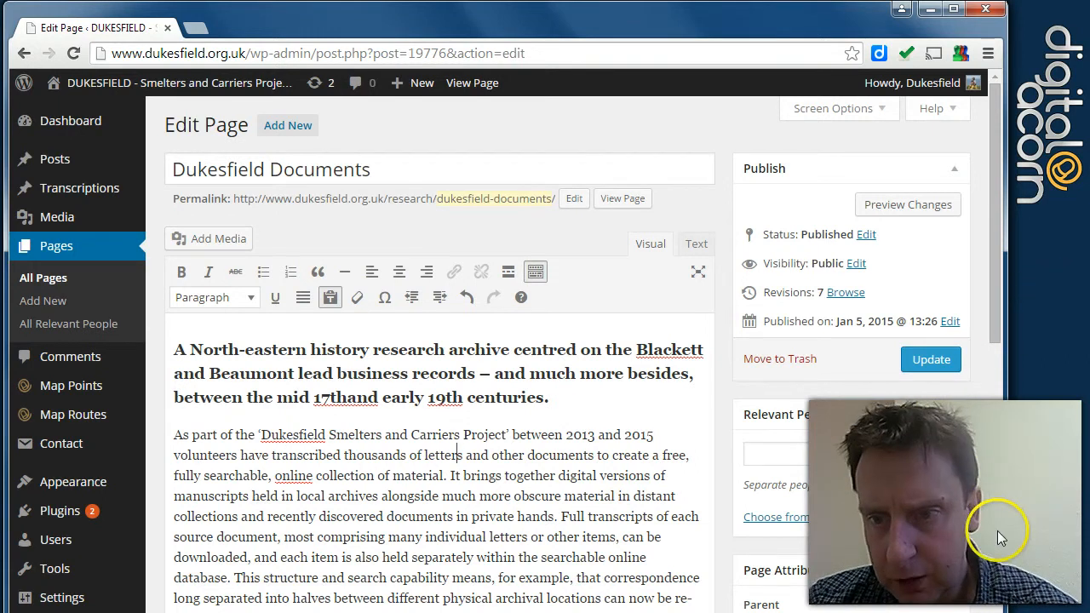
- Scroll to the Publish box and open the Status options, currently Published
scroll(down, 3)
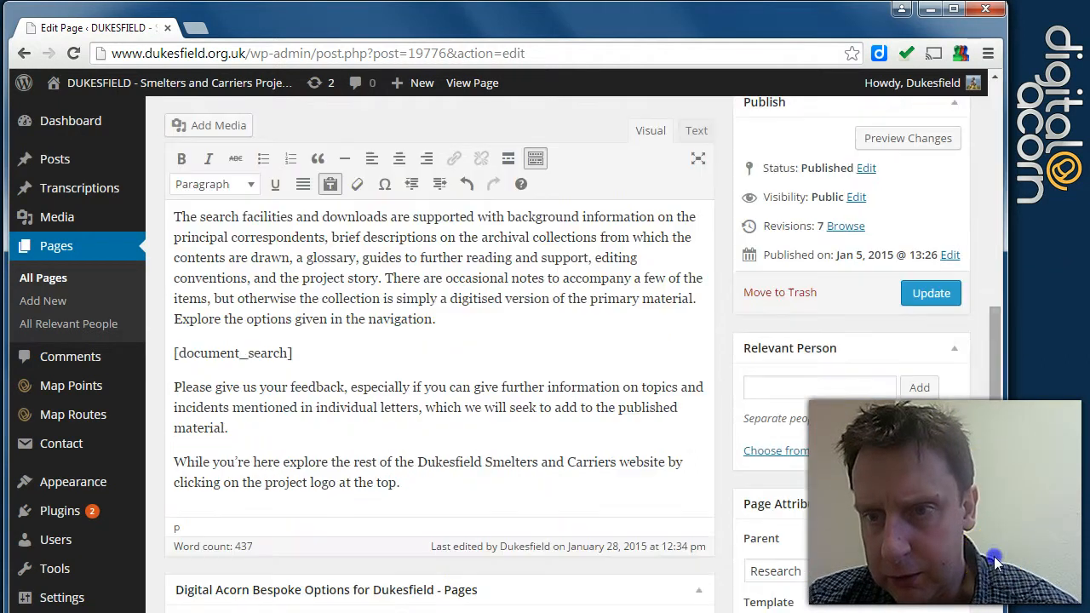
mouse_move(950, 255)
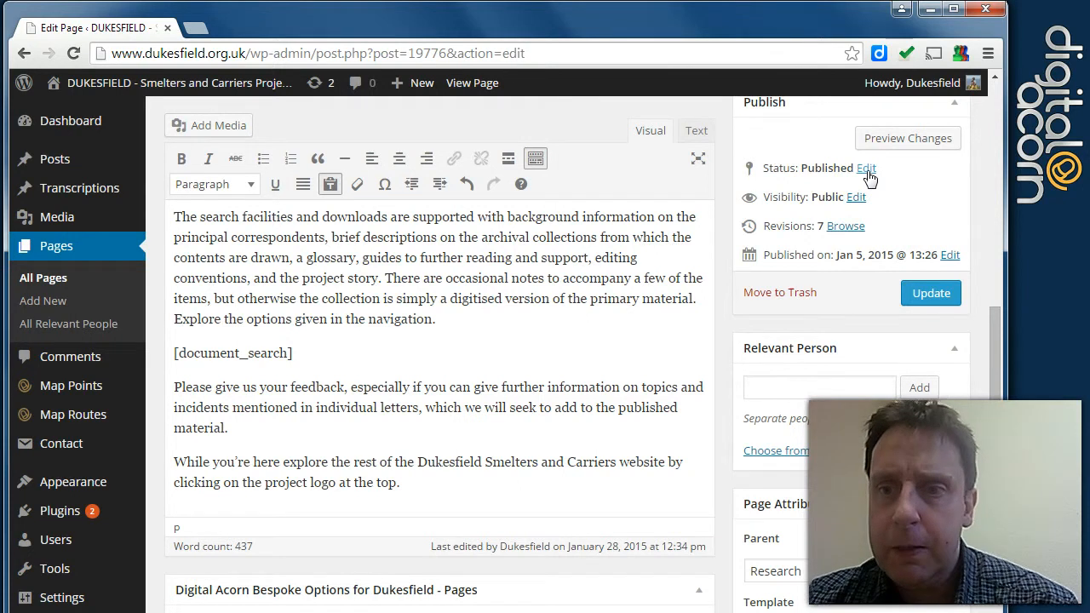
click(865, 167)
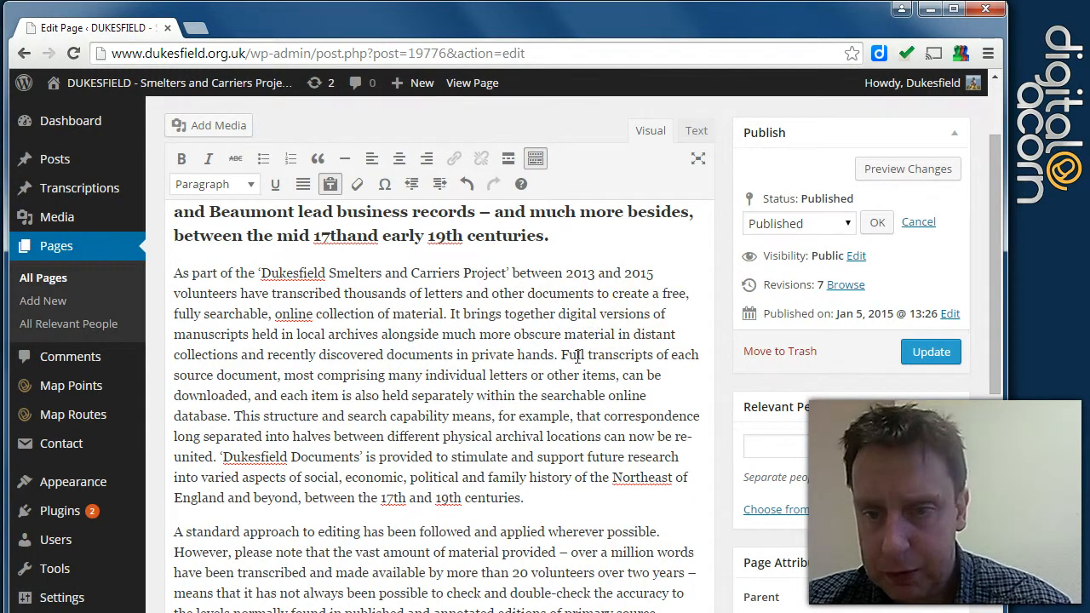
scroll(down, 3)
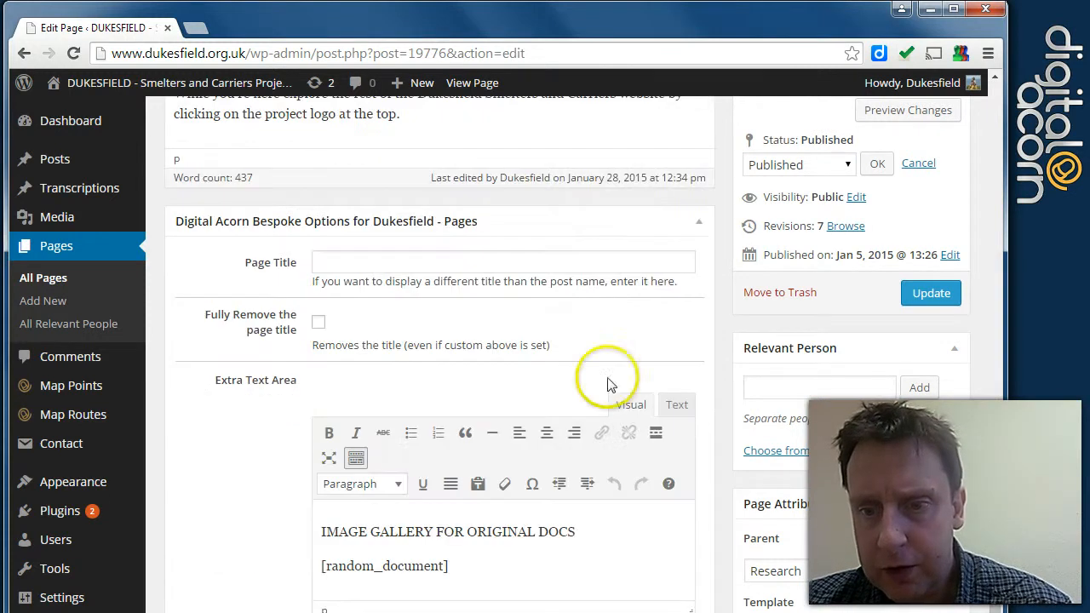
scroll(down, 3)
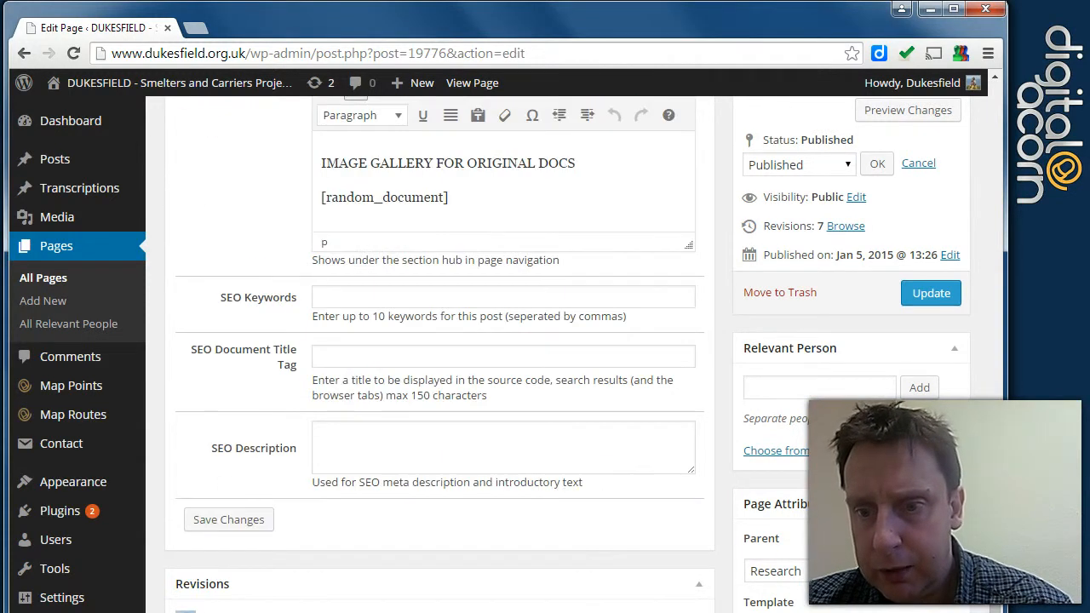
scroll(down, 3)
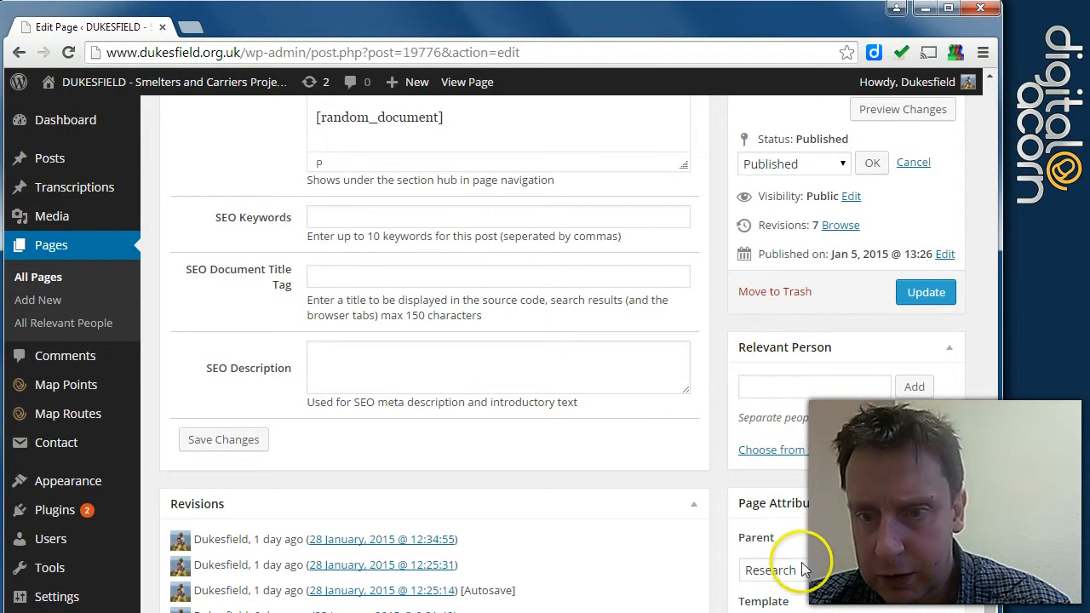
click(783, 569)
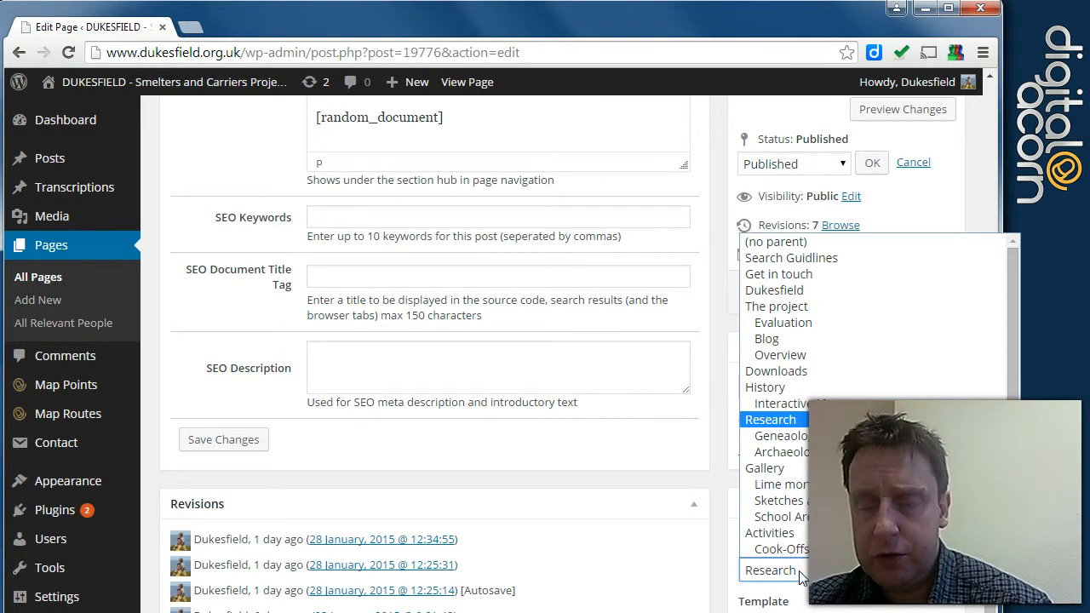
click(771, 570)
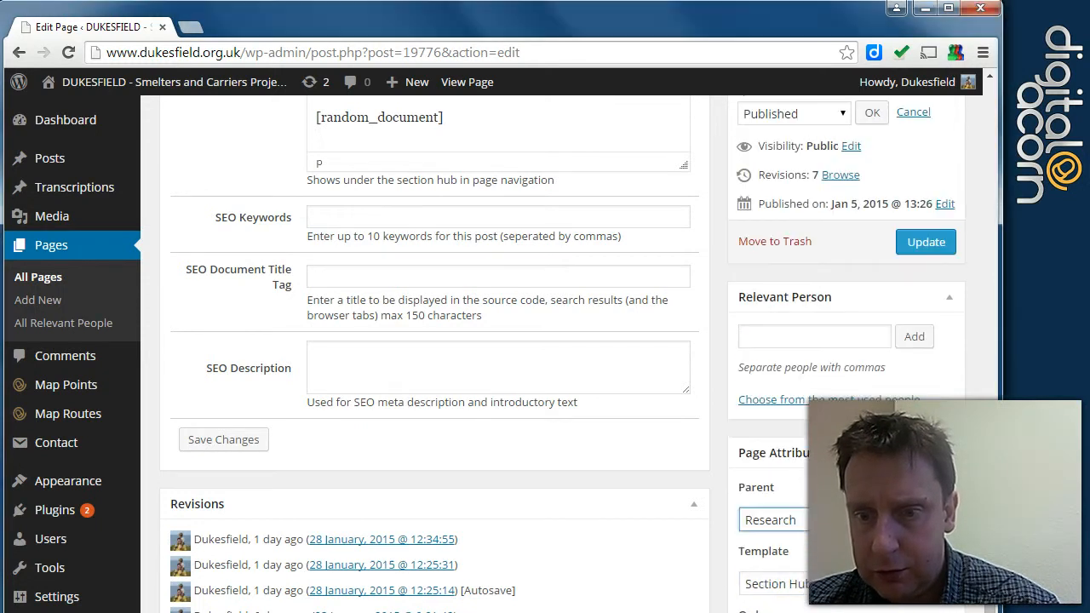
scroll(down, 3)
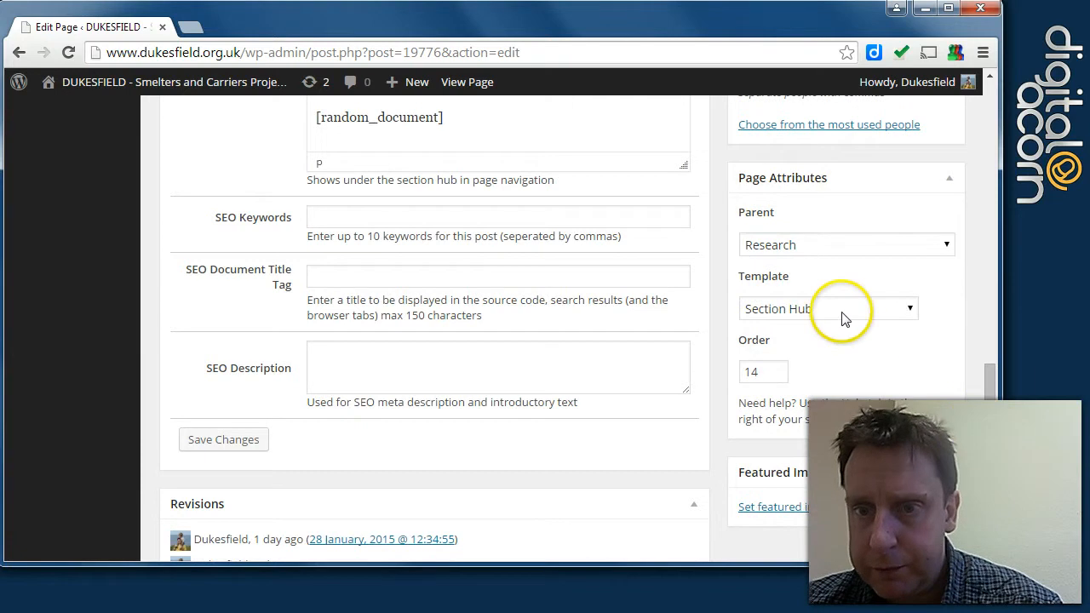
mouse_move(843, 313)
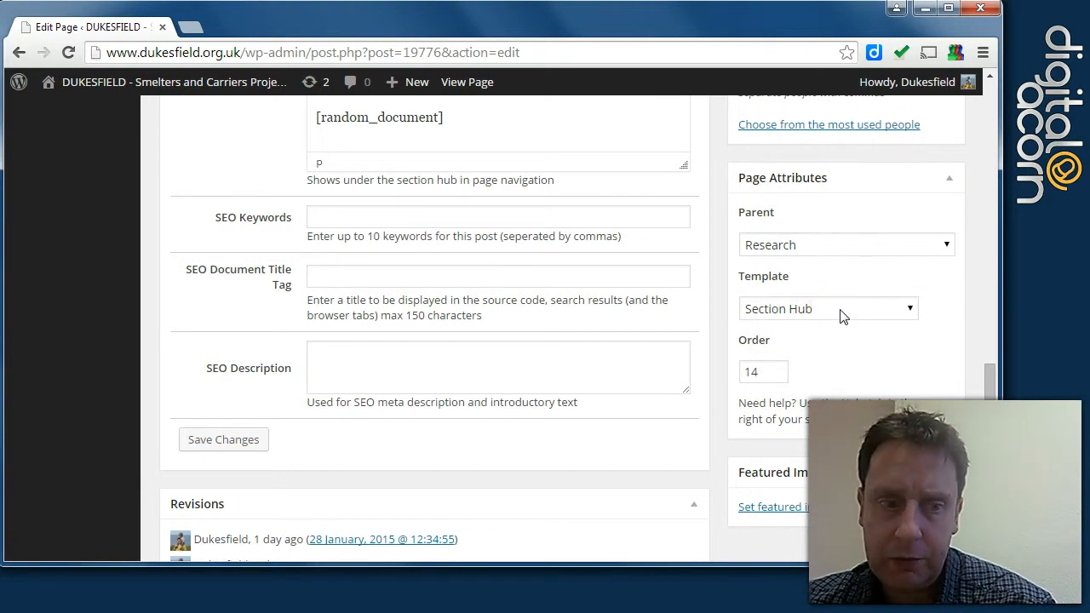
click(828, 308)
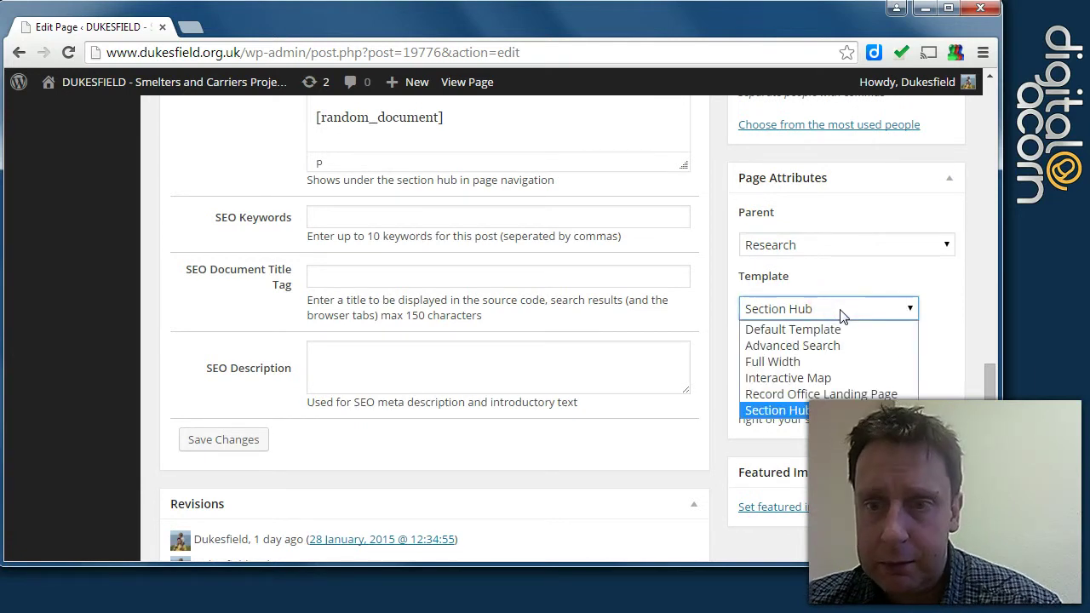
mouse_move(817, 334)
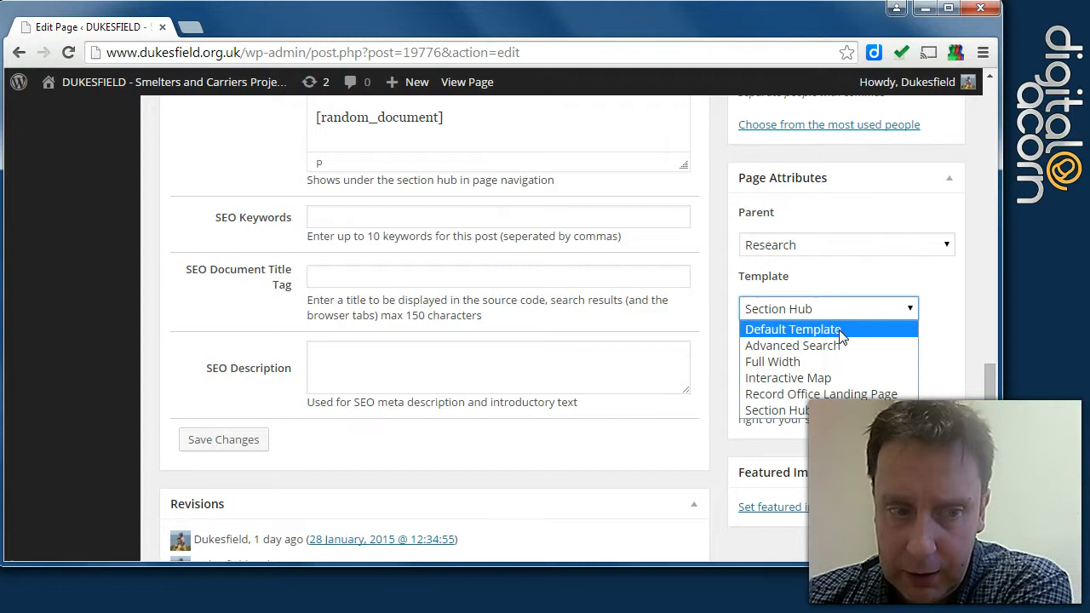
mouse_move(837, 350)
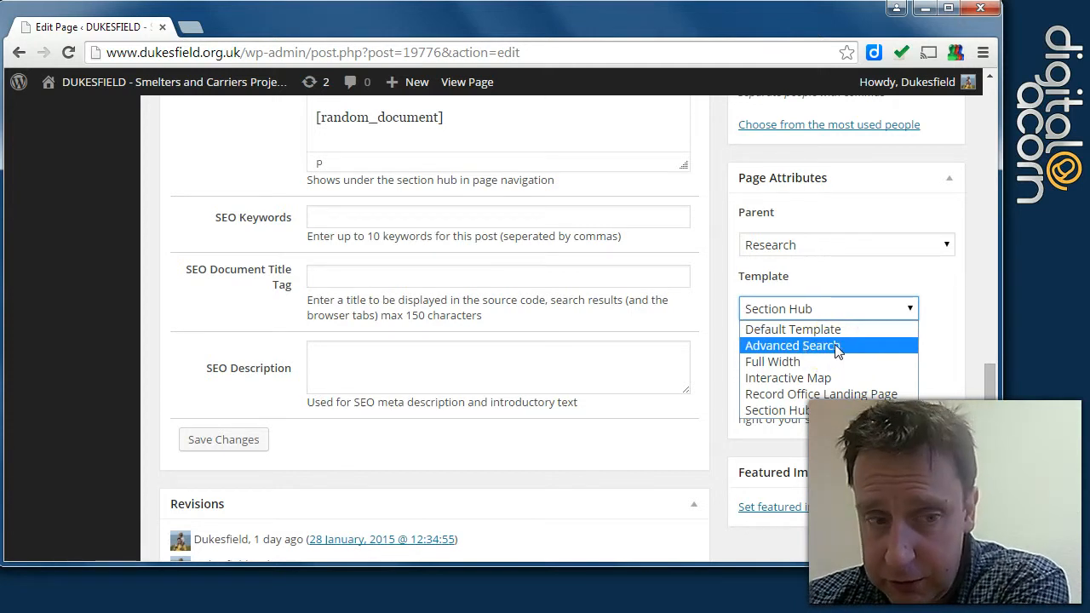
mouse_move(810, 377)
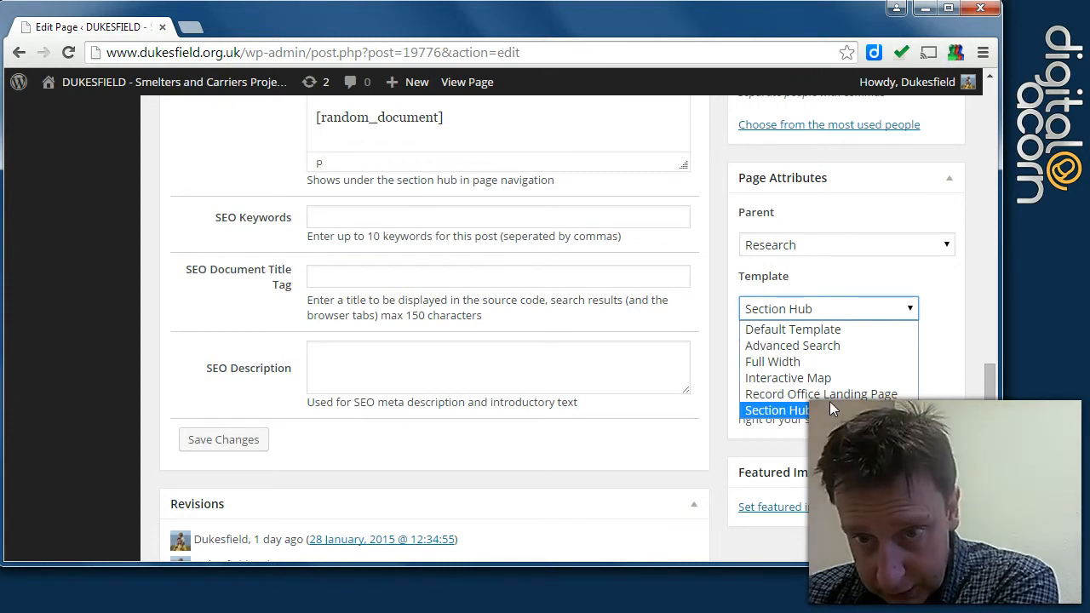
mouse_move(822, 394)
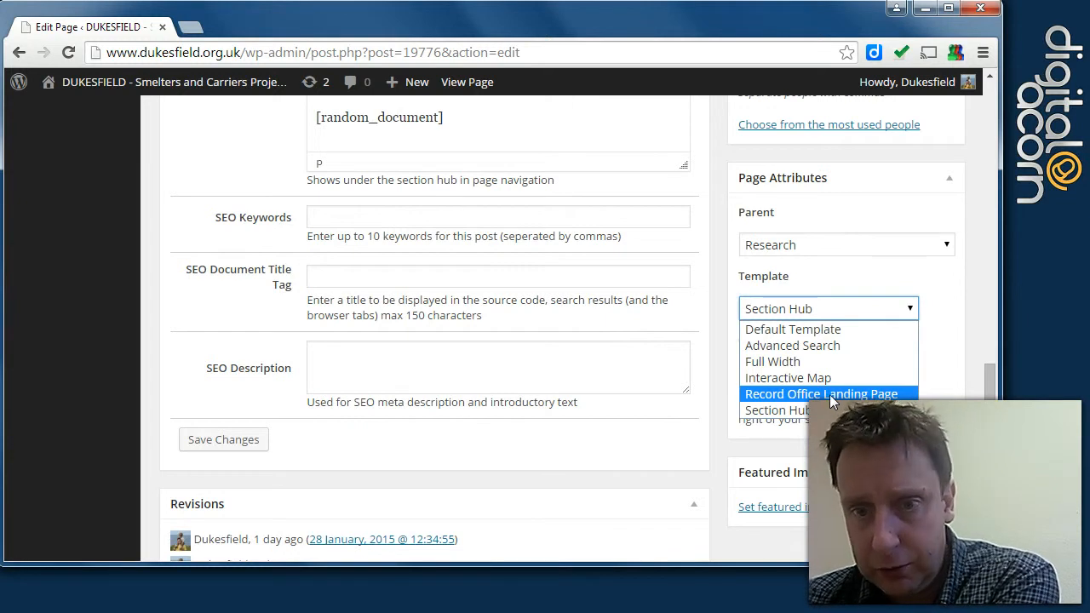
click(788, 410)
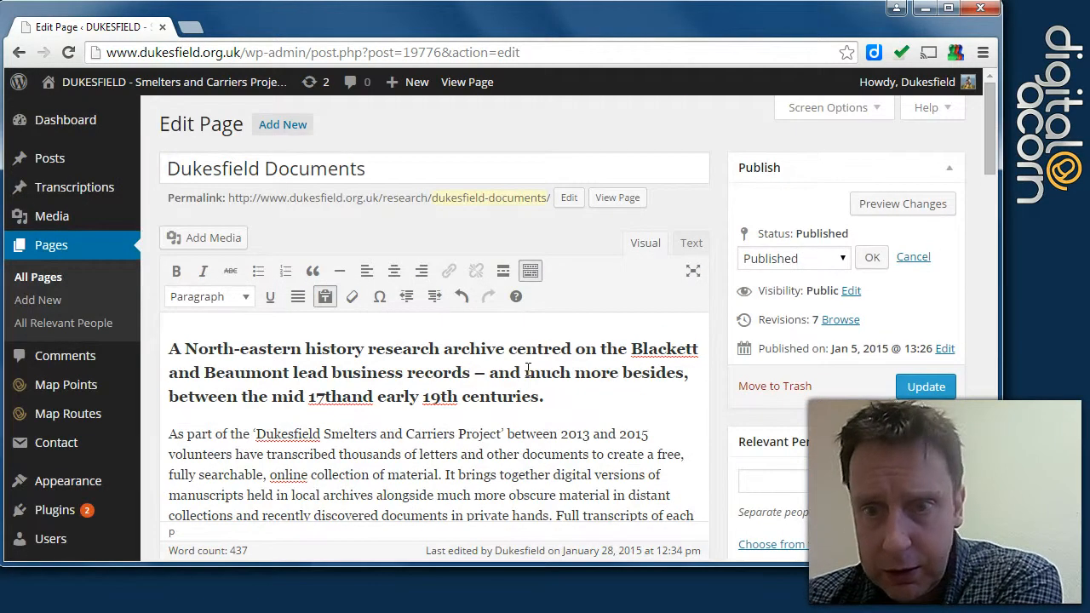
scroll(down, 3)
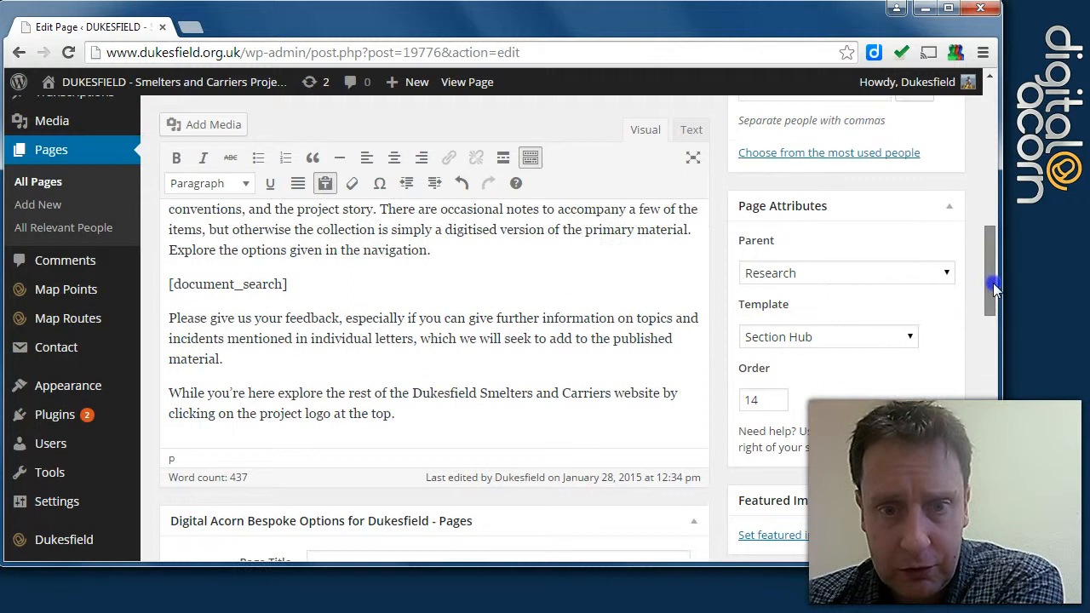
scroll(down, 3)
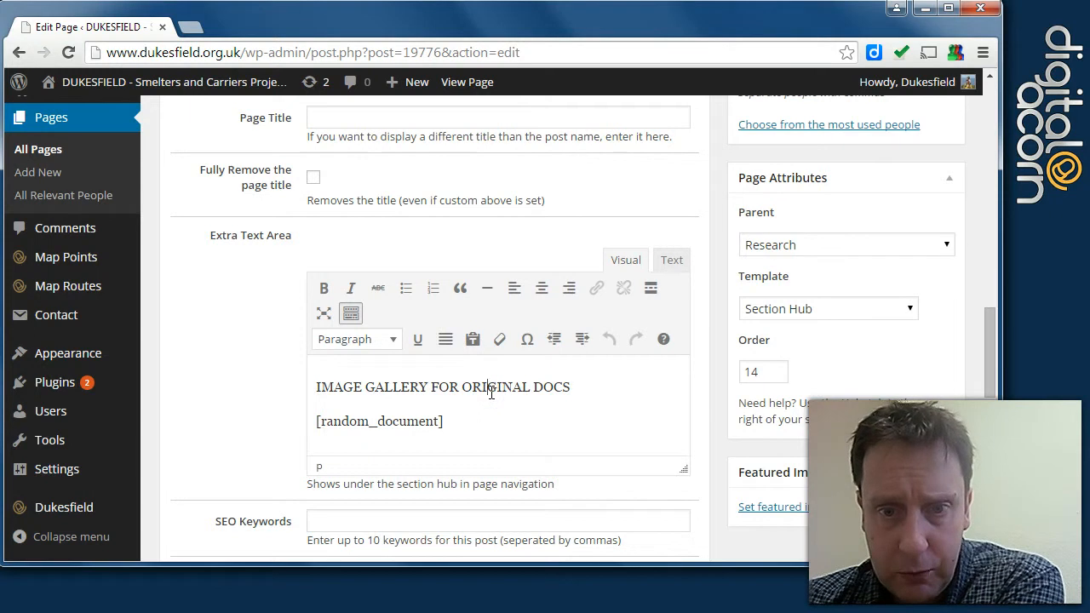
mouse_move(445, 338)
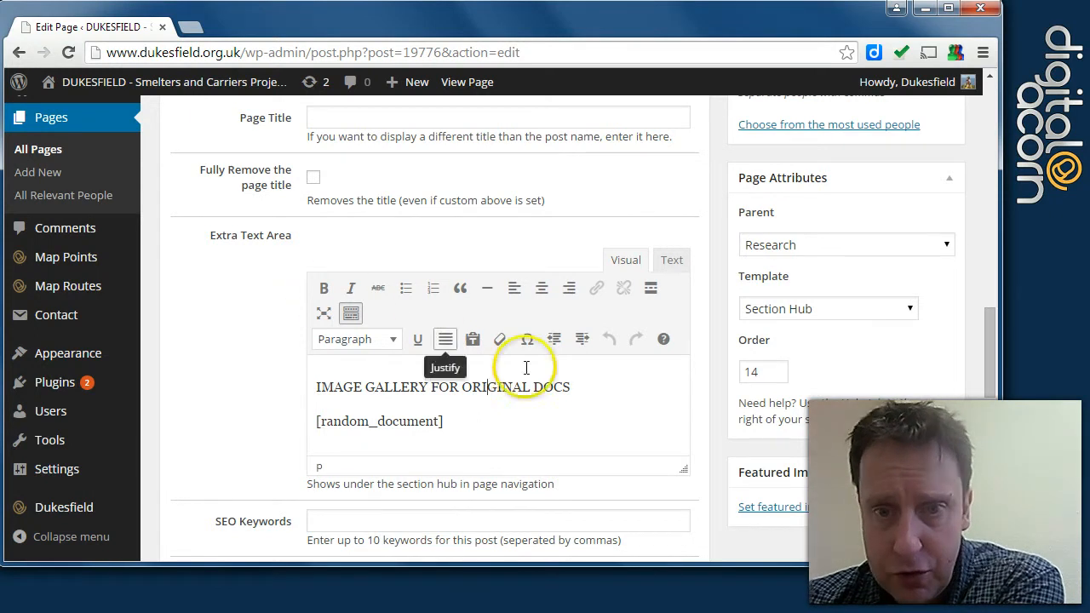
mouse_move(285, 105)
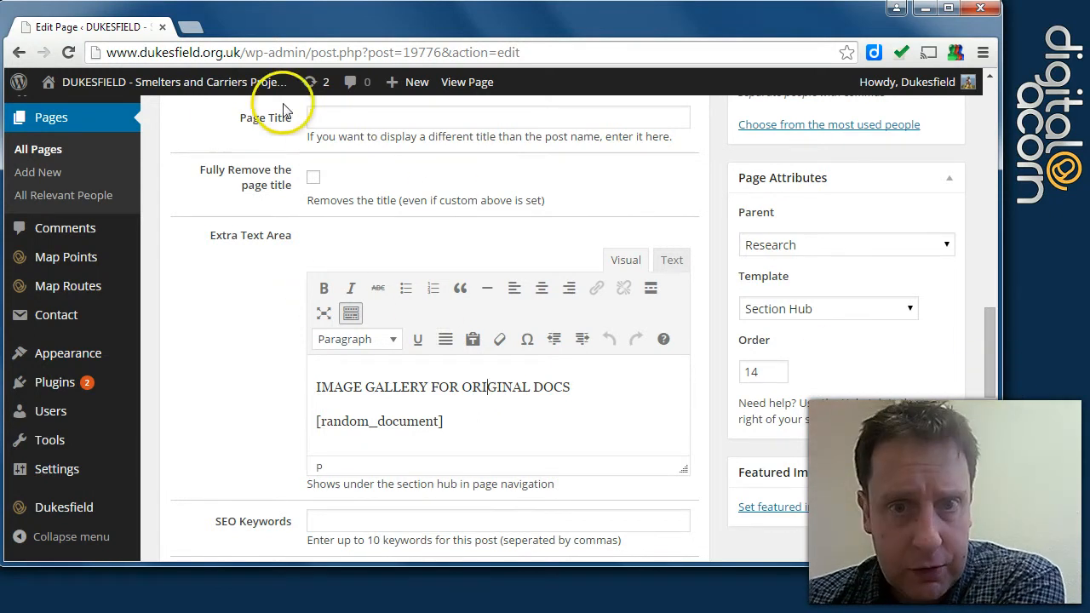
- Open View Page in a new tab and scroll the editor to the document_search shortcode
right_click(466, 82)
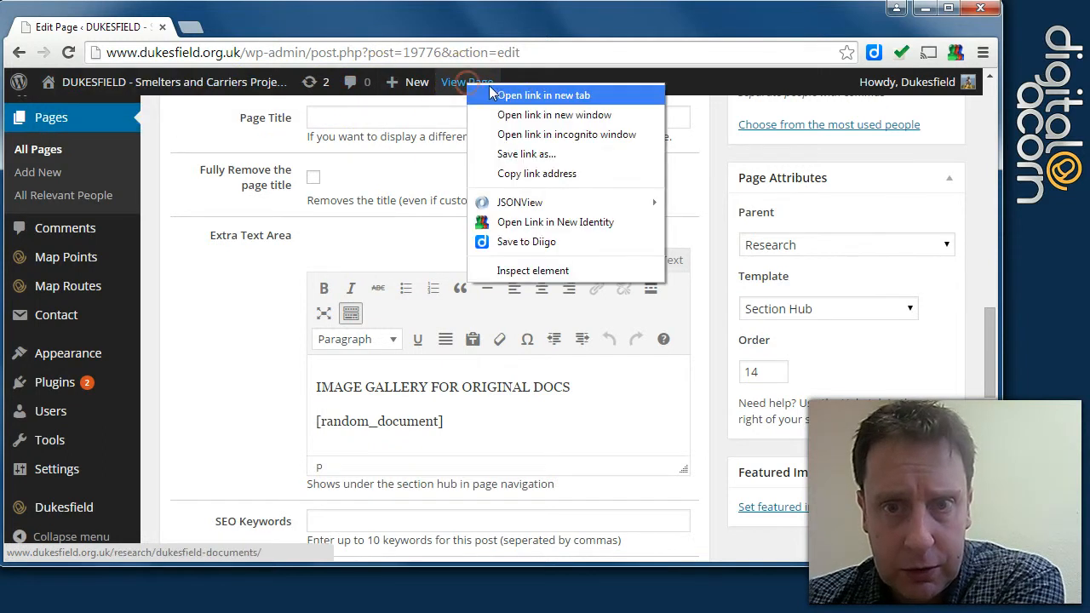
click(544, 95)
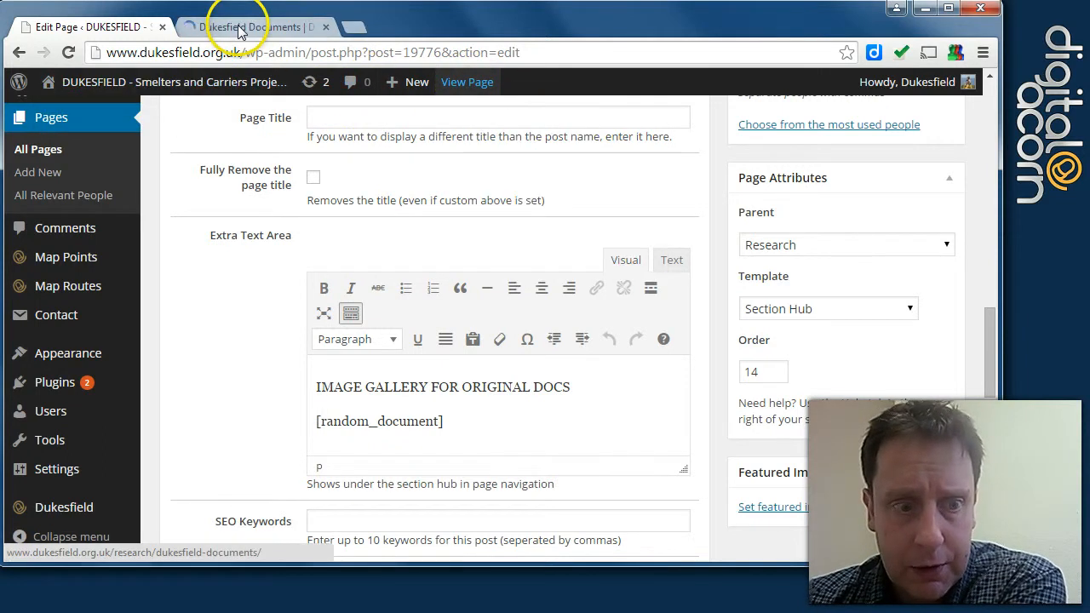
click(239, 26)
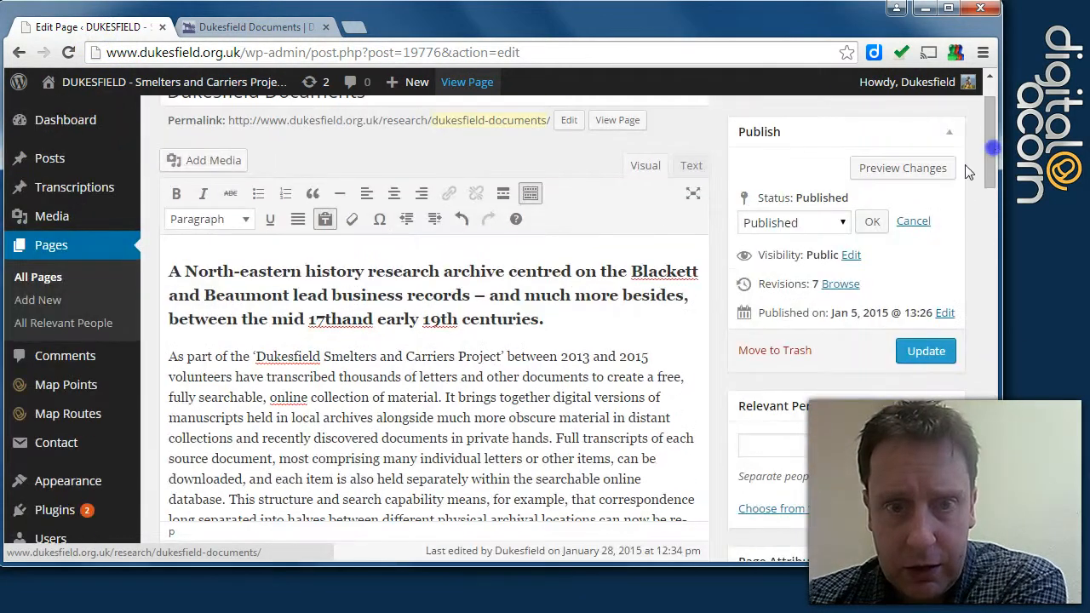
scroll(down, 3)
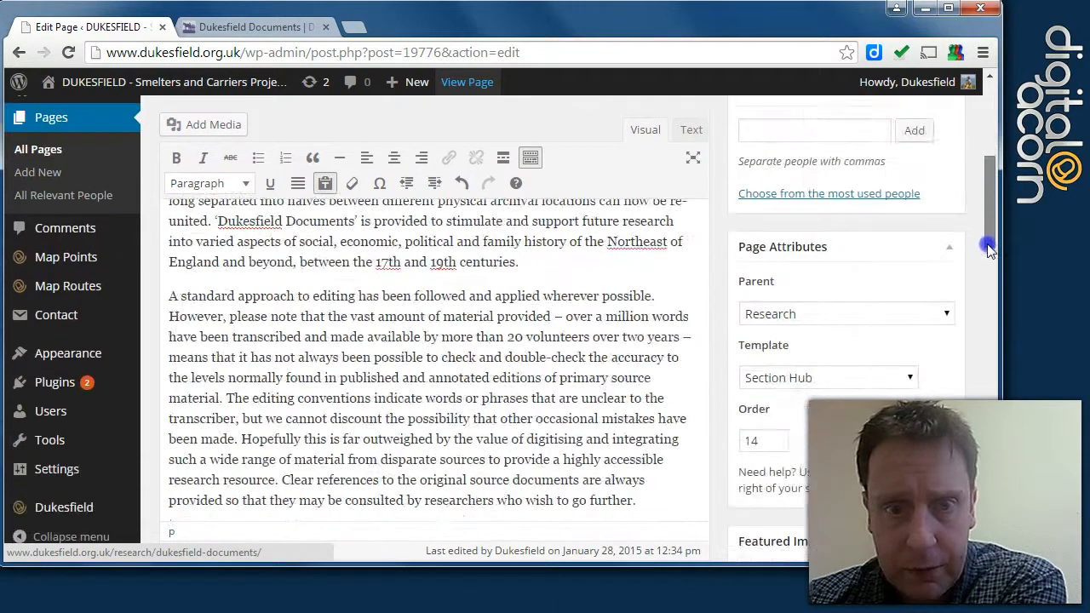
scroll(down, 3)
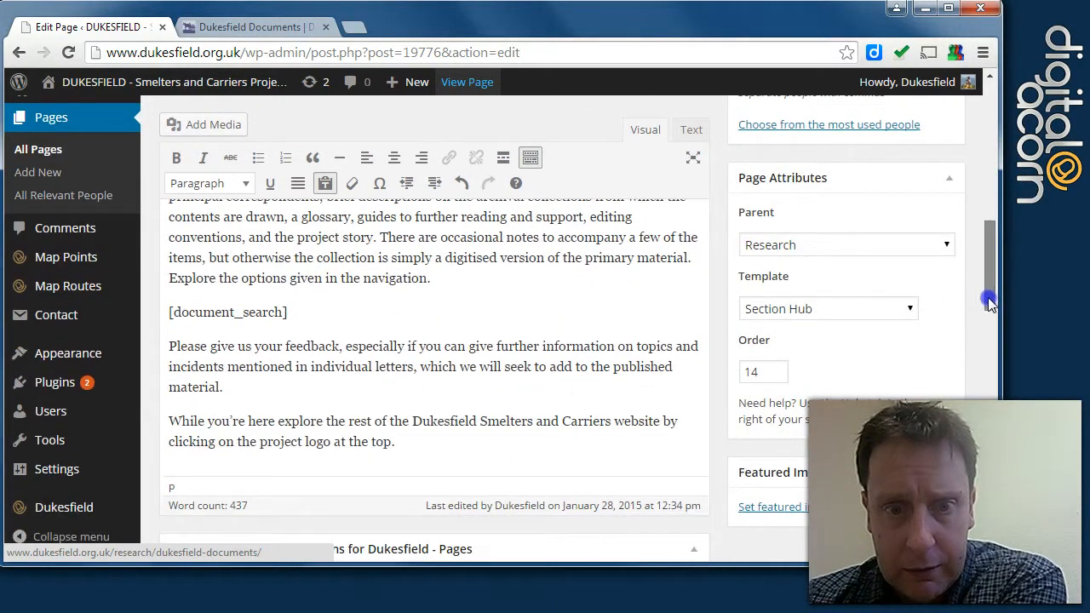
mouse_move(299, 30)
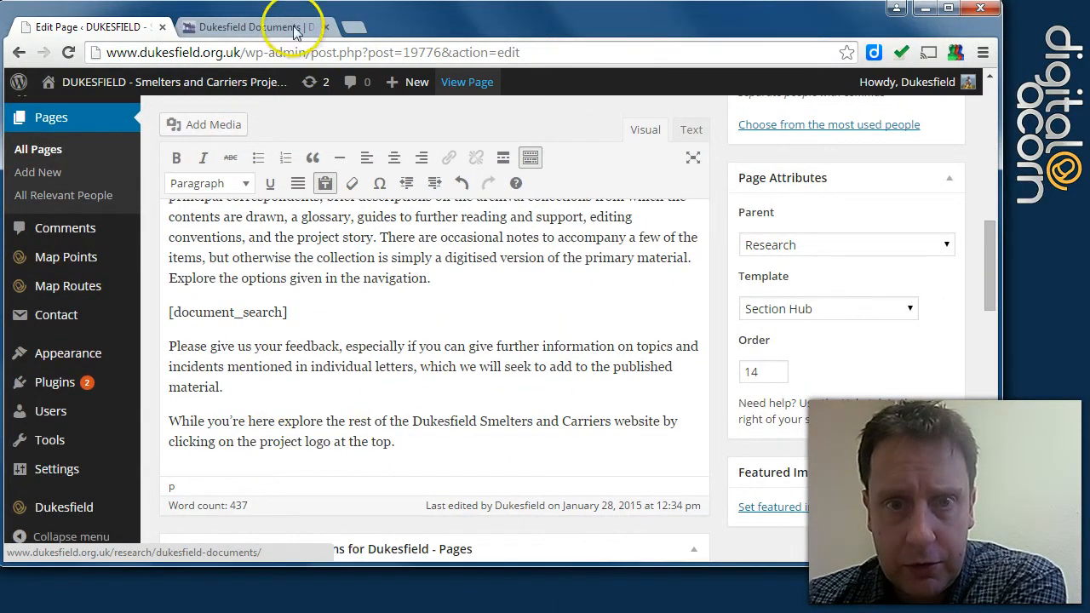
- Scroll the live Dukesfield Documents page past the tiles to the image gallery note
click(255, 26)
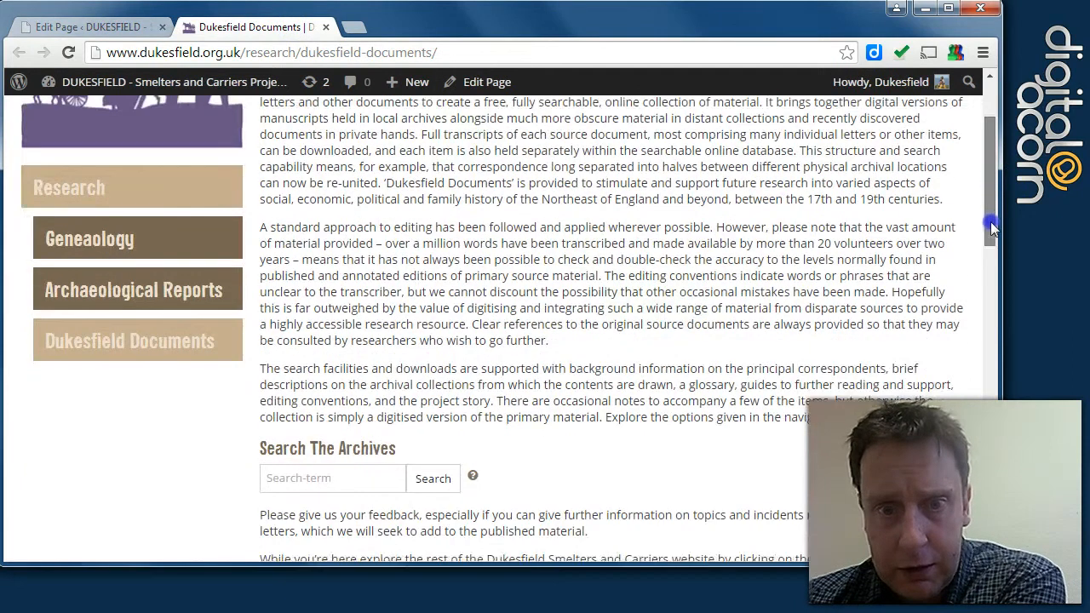
scroll(down, 3)
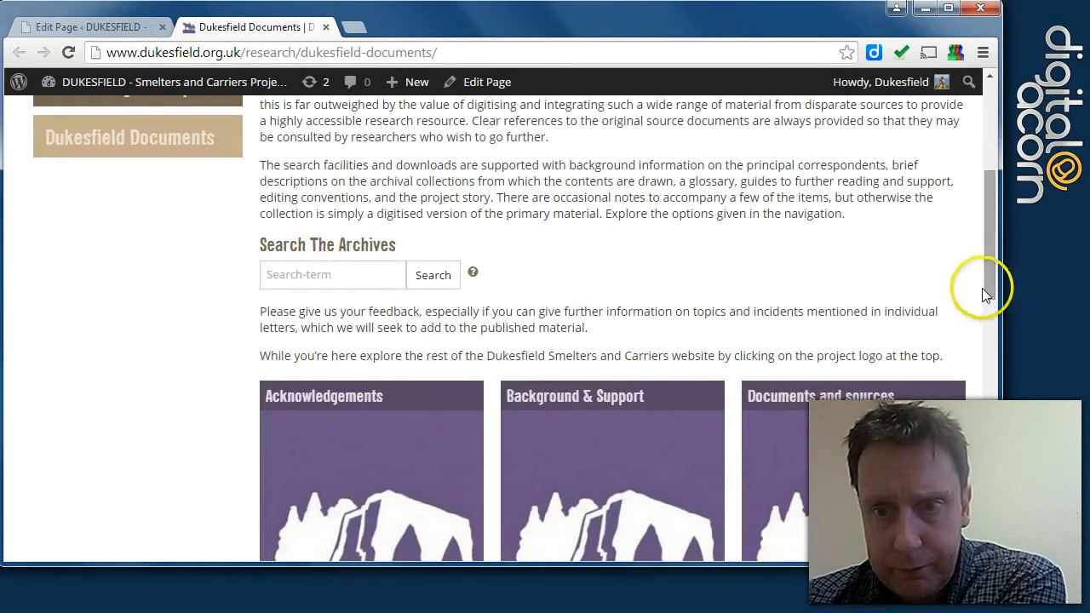
double_click(867, 355)
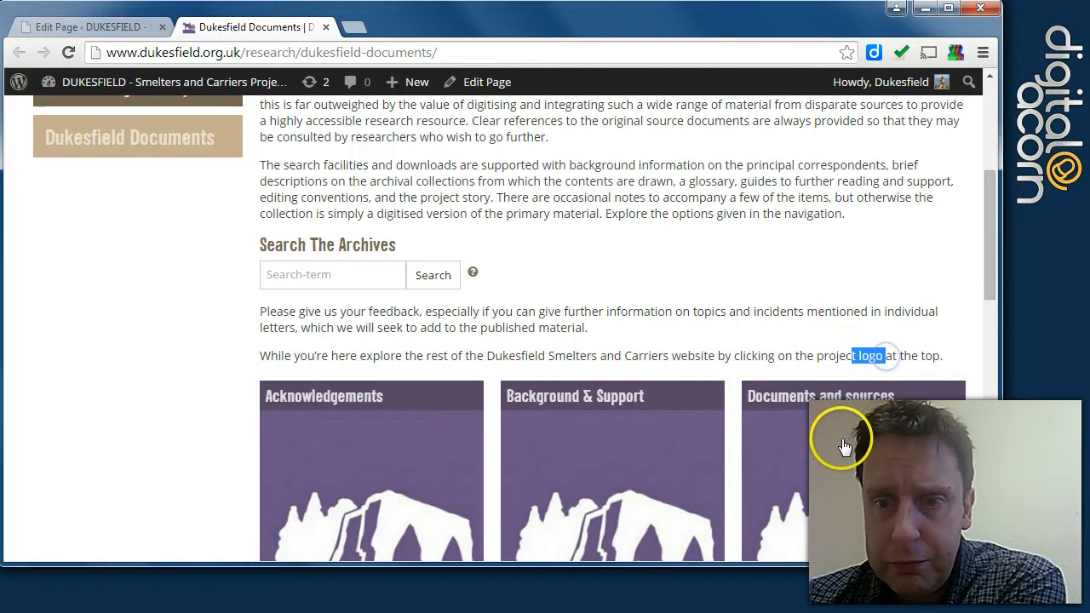
mouse_move(993, 278)
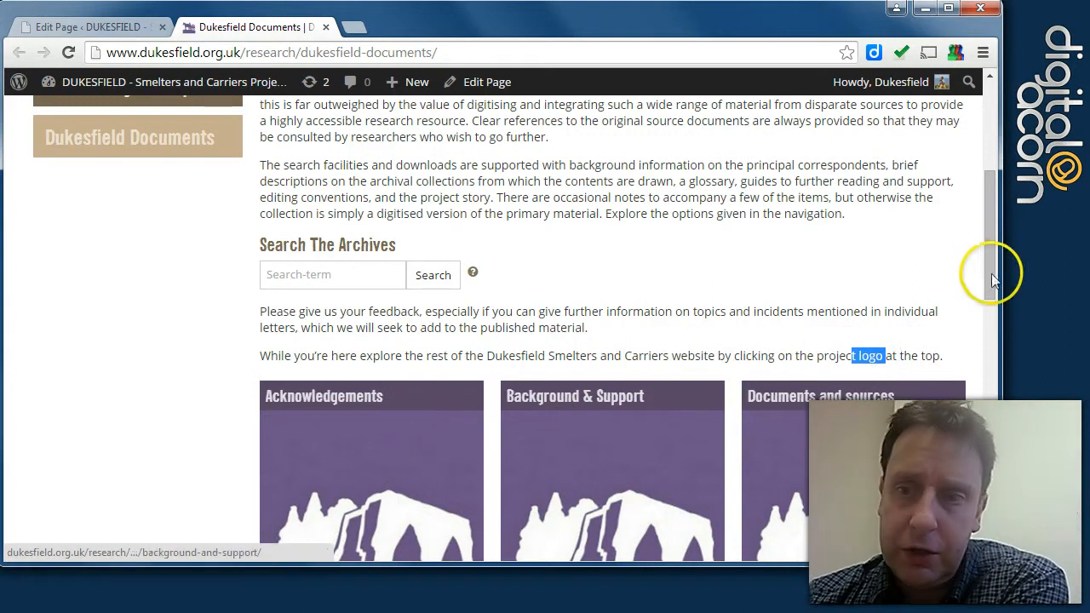
scroll(down, 3)
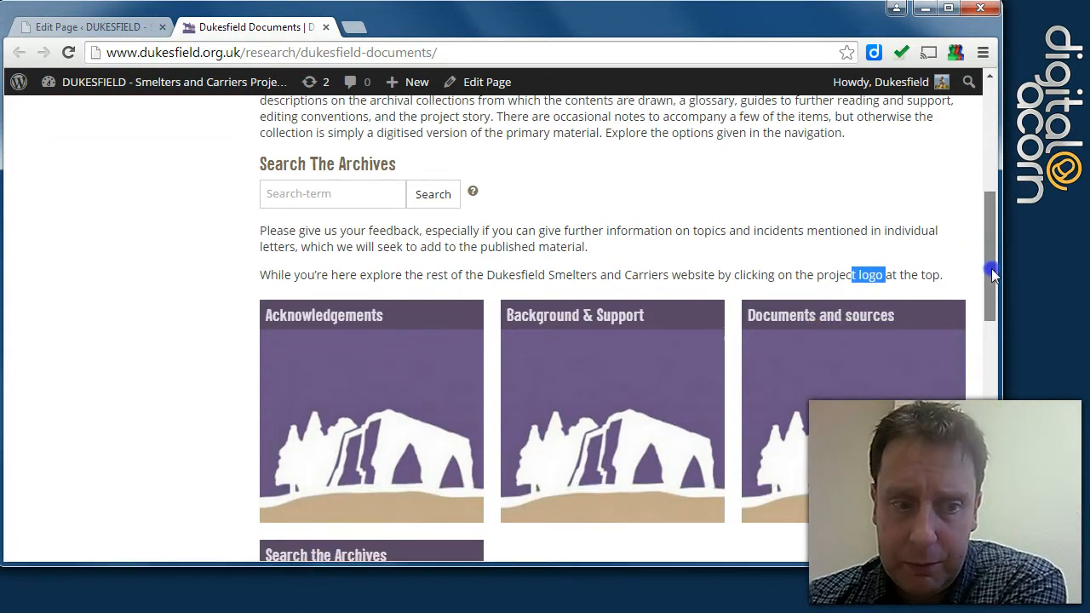
scroll(down, 3)
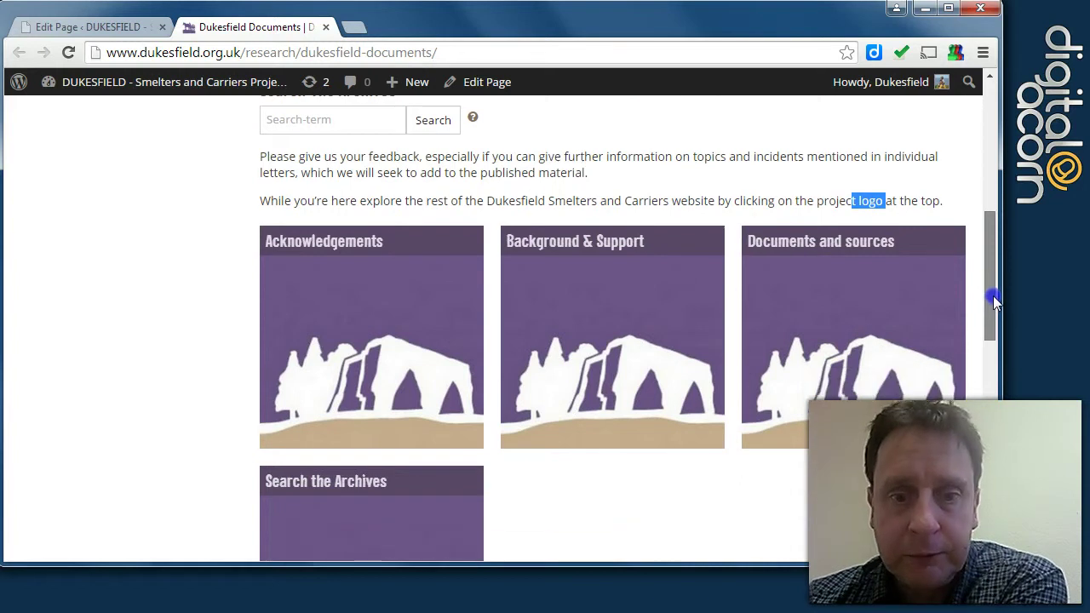
scroll(down, 3)
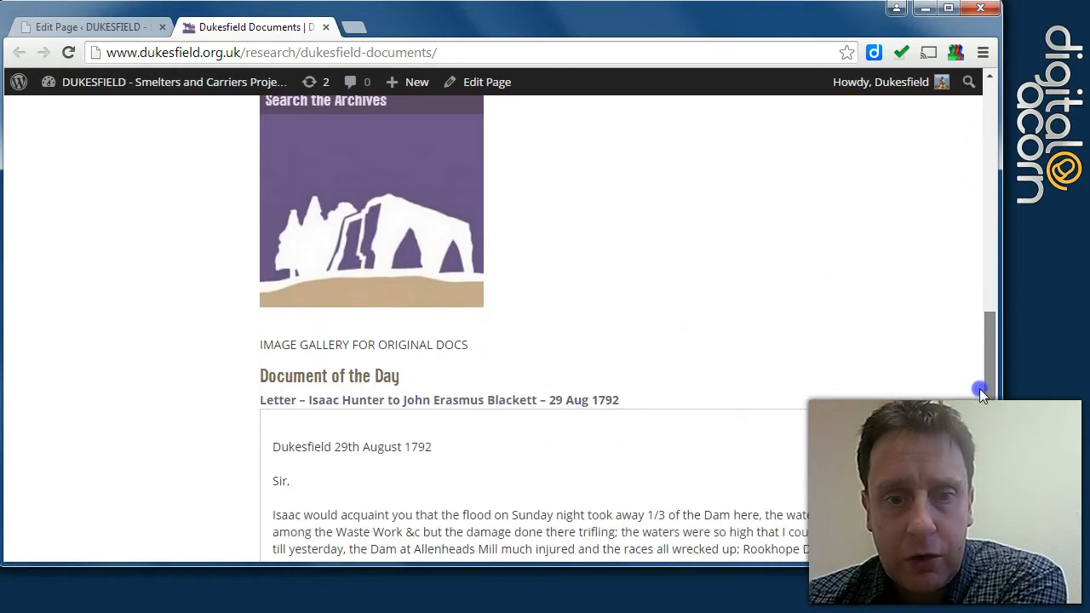
click(93, 25)
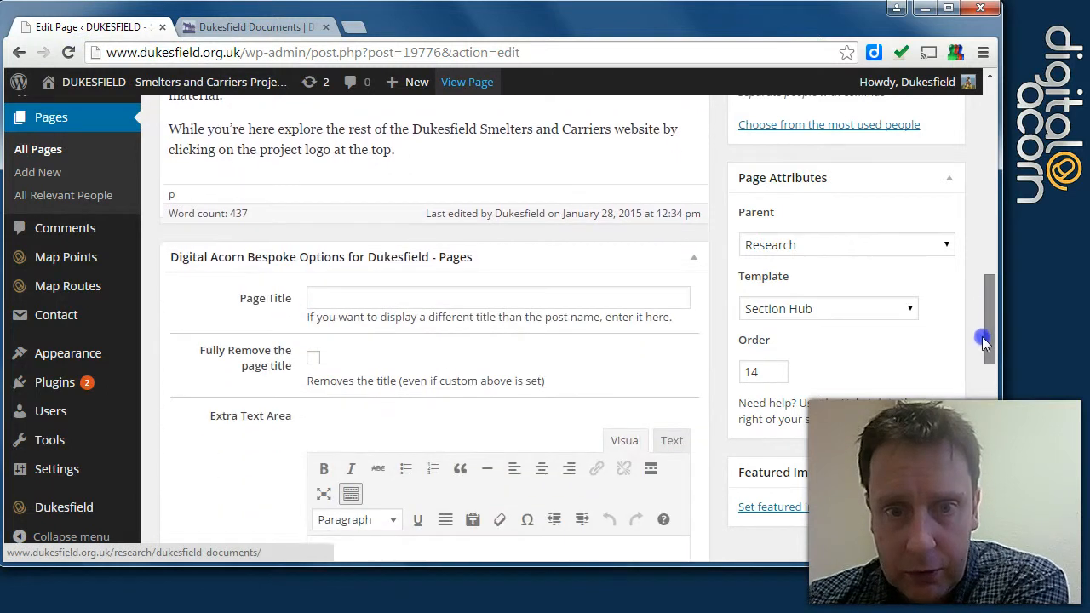
scroll(down, 3)
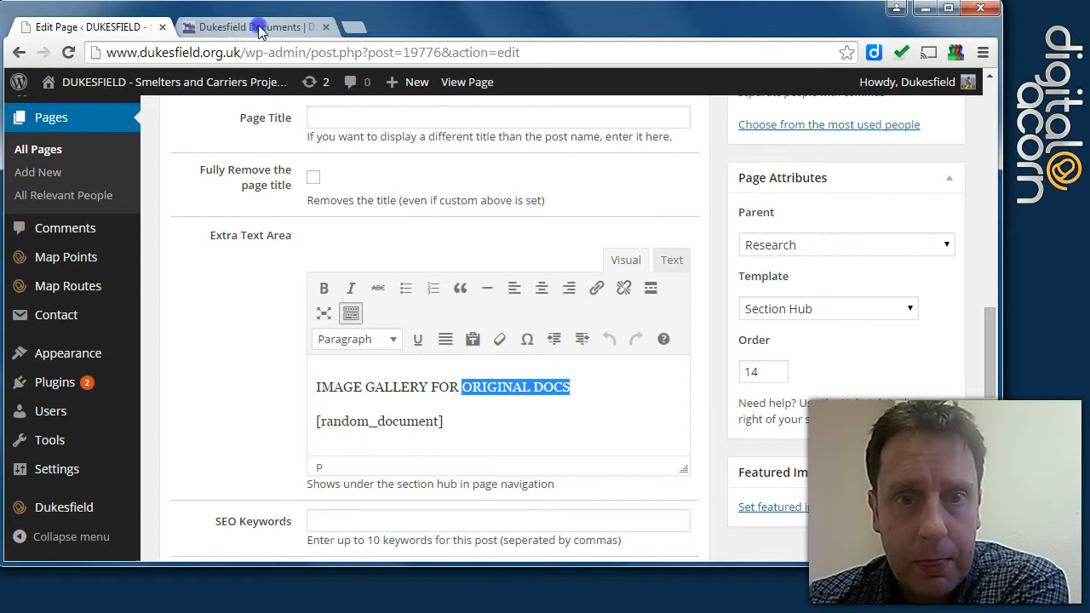
- Return to the live page tab and scroll to Document of the Day and back up
click(255, 26)
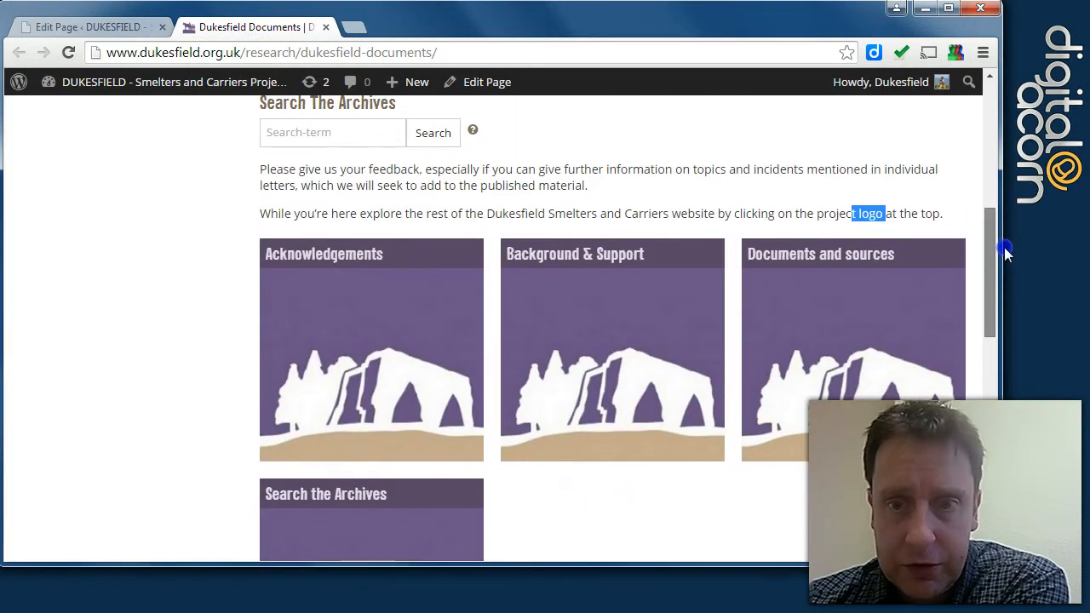
scroll(down, 3)
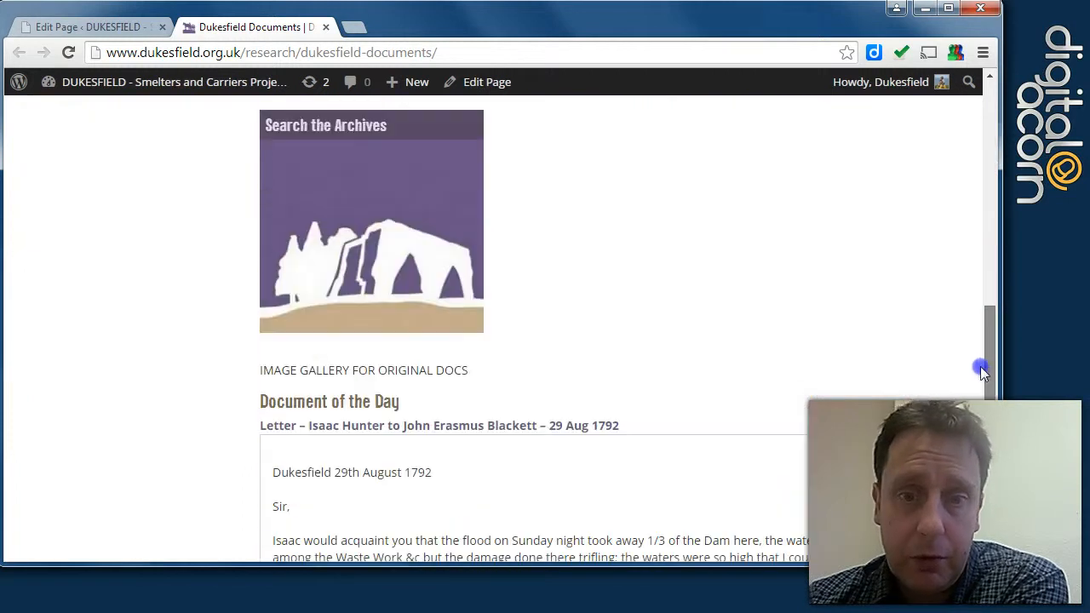
scroll(up, 3)
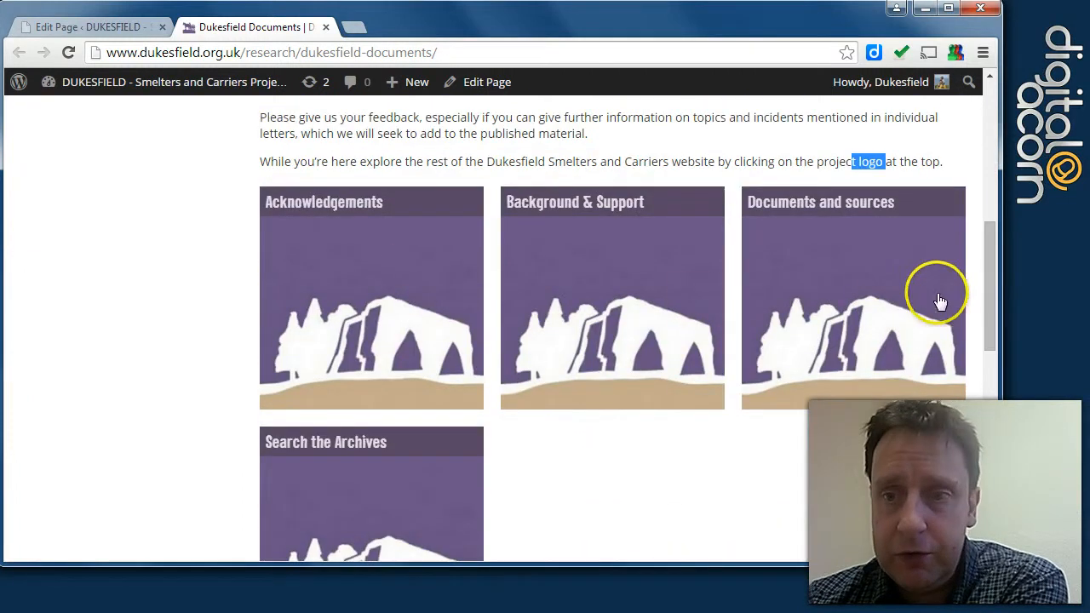
mouse_move(988, 336)
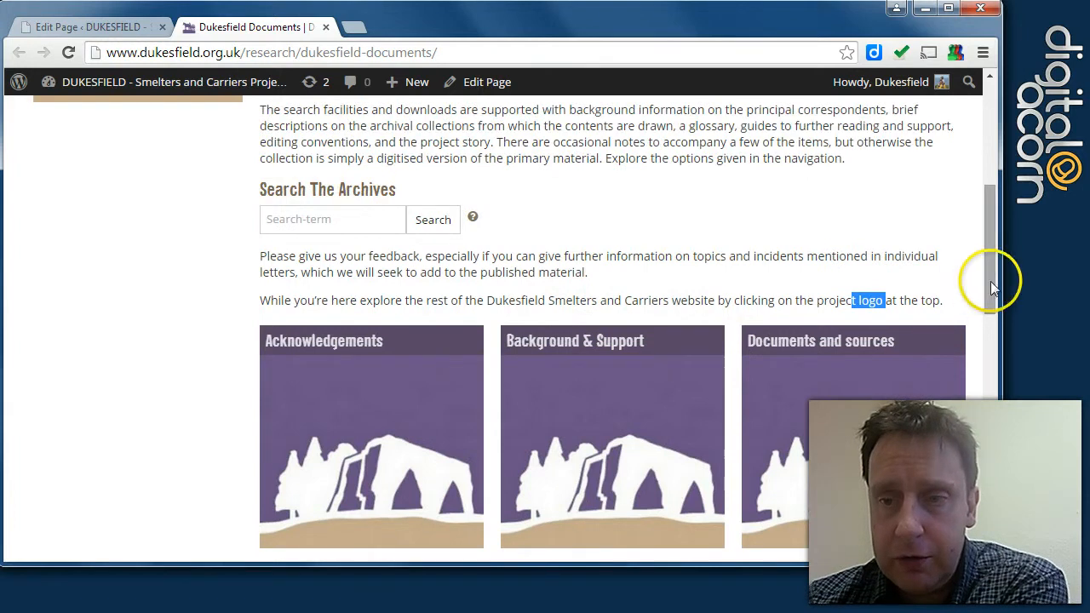
scroll(down, 3)
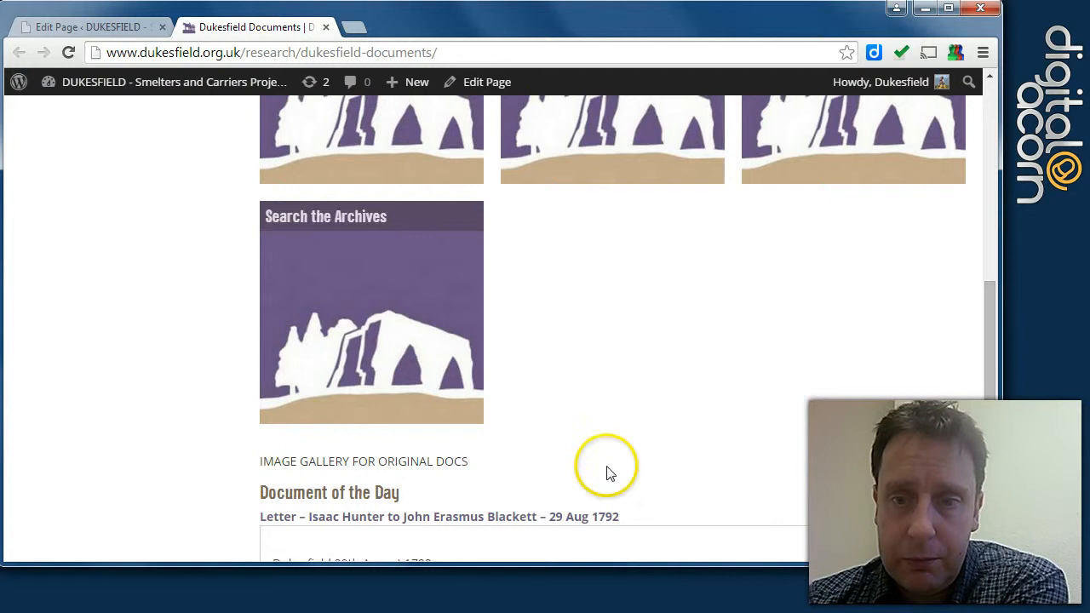
scroll(up, 3)
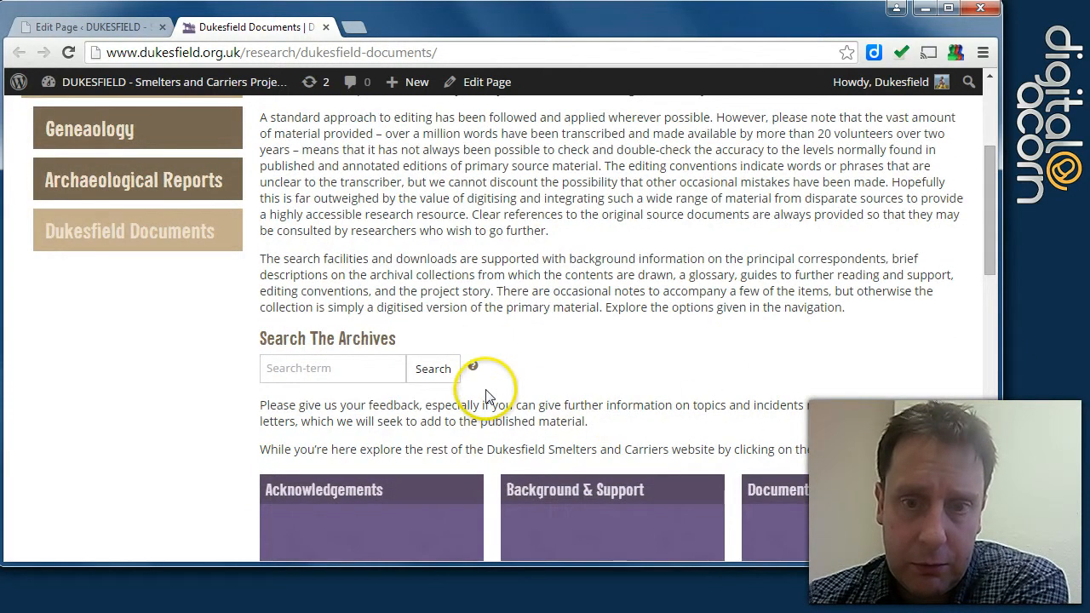
mouse_move(304, 339)
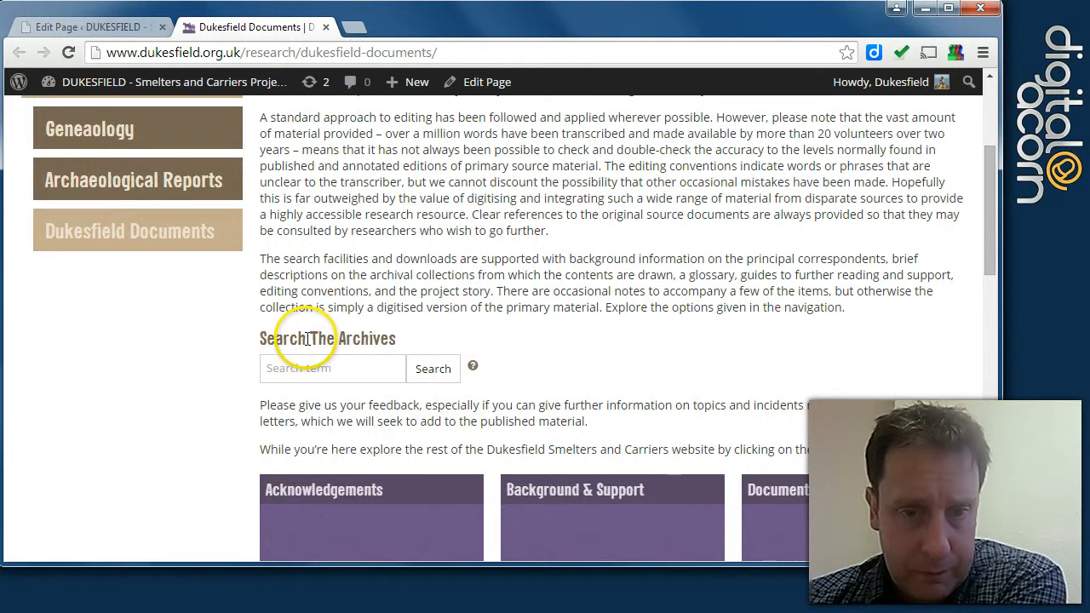
- Back in the editor, highlight the [document_search] shortcode in the page body
click(77, 26)
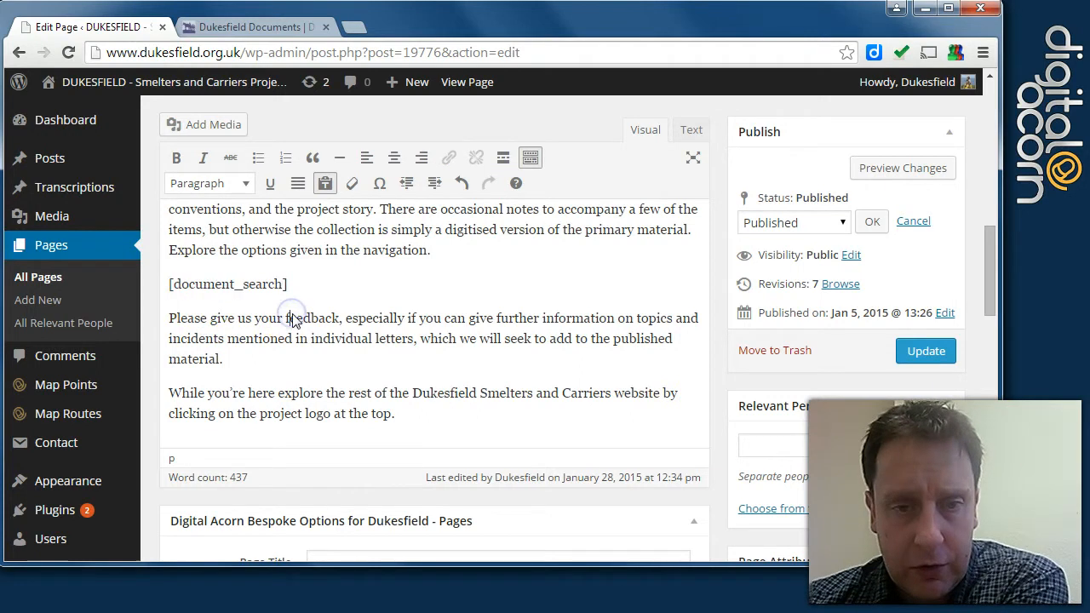
double_click(228, 284)
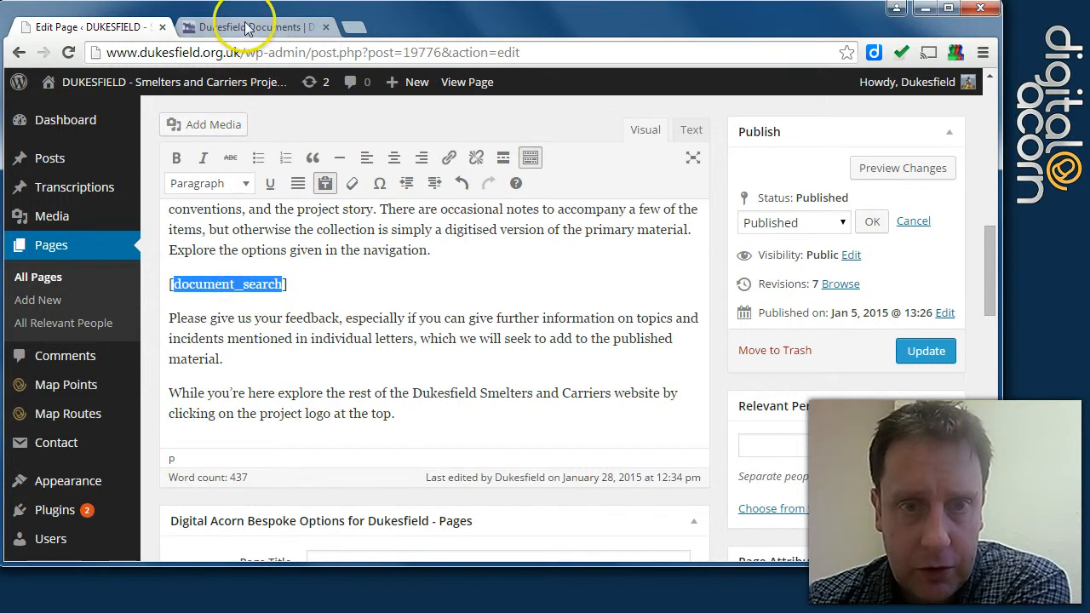
- Search the archives for 'thomas' from the live Dukesfield Documents page
click(256, 27)
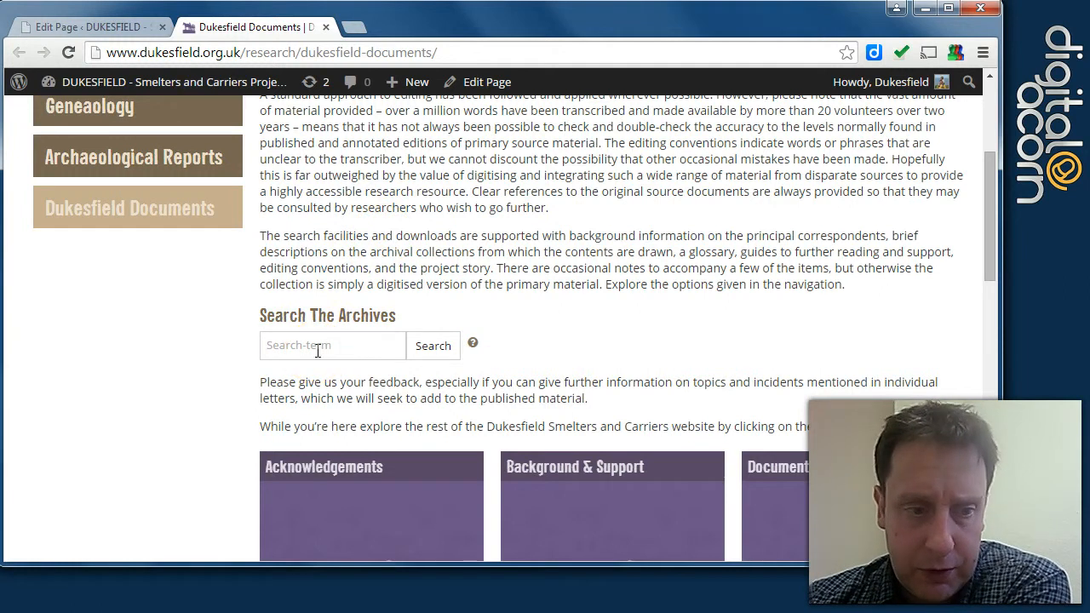
click(332, 345)
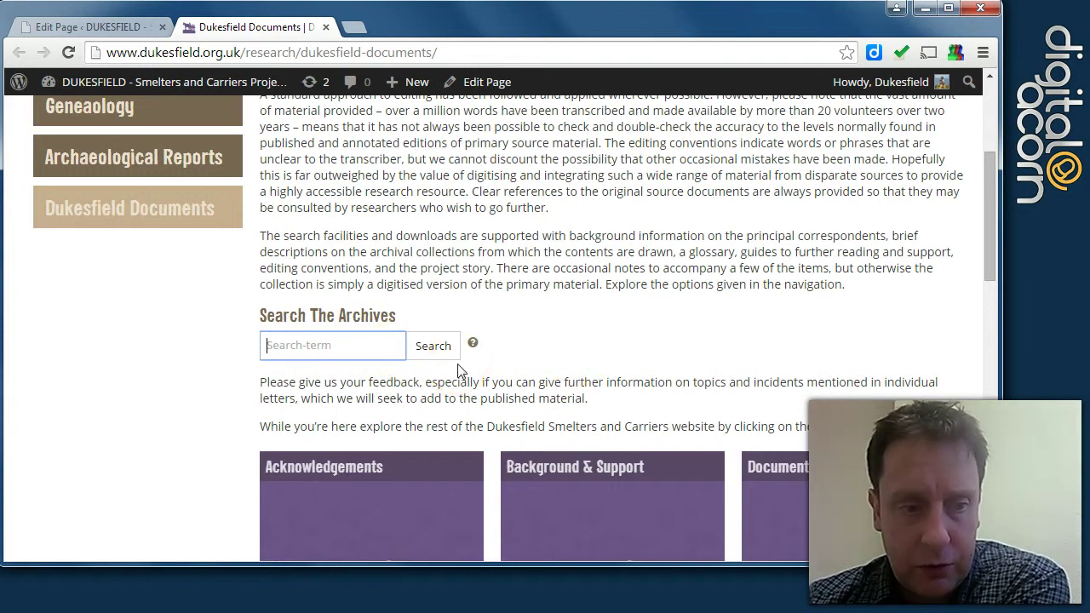
click(332, 345)
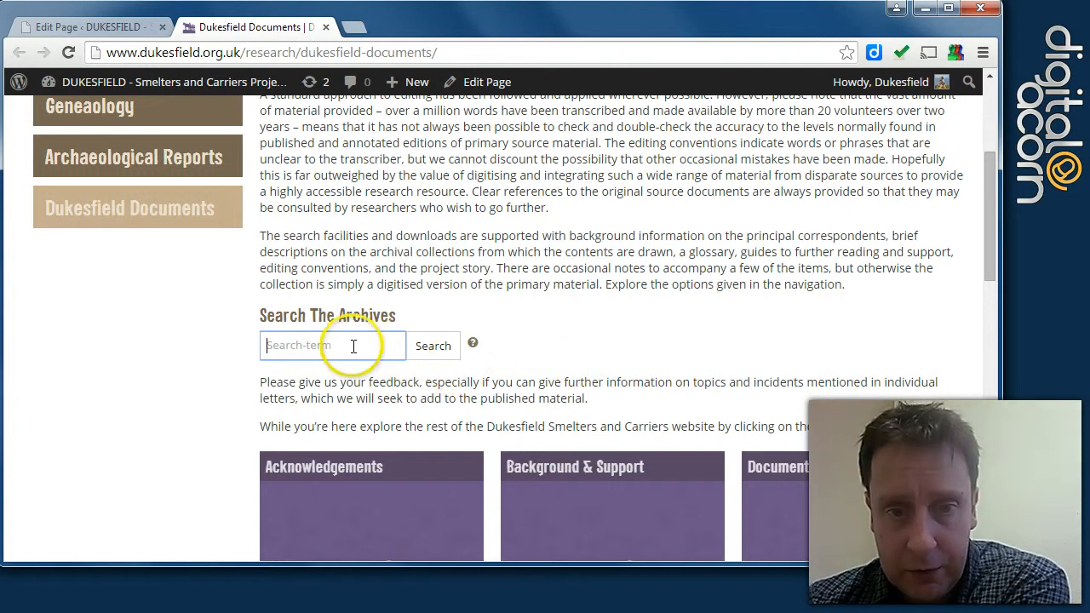
text(thomas)
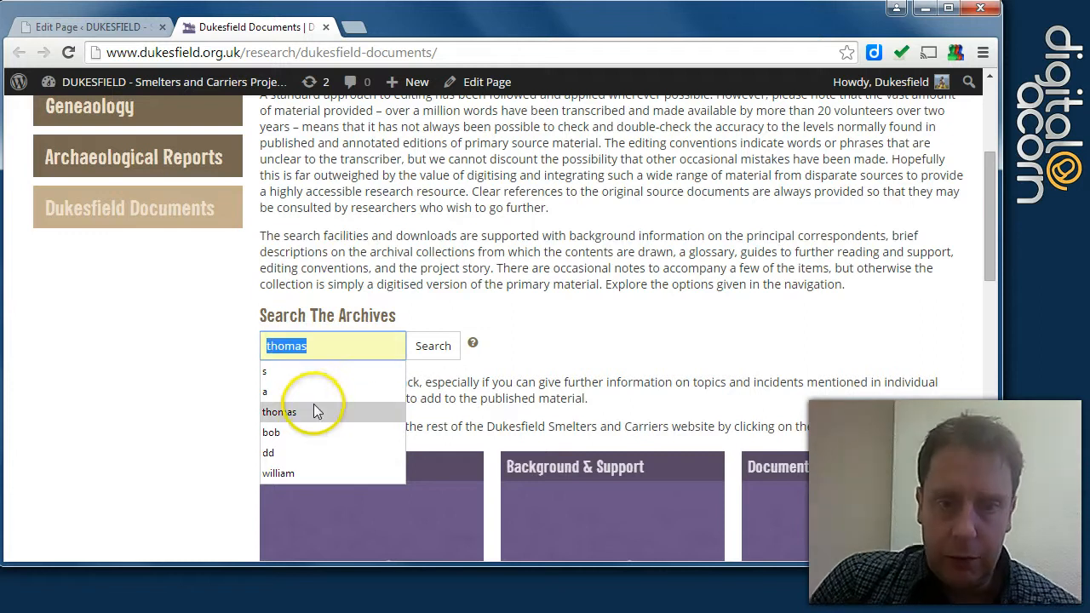
click(432, 346)
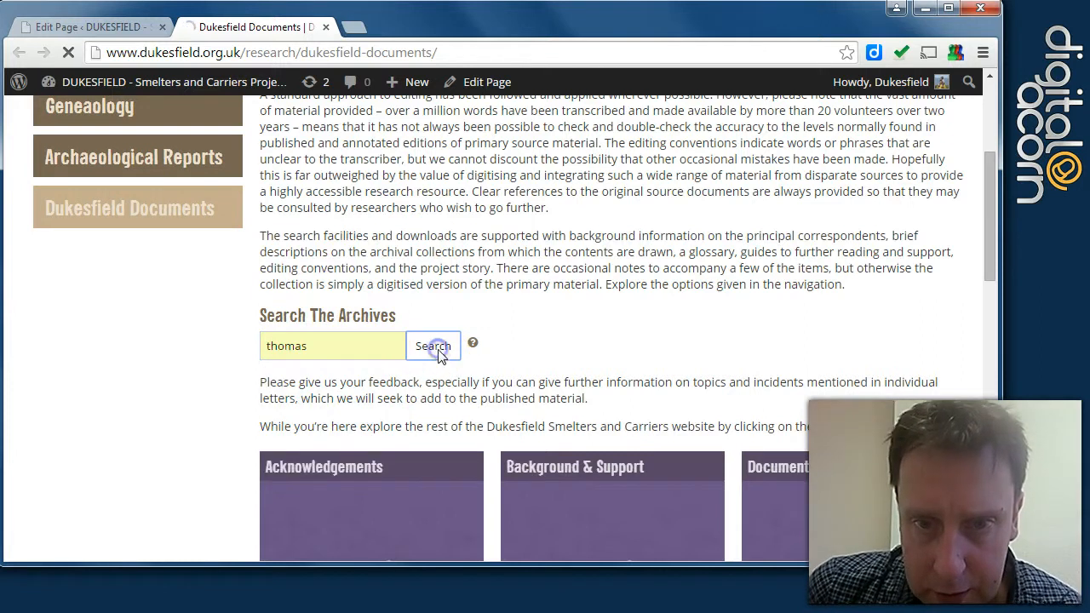
click(433, 346)
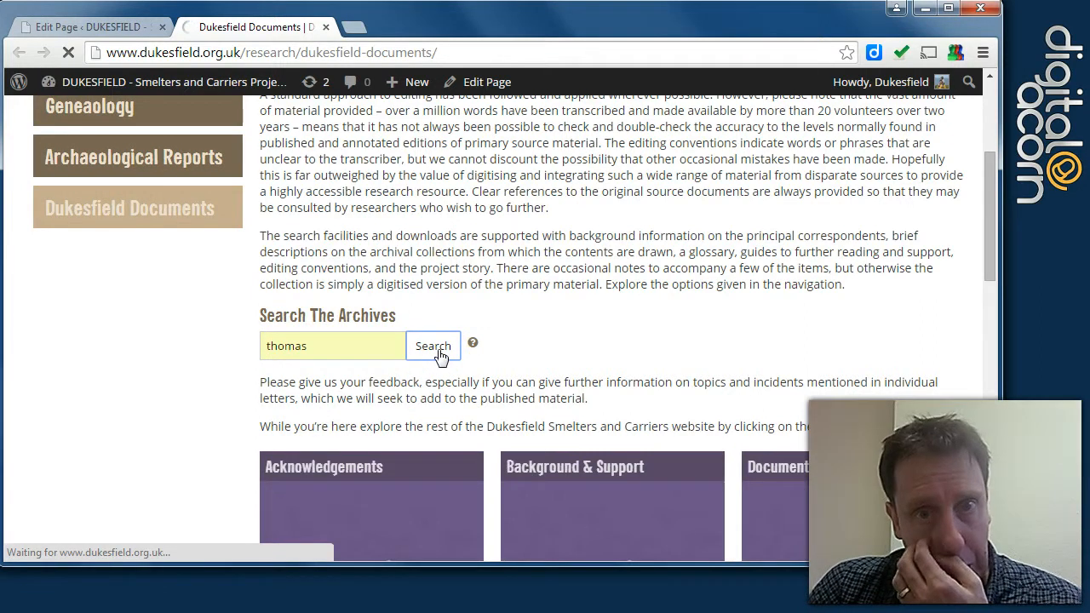
click(433, 345)
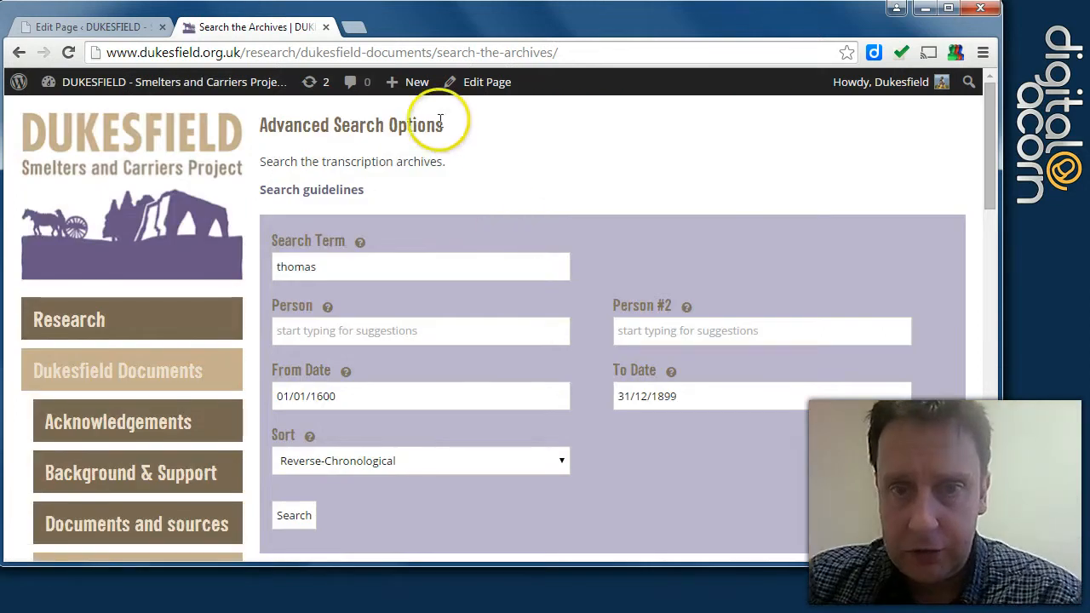
mouse_move(1021, 170)
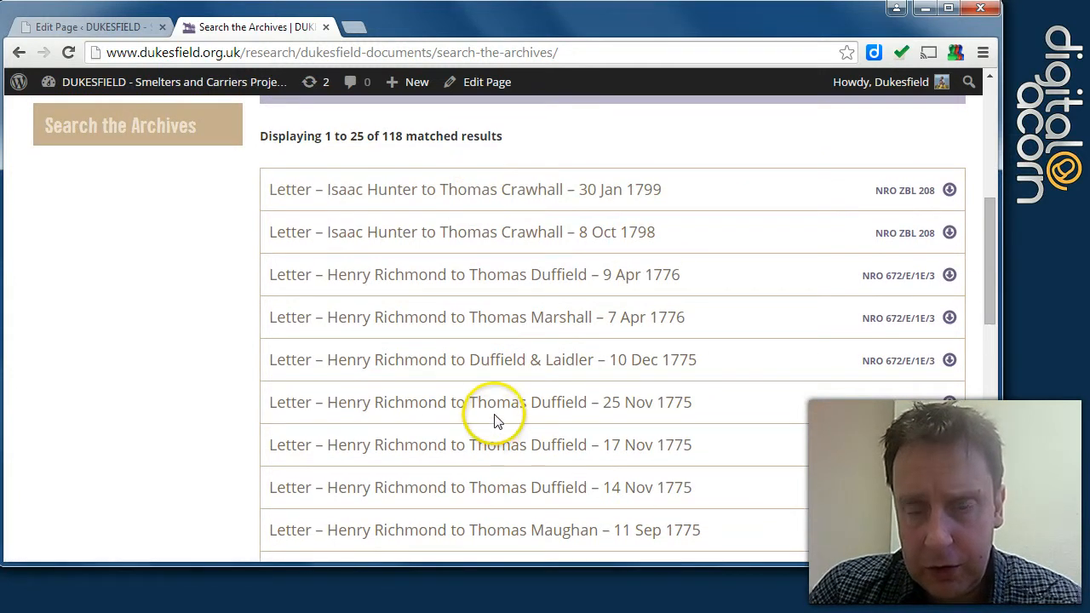
- Scroll the 118 matching letters, then go back to the Dukesfield Documents page
scroll(down, 3)
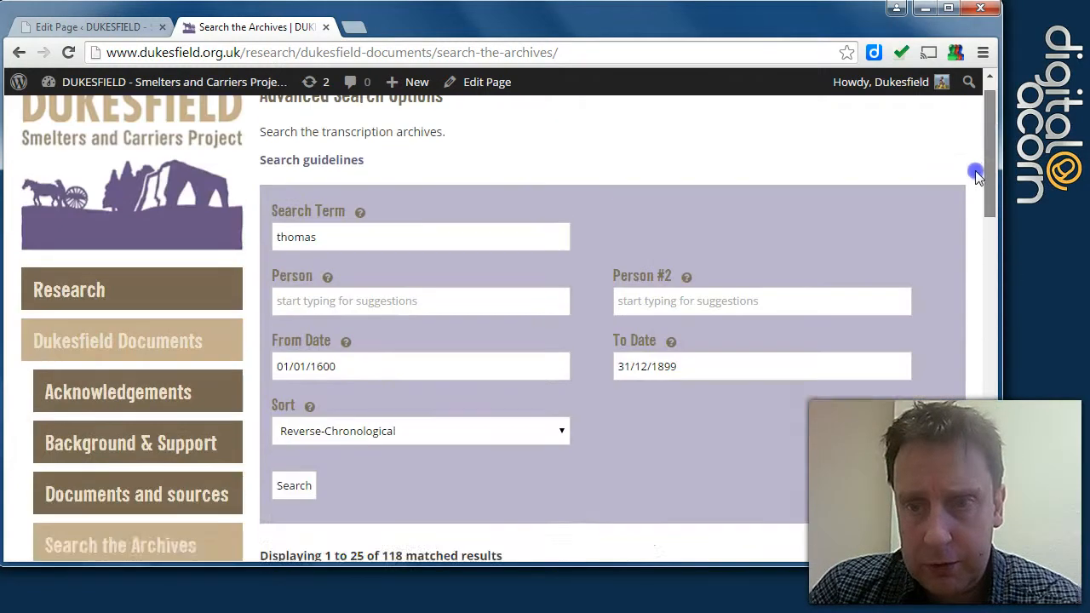
click(21, 54)
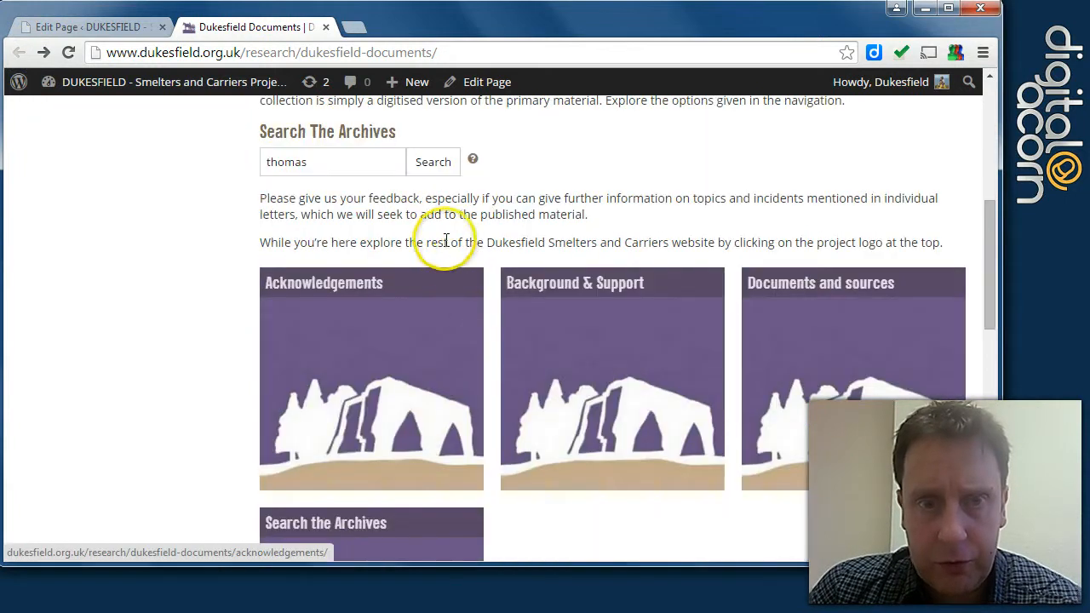
scroll(down, 3)
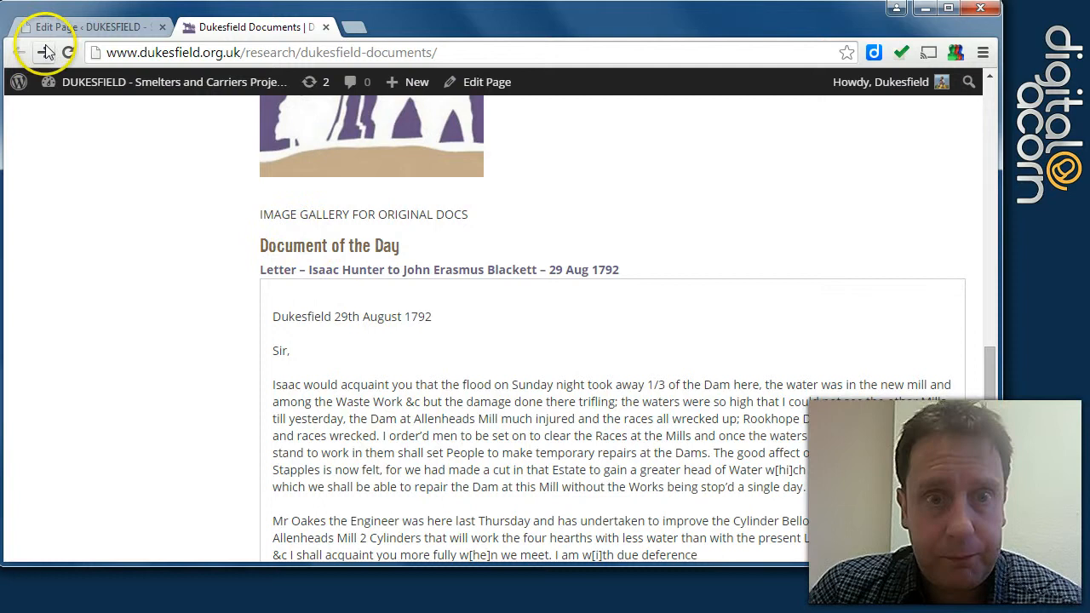
- In the editor, highlight the [random_document] shortcode in the Extra Text Area
click(77, 23)
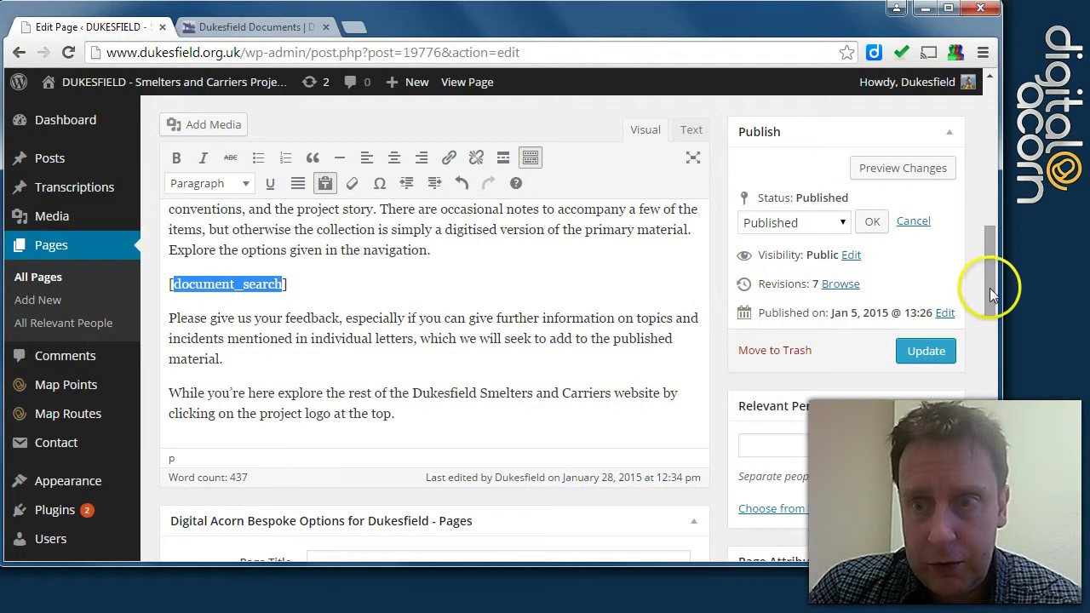
scroll(down, 3)
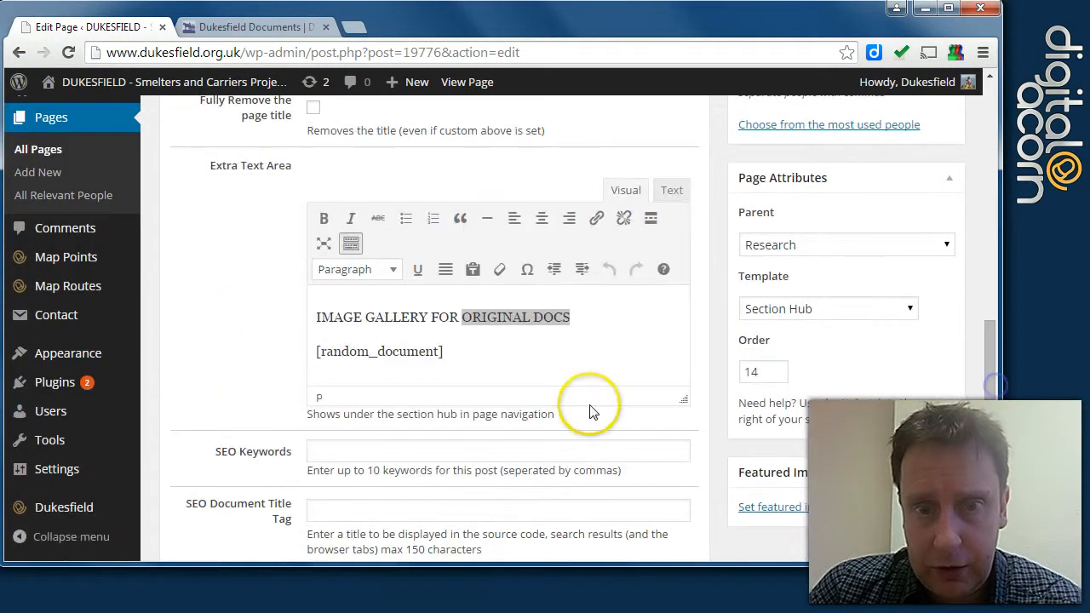
double_click(378, 351)
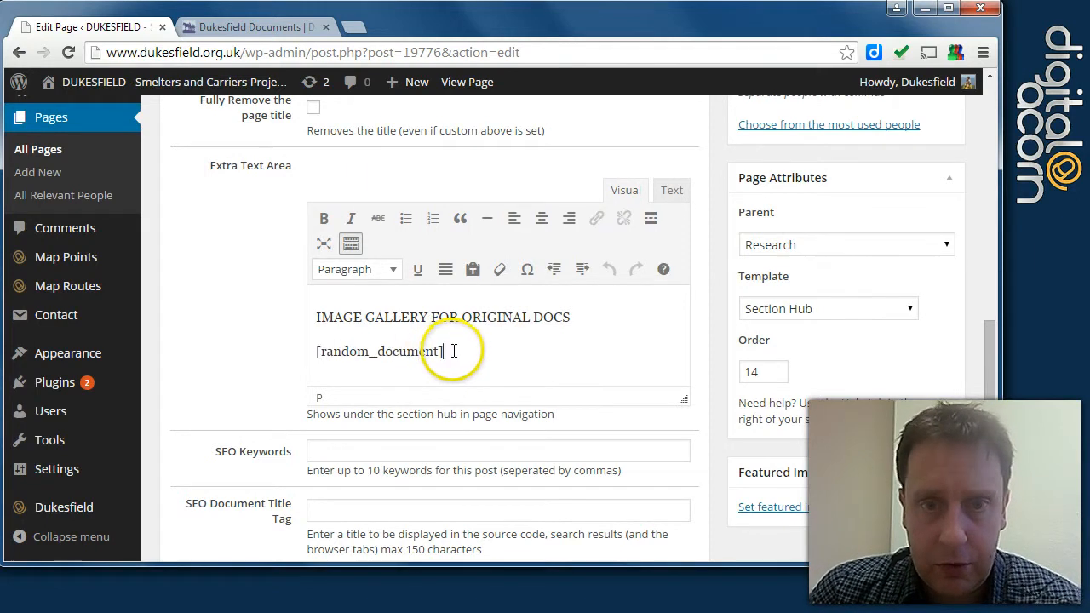
- On the live page, open the Document of the Day letter from Isaac Hunter
click(256, 26)
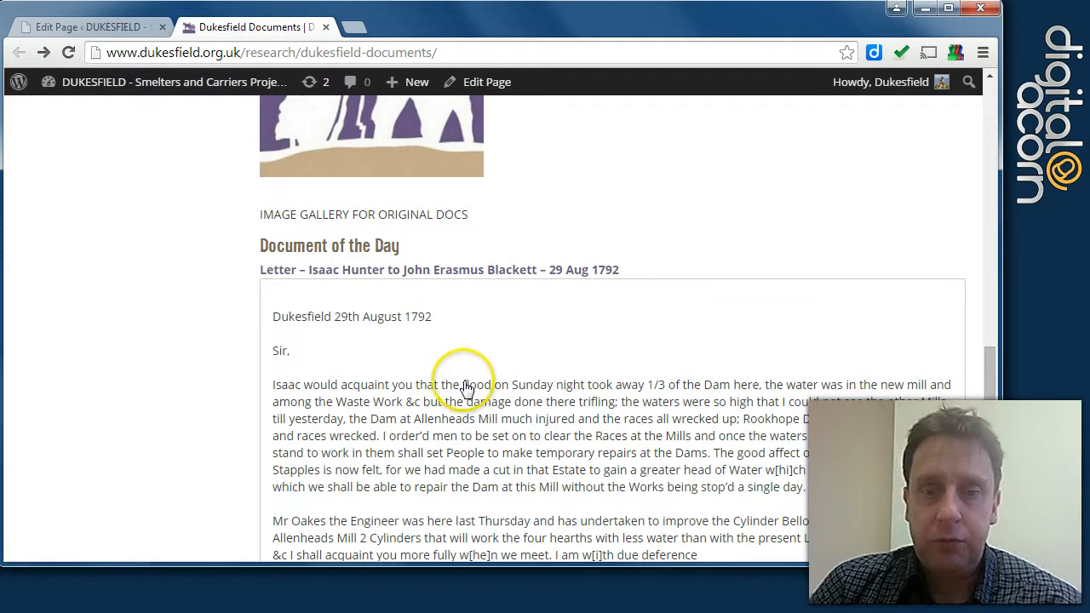
mouse_move(466, 388)
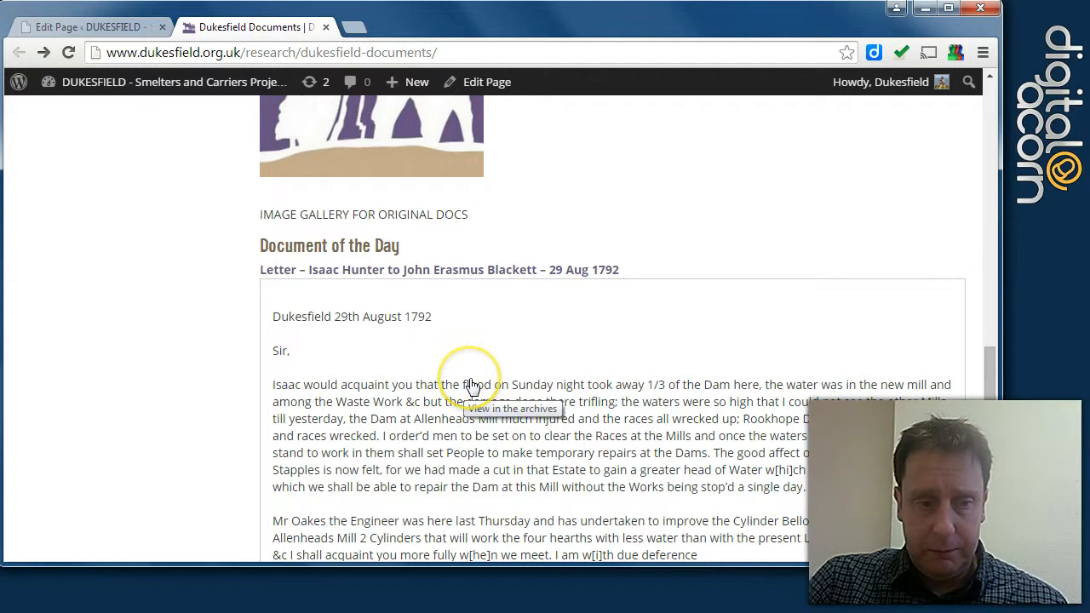
scroll(down, 3)
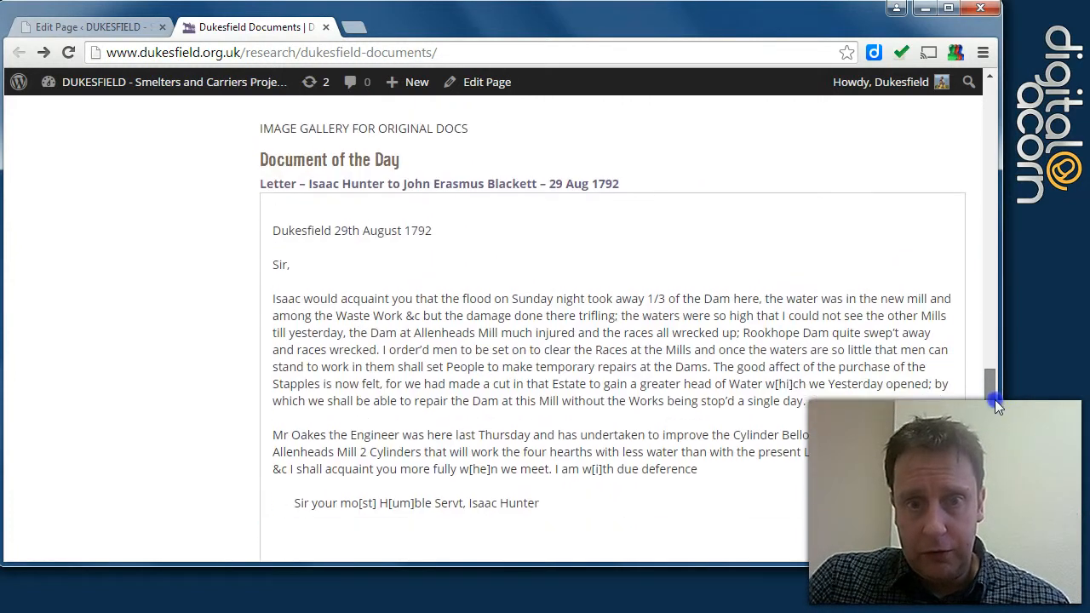
scroll(down, 3)
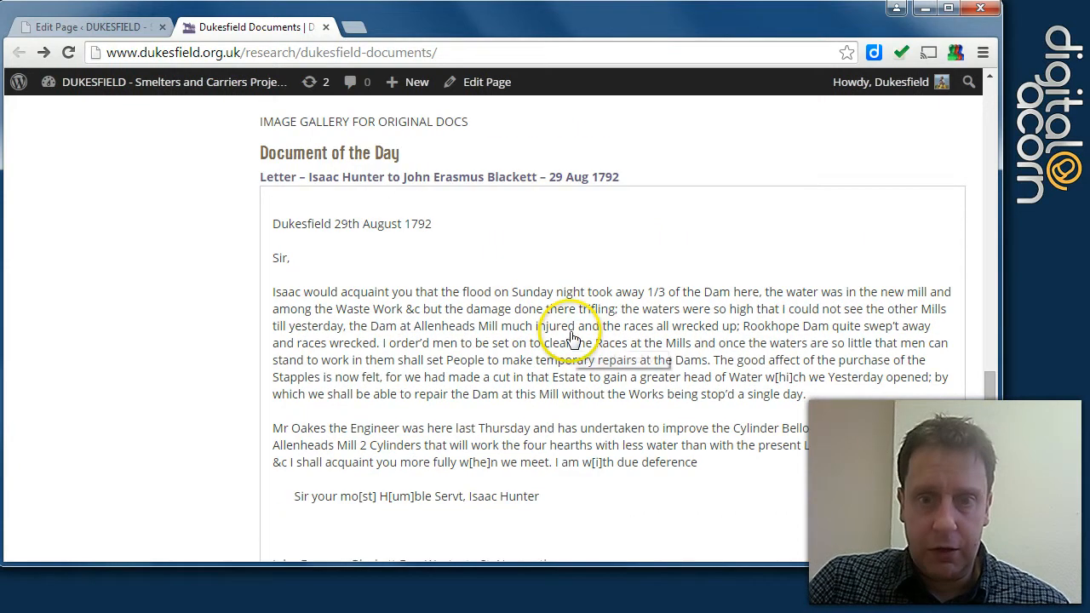
click(570, 331)
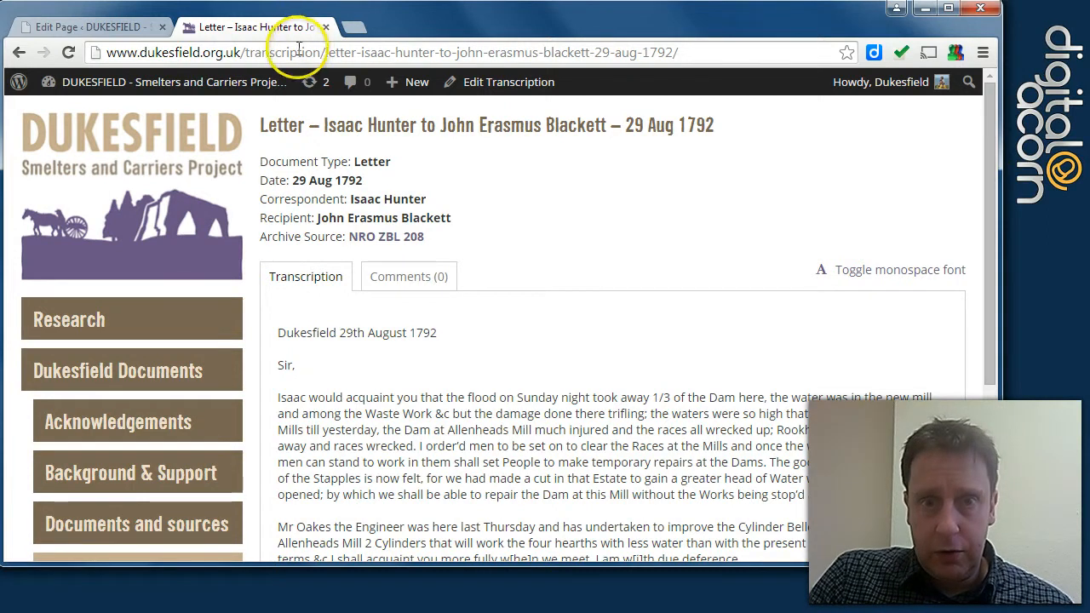
- Switch the letter transcription to monospace font and scroll through it
click(678, 52)
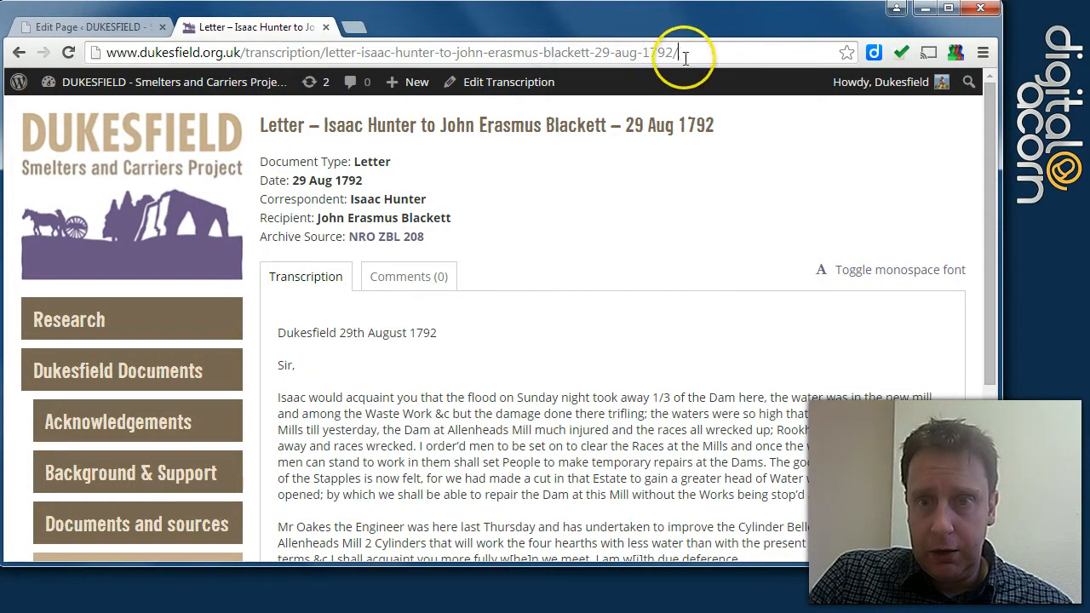
scroll(down, 3)
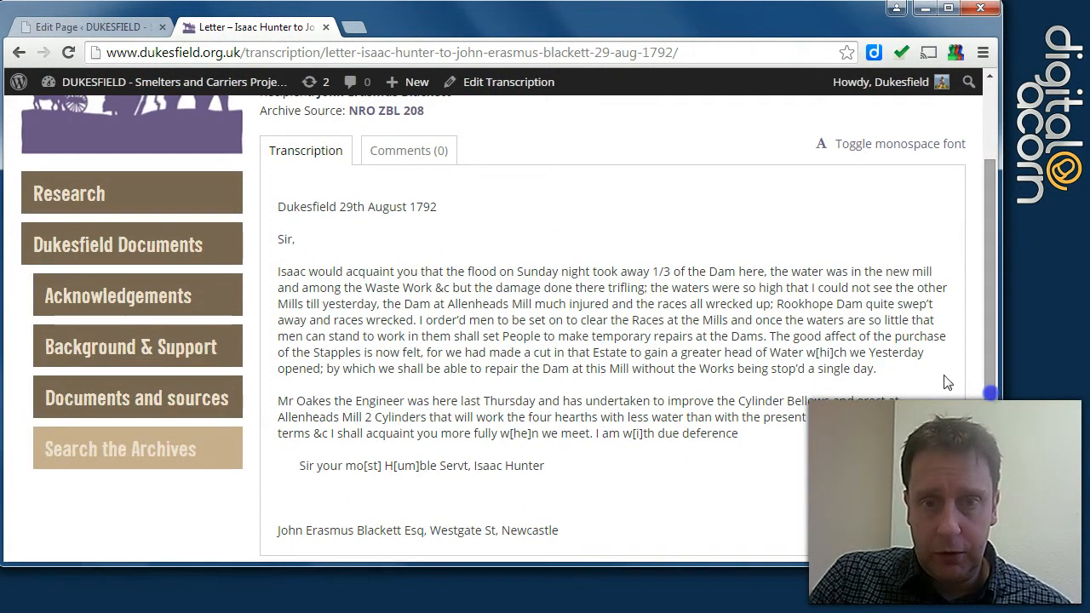
click(408, 150)
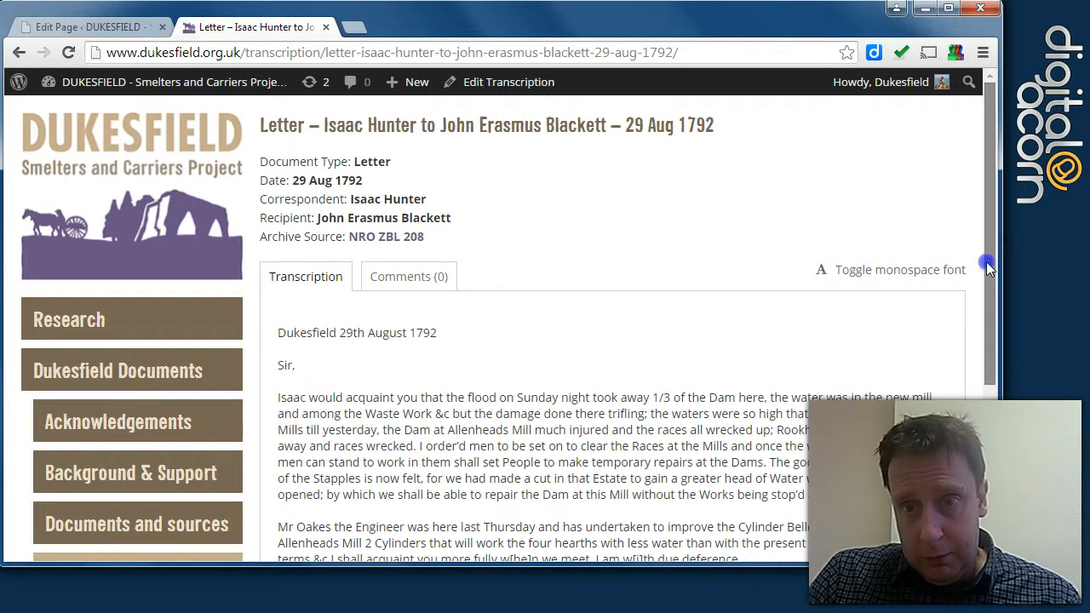
scroll(down, 3)
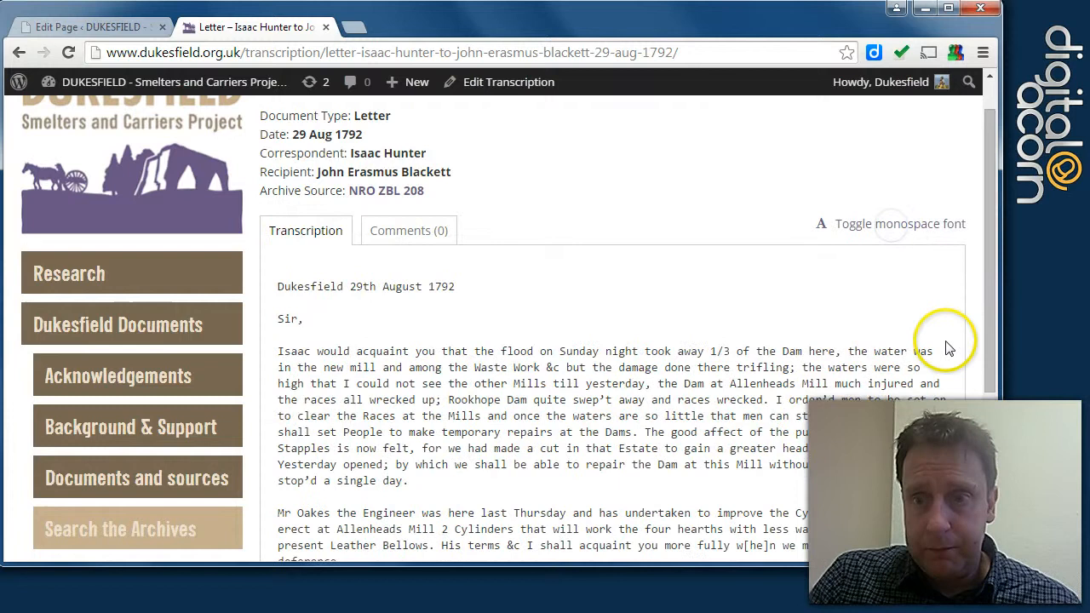
scroll(down, 3)
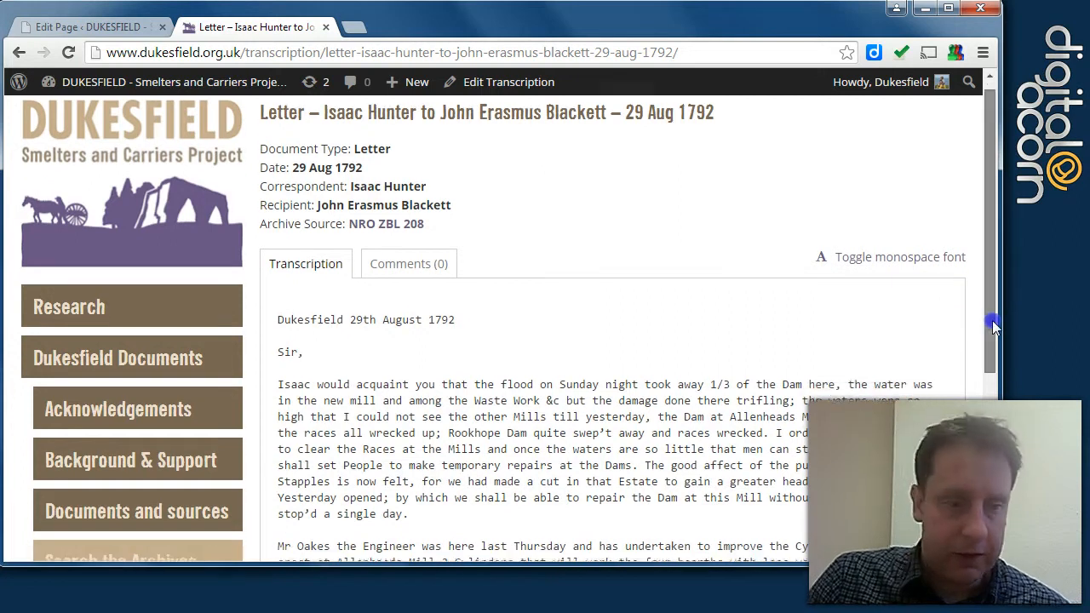
scroll(down, 3)
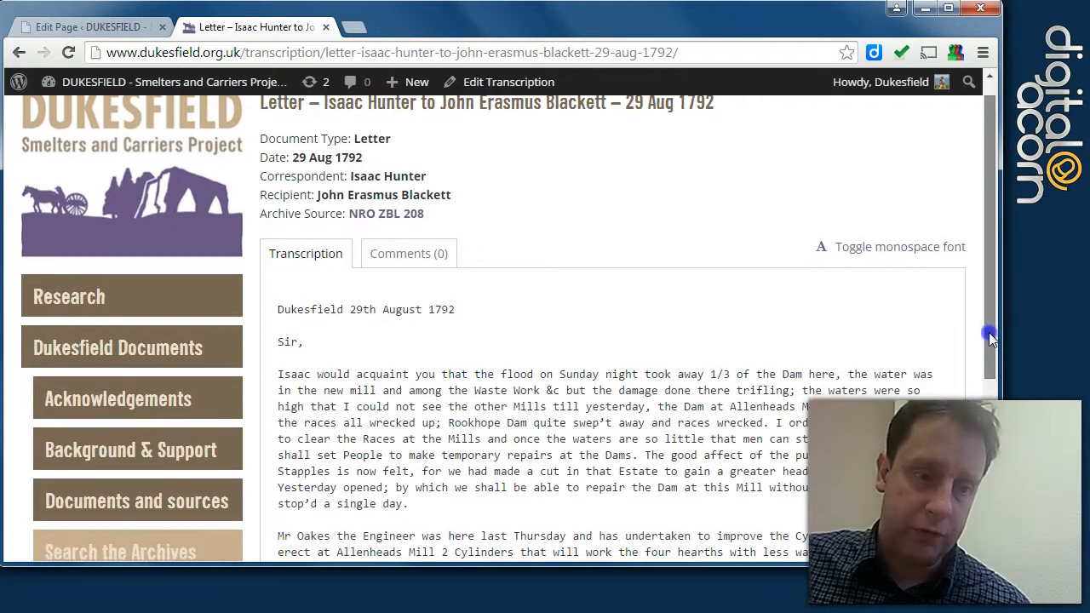
scroll(down, 3)
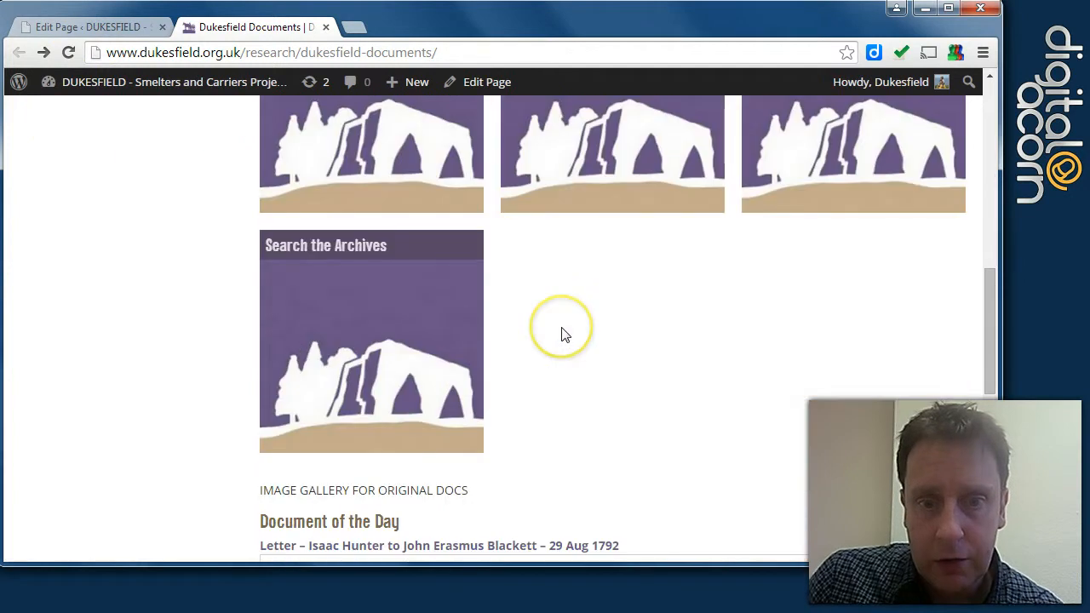
- Select the 'Image Gallery for Original Docs' caption and scroll down the Dukesfield Documents page
triple_click(364, 490)
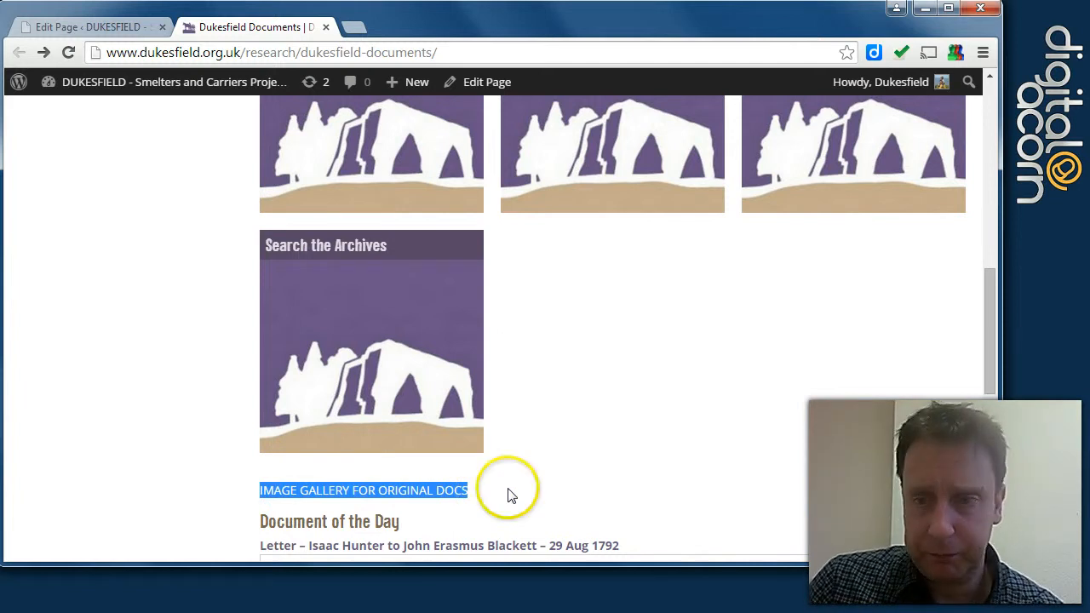
scroll(down, 3)
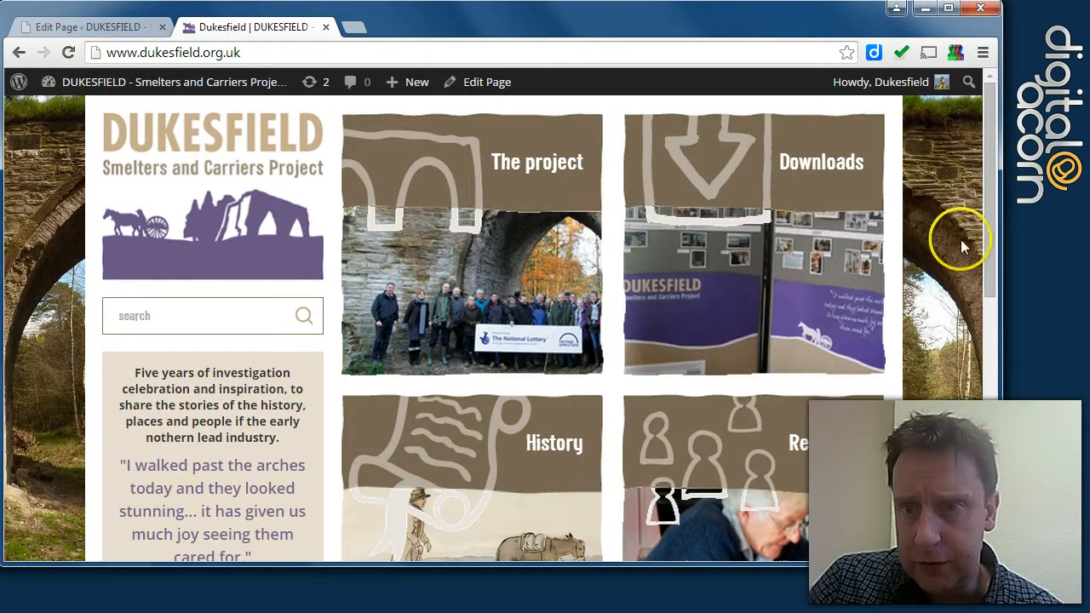
scroll(down, 3)
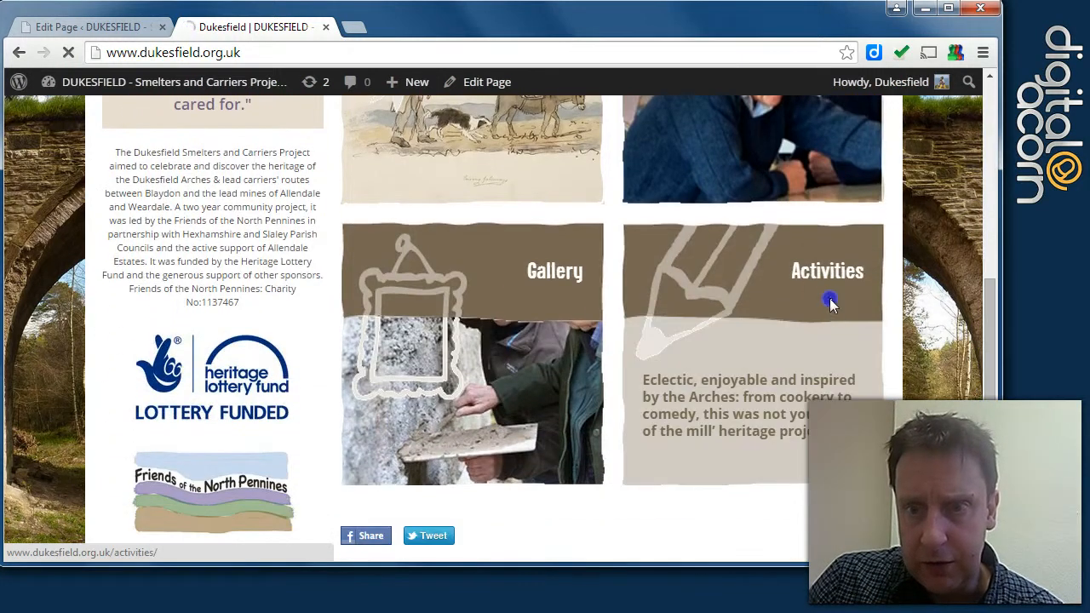
- Go through Activities to the Cook-Offs page and open it in the page editor
click(831, 299)
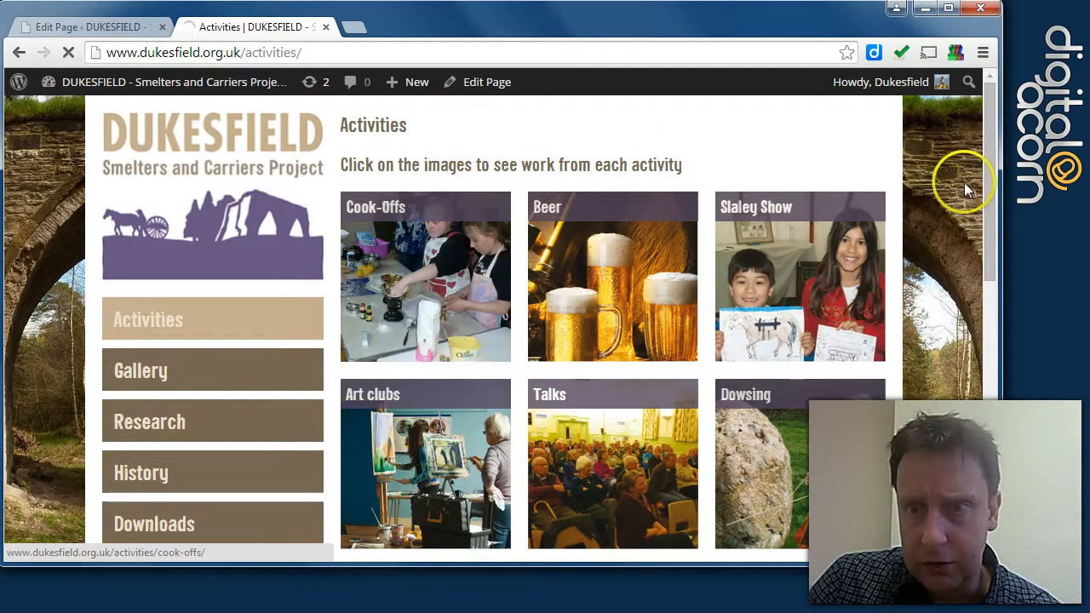
click(425, 277)
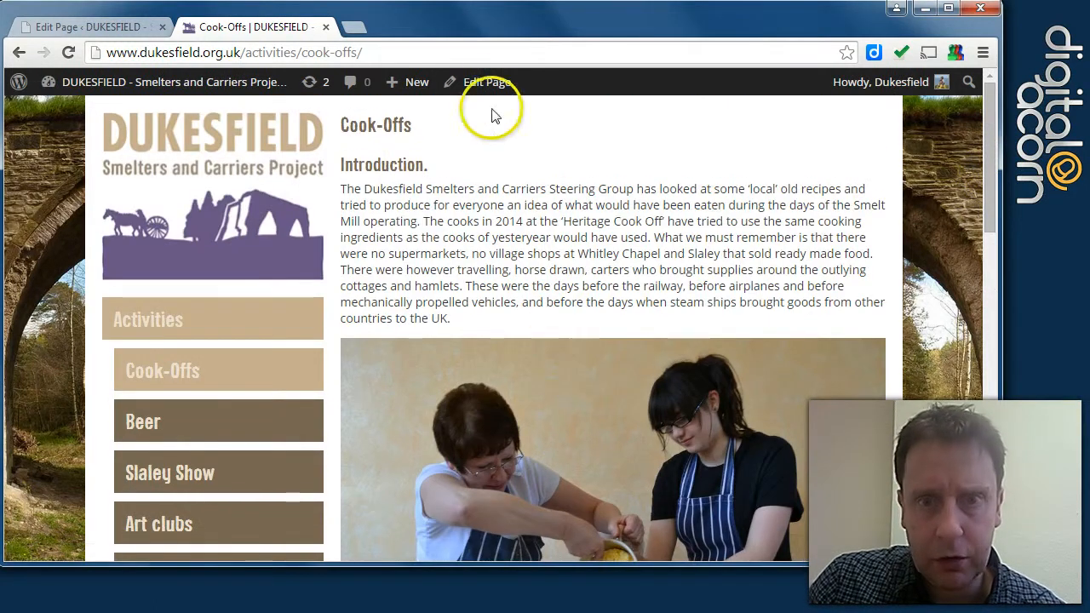
click(480, 82)
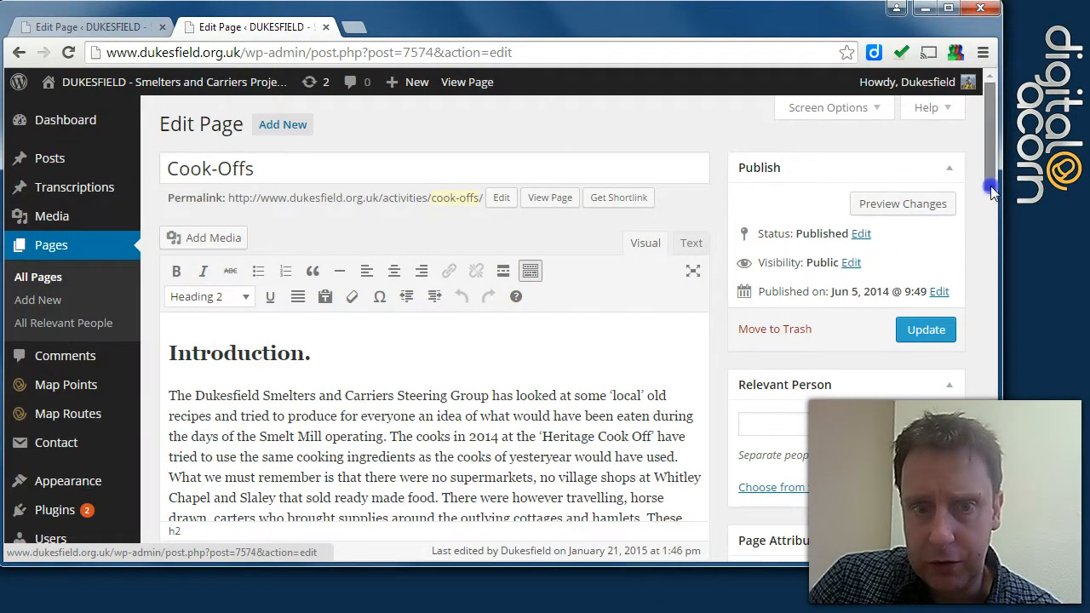
scroll(down, 3)
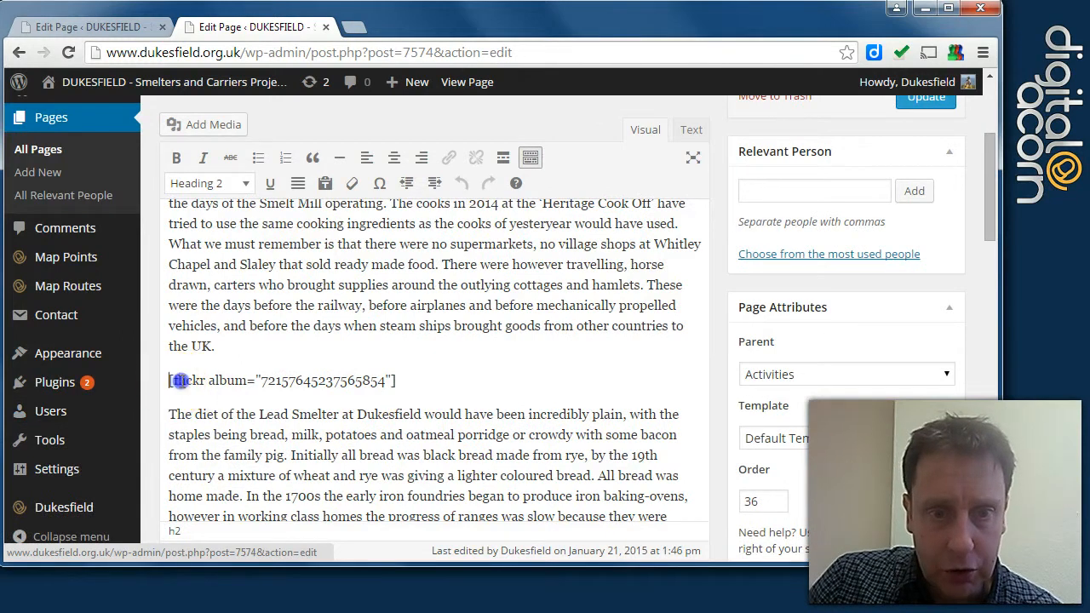
click(228, 382)
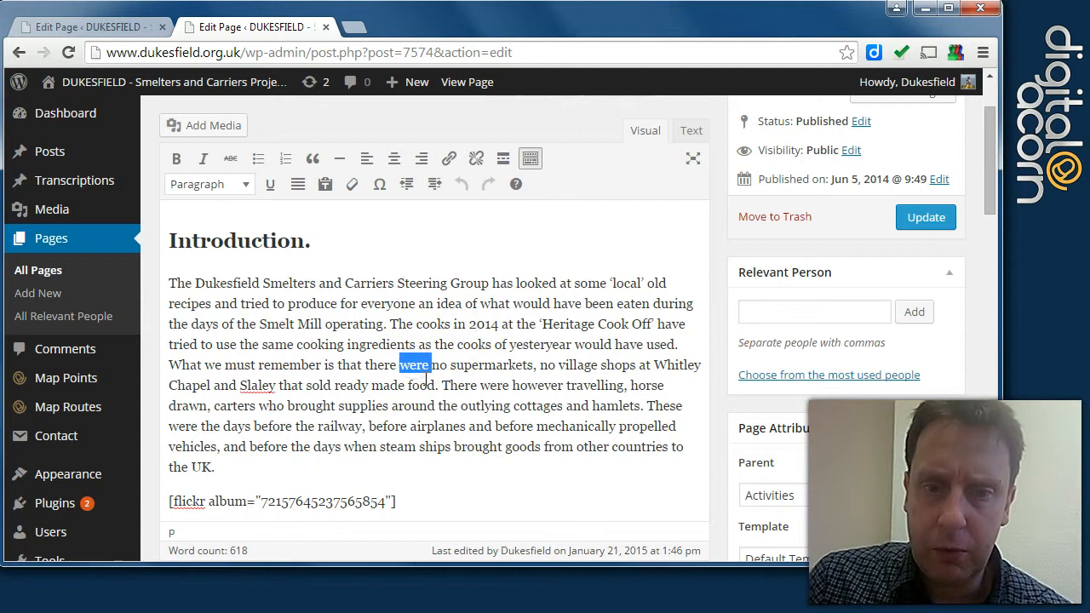
double_click(420, 386)
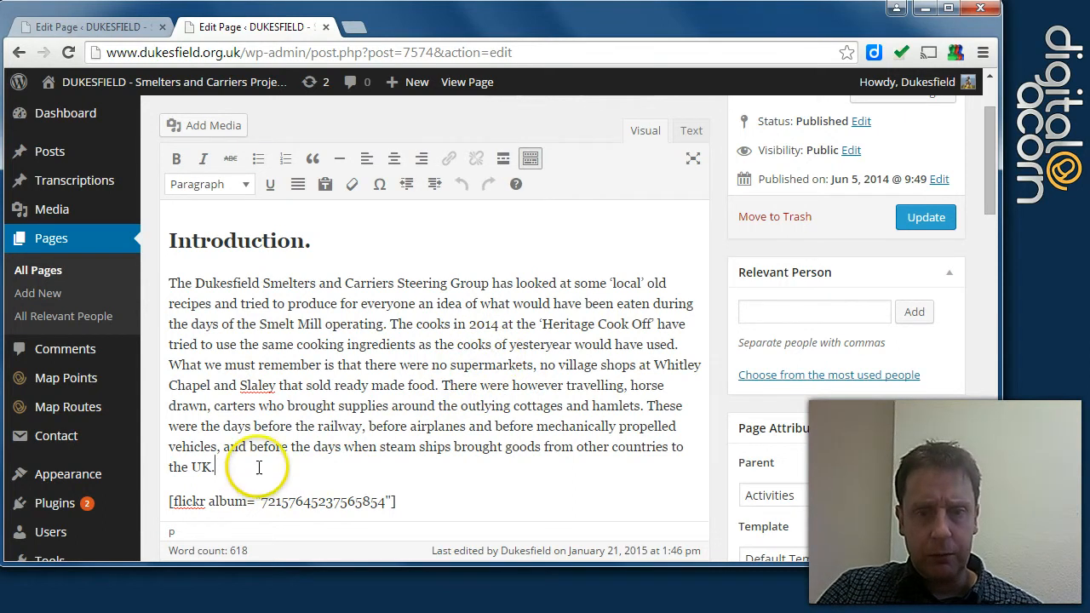
mouse_move(272, 465)
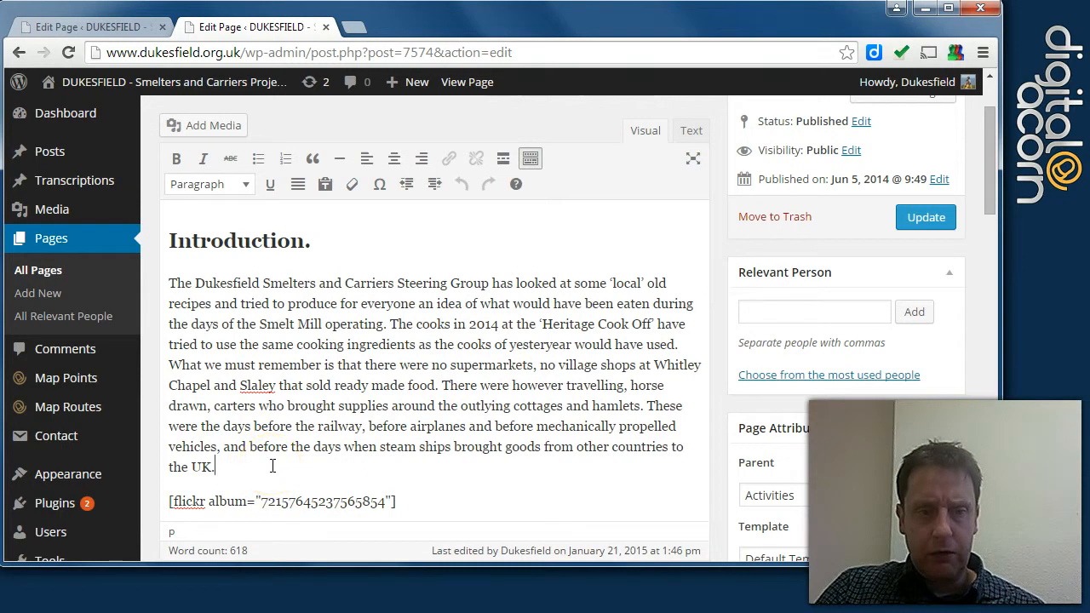
right_click(271, 466)
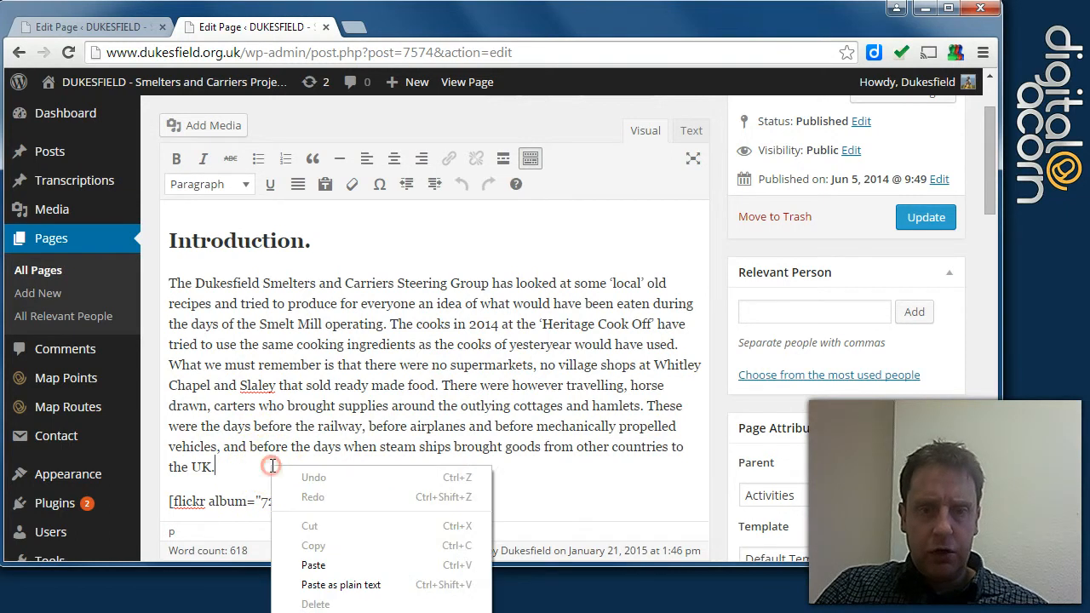
mouse_move(340, 584)
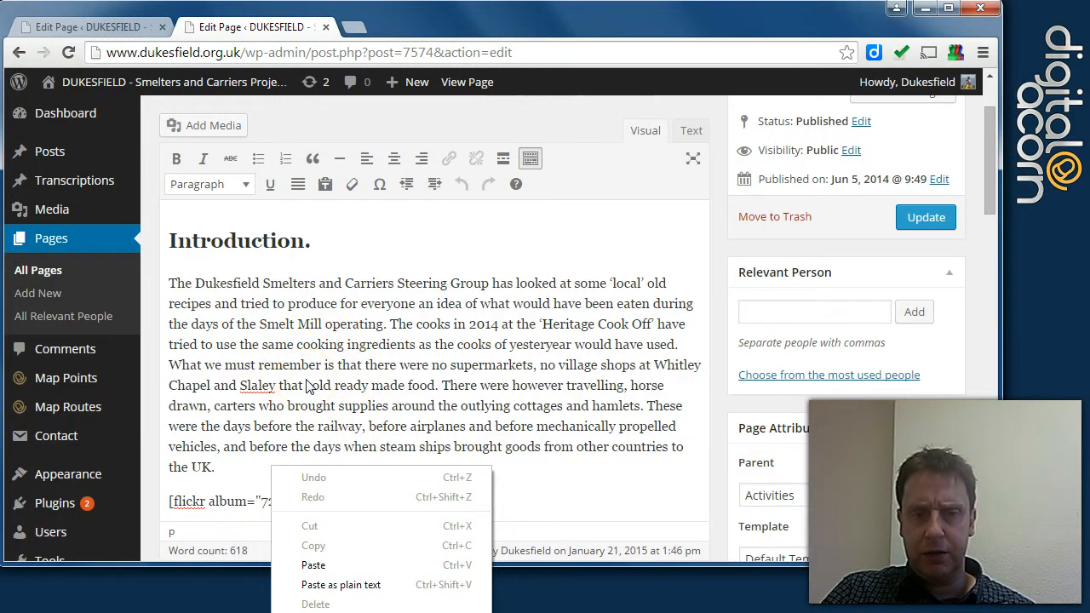
click(315, 405)
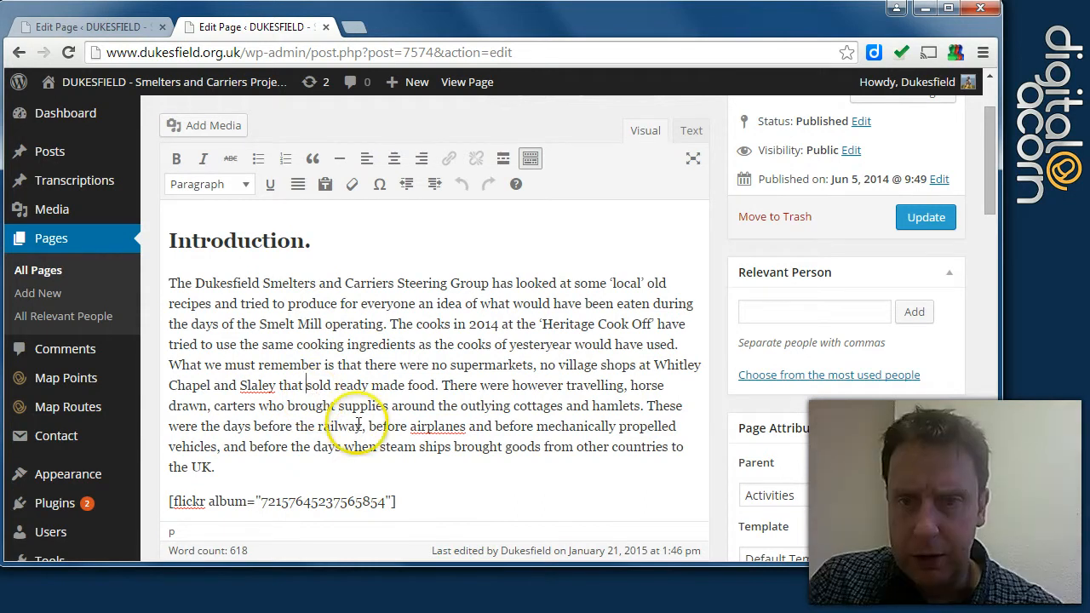
mouse_move(653, 139)
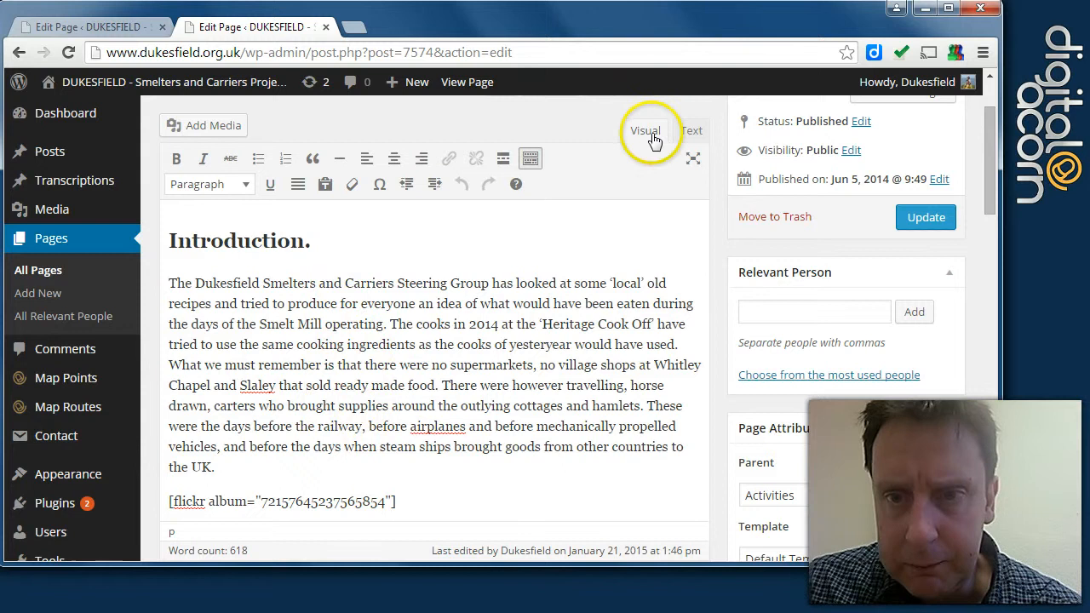
click(340, 343)
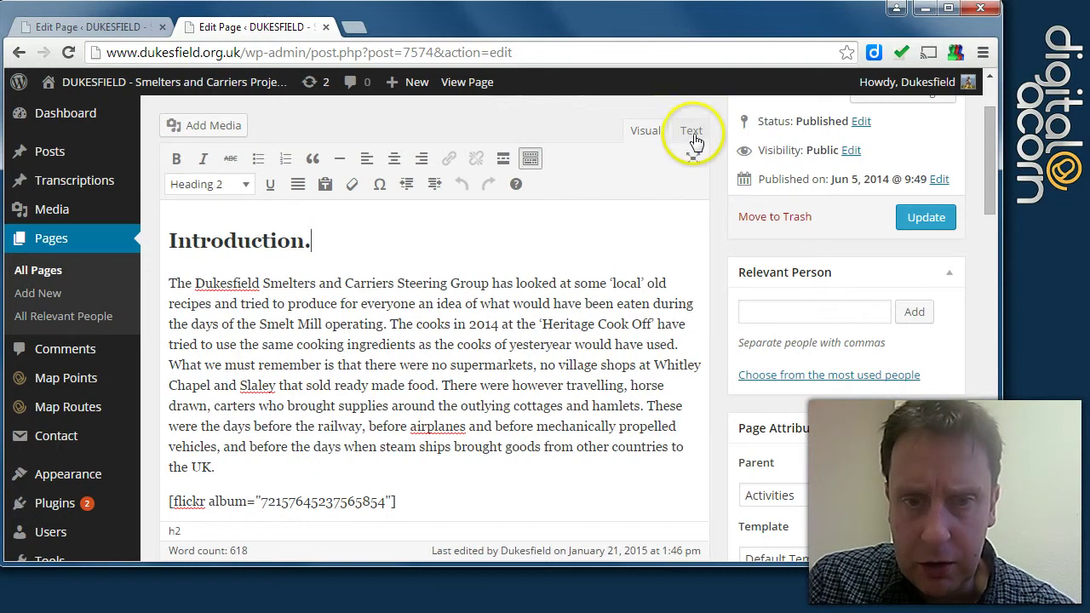
click(690, 130)
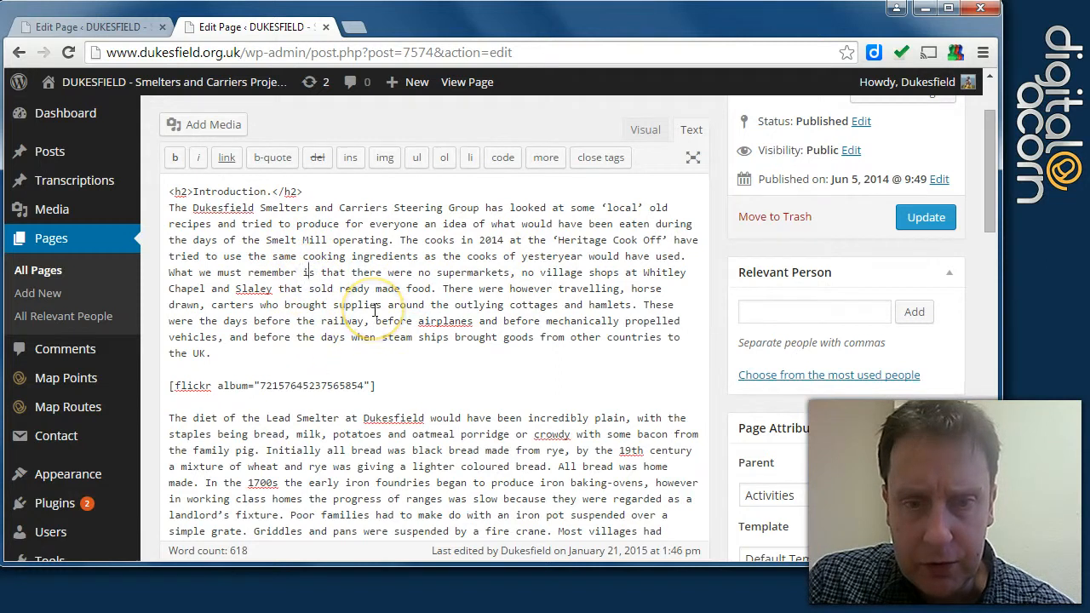
scroll(down, 3)
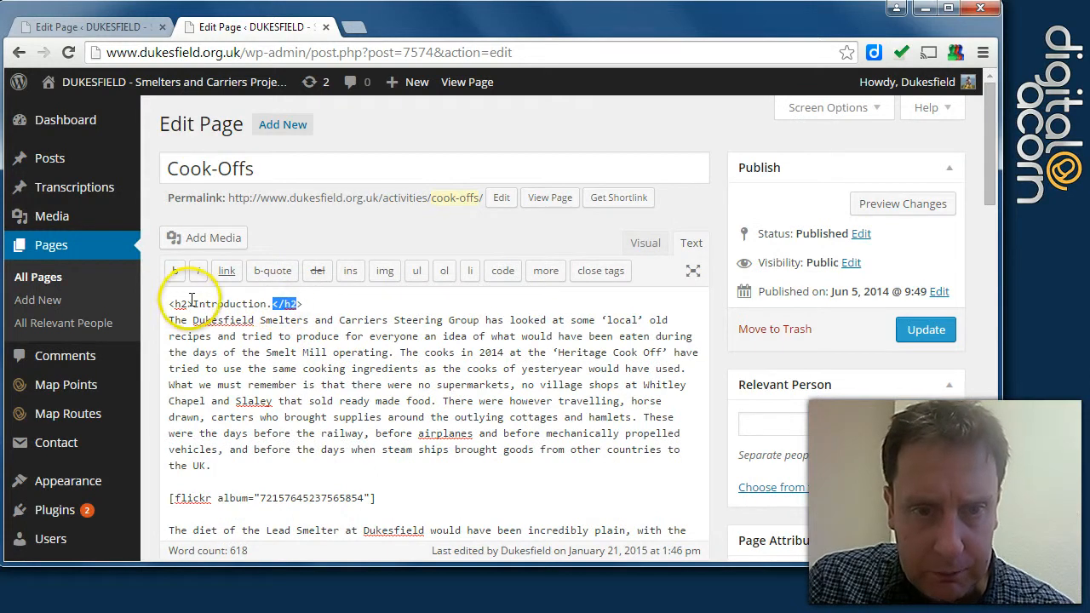
click(643, 243)
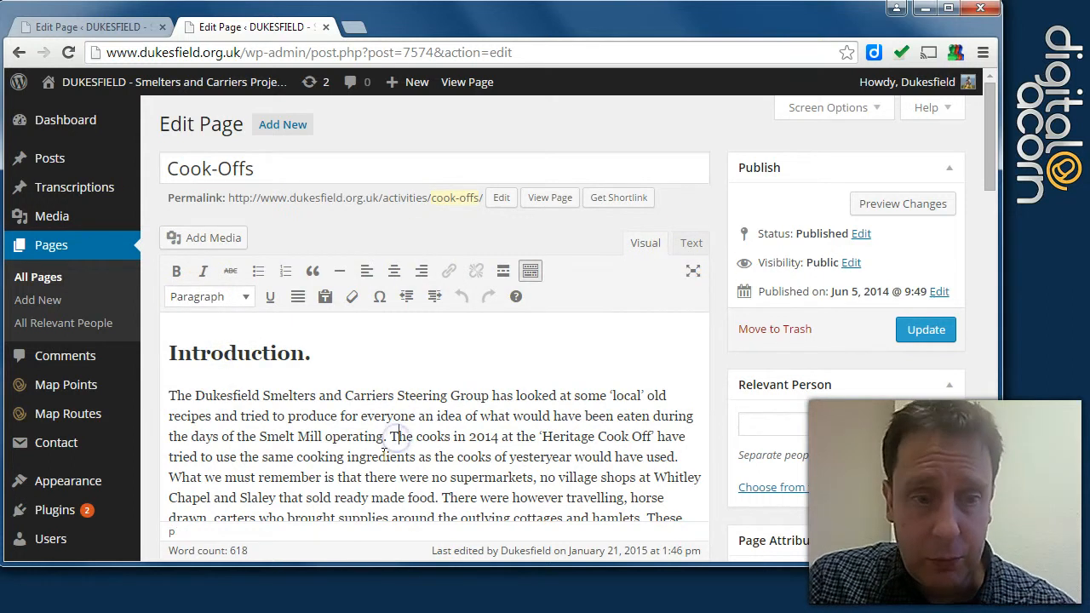
click(691, 243)
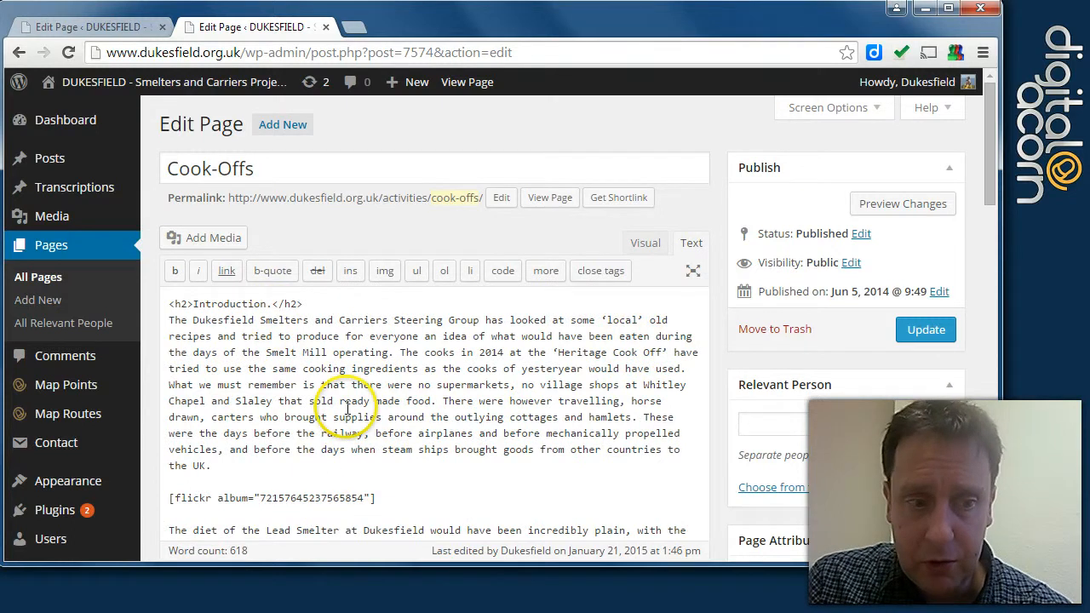
scroll(down, 3)
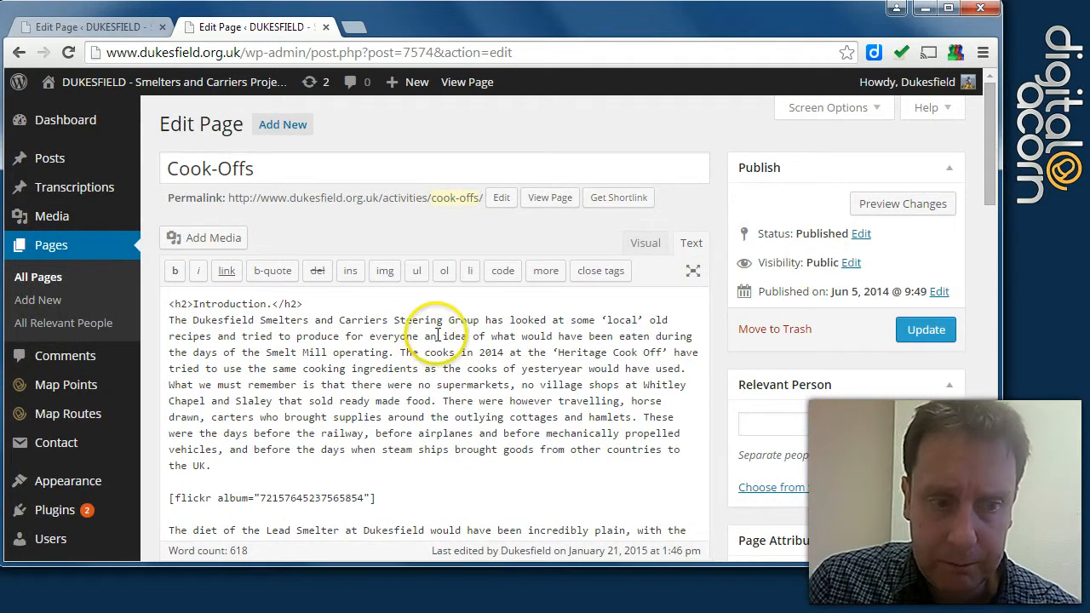
click(645, 242)
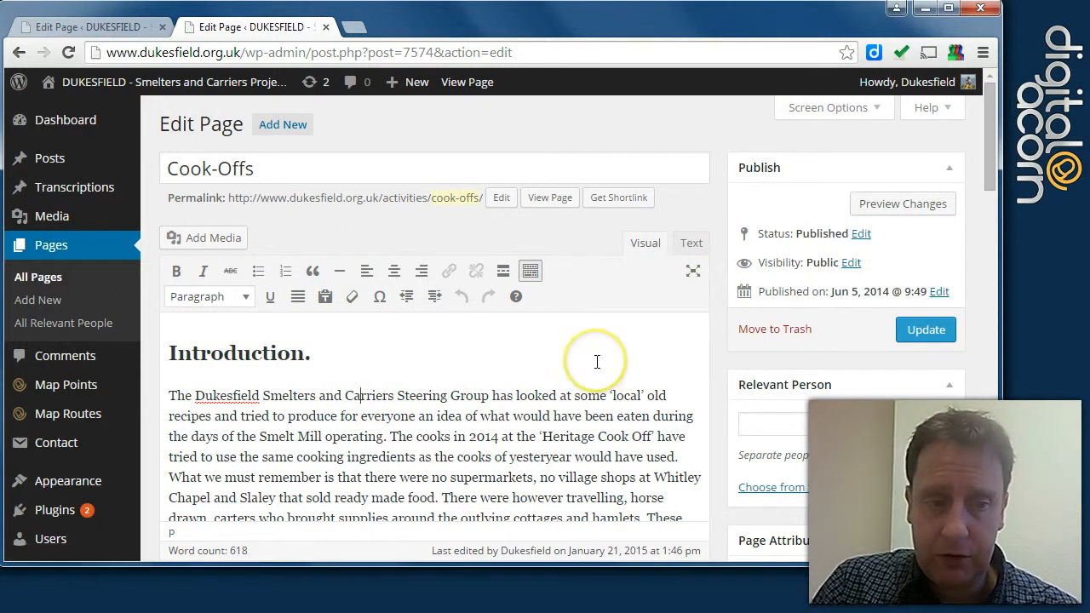
mouse_move(883, 257)
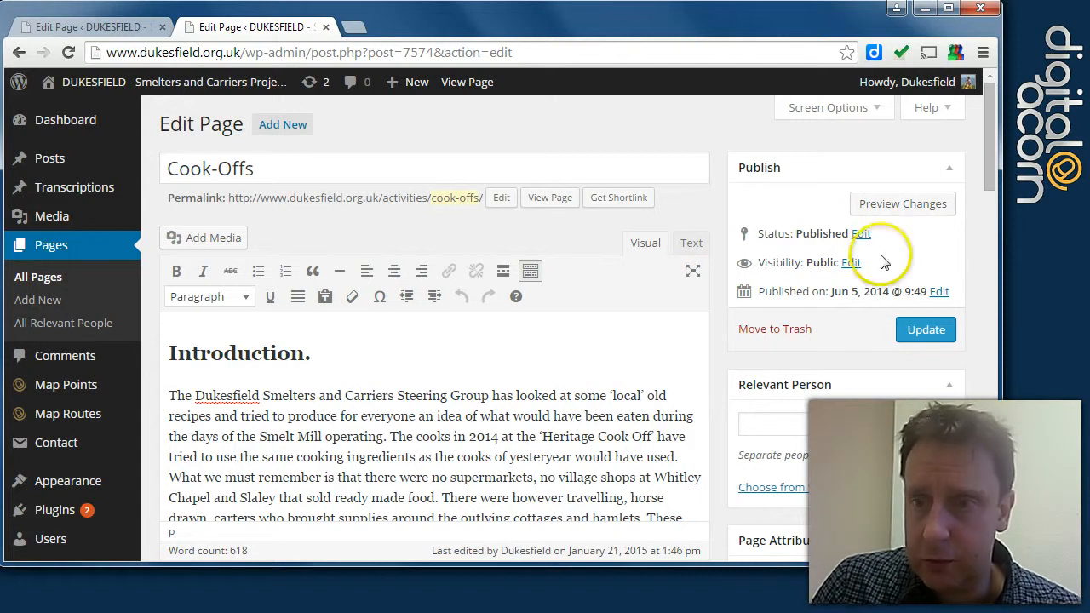
scroll(down, 3)
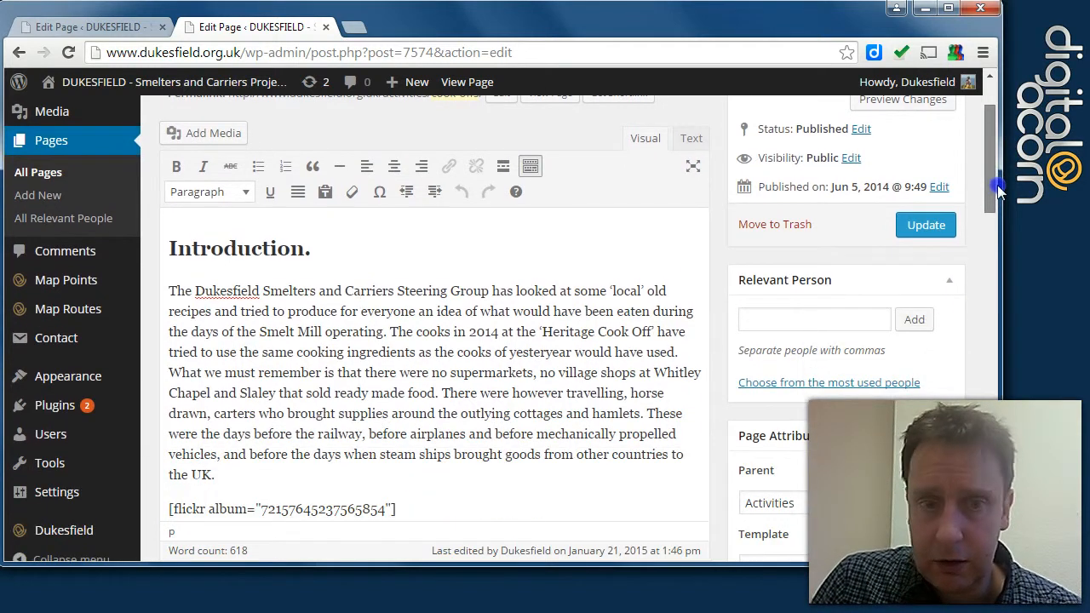
scroll(up, 3)
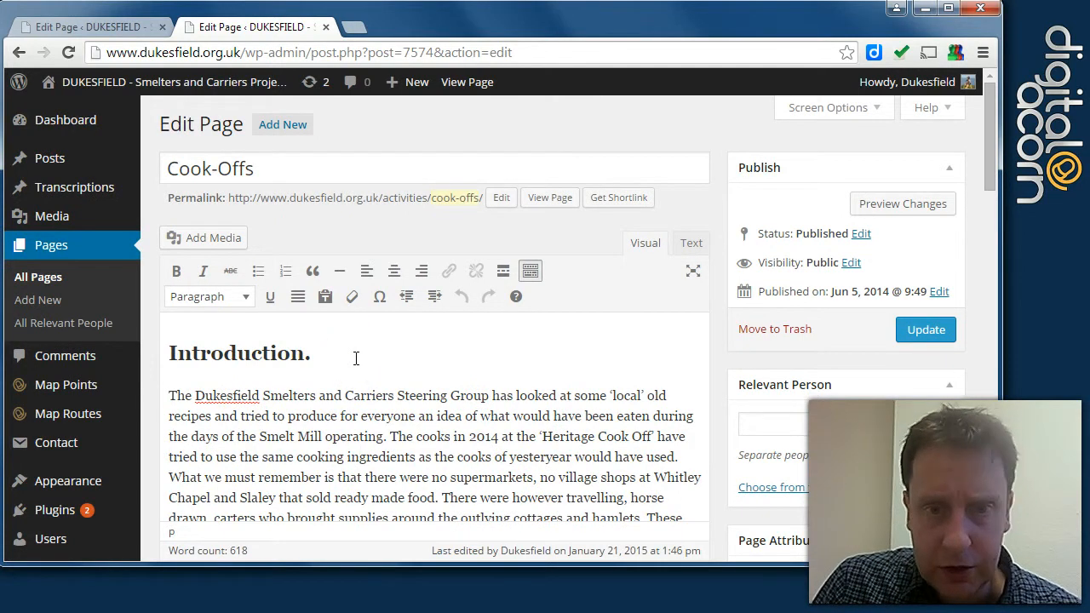
scroll(down, 3)
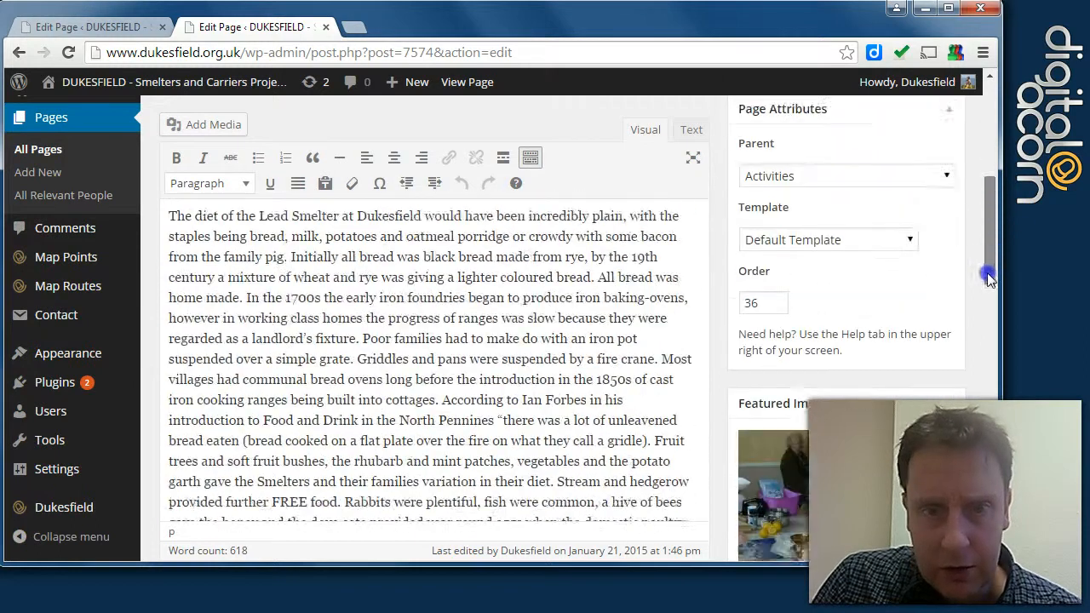
scroll(down, 3)
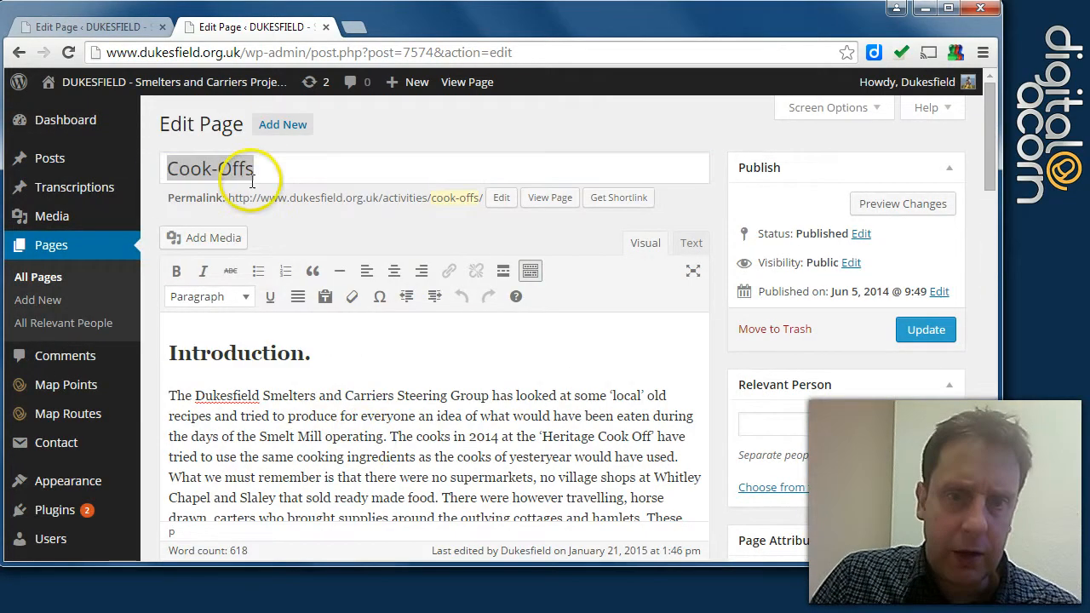
click(255, 168)
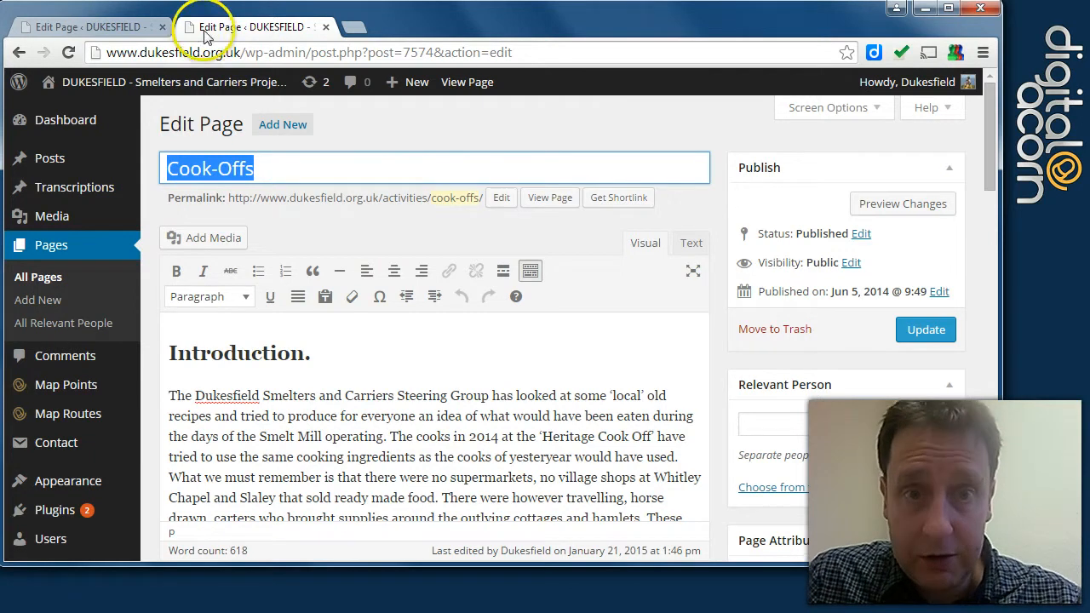
mouse_move(251, 41)
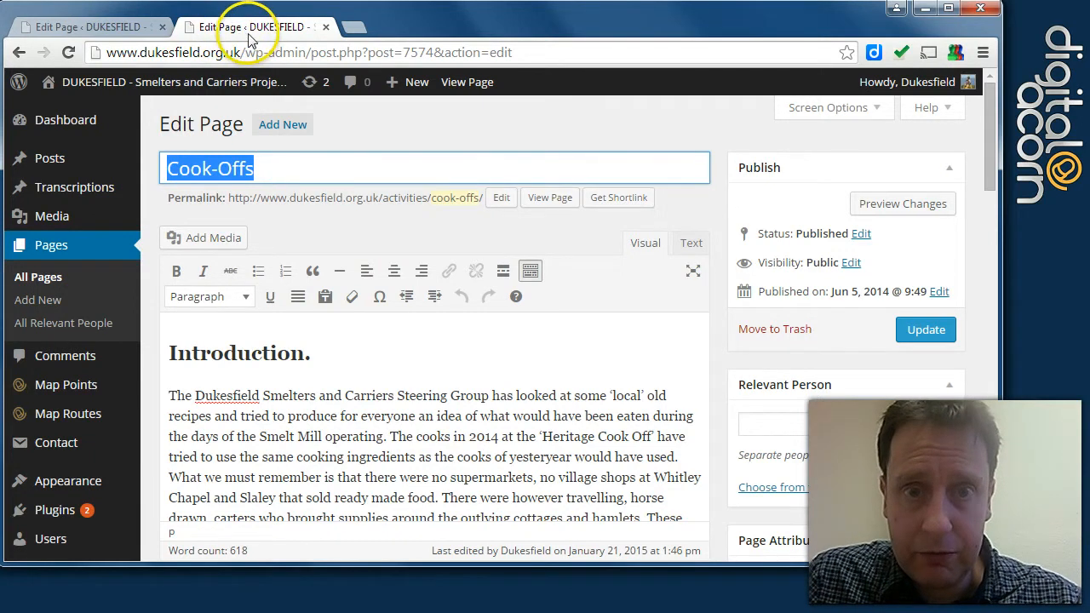
mouse_move(285, 209)
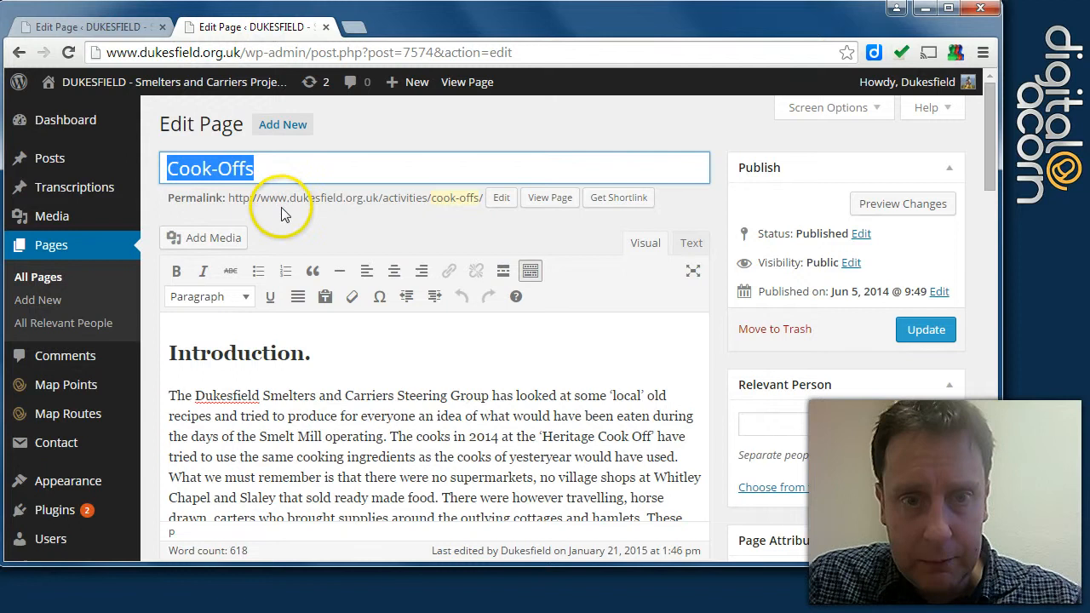
click(259, 168)
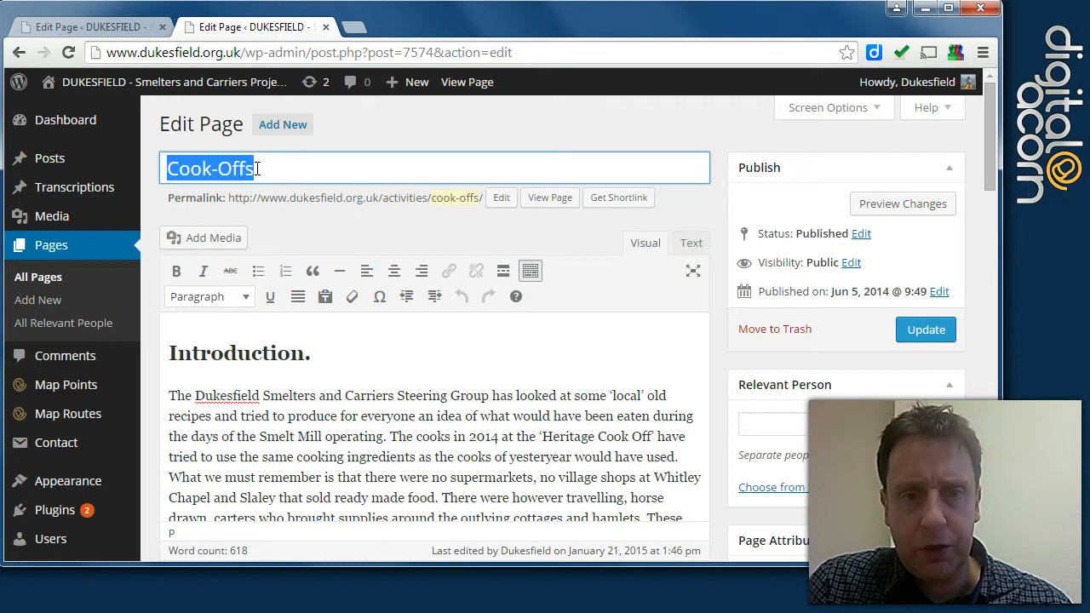
click(228, 176)
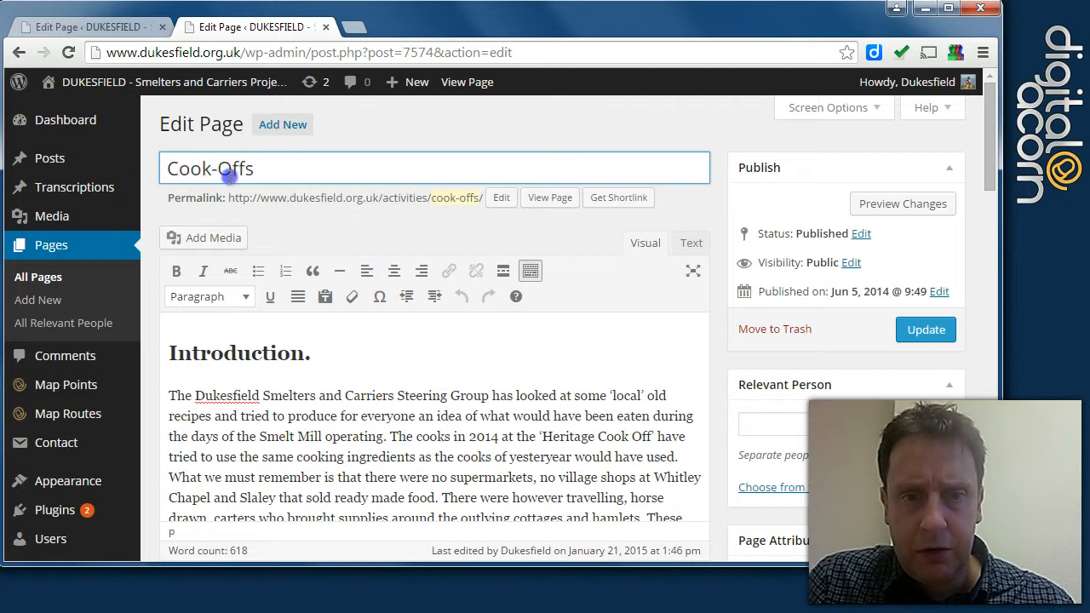
scroll(down, 3)
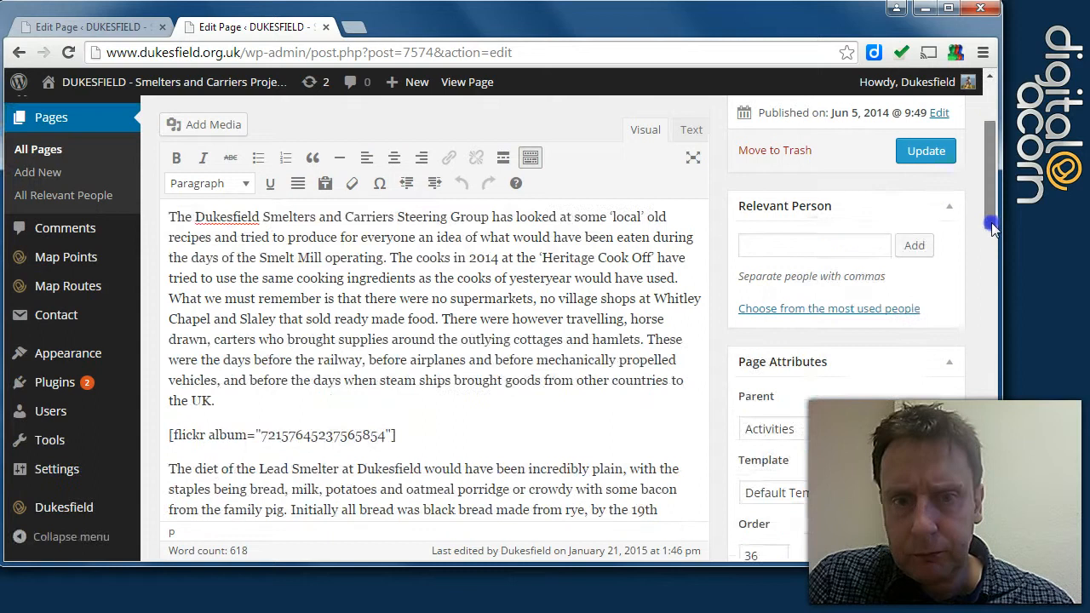
scroll(down, 3)
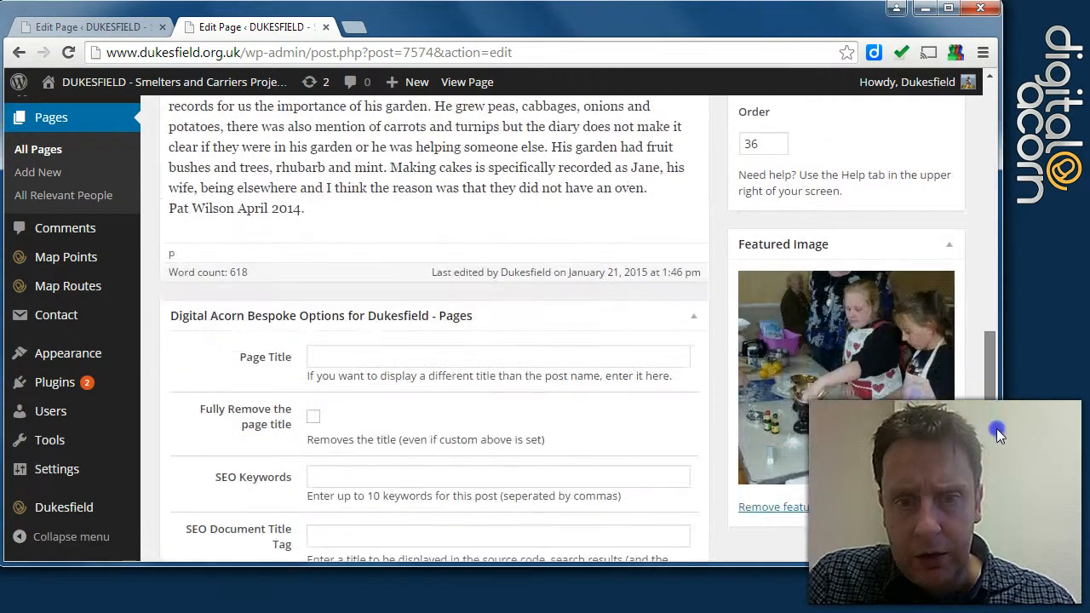
click(498, 352)
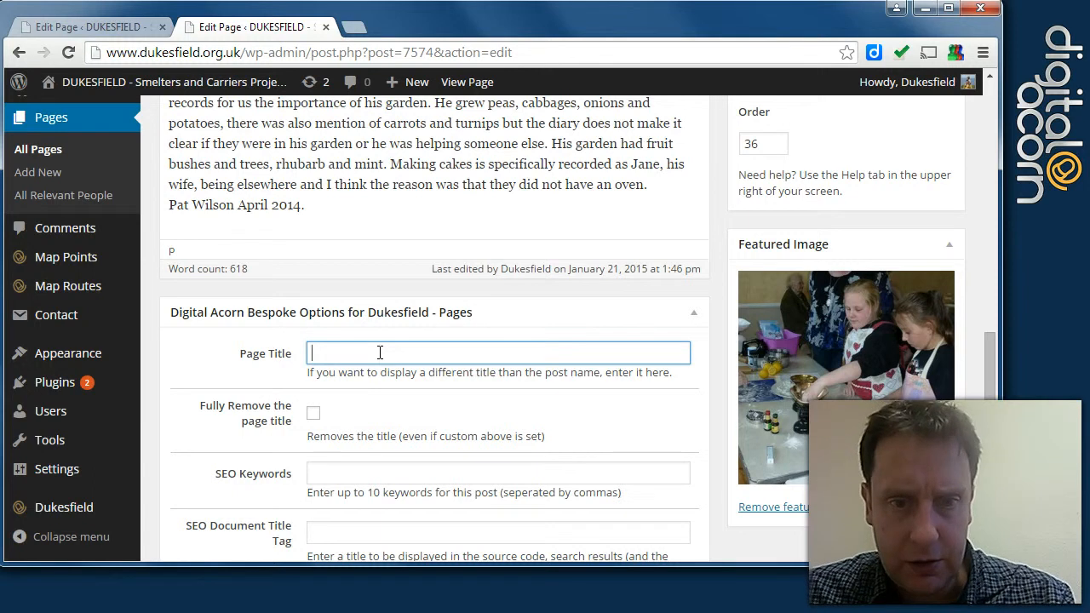
scroll(down, 3)
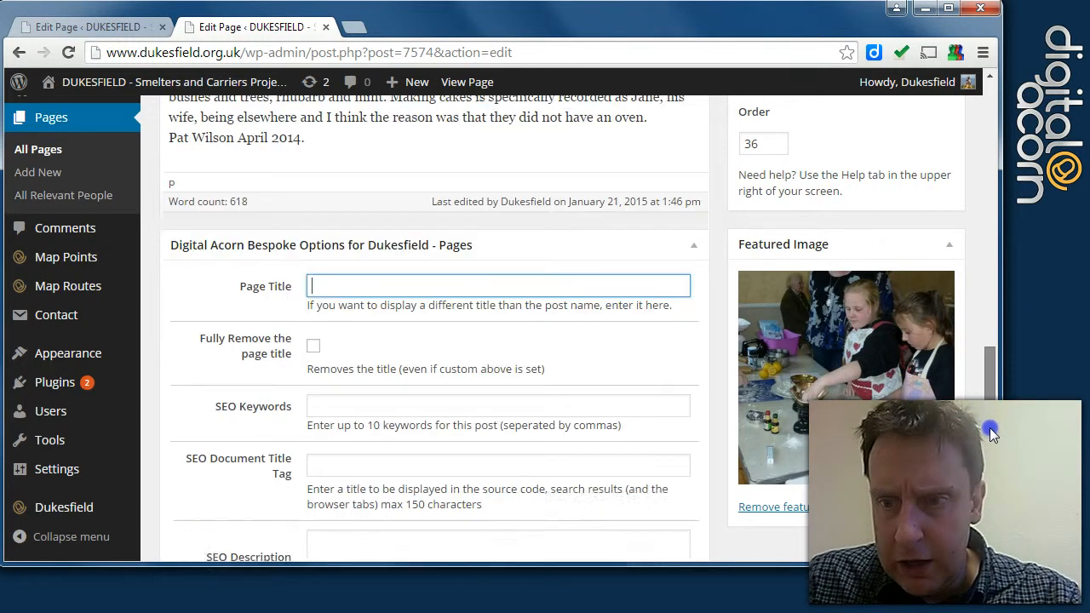
scroll(down, 3)
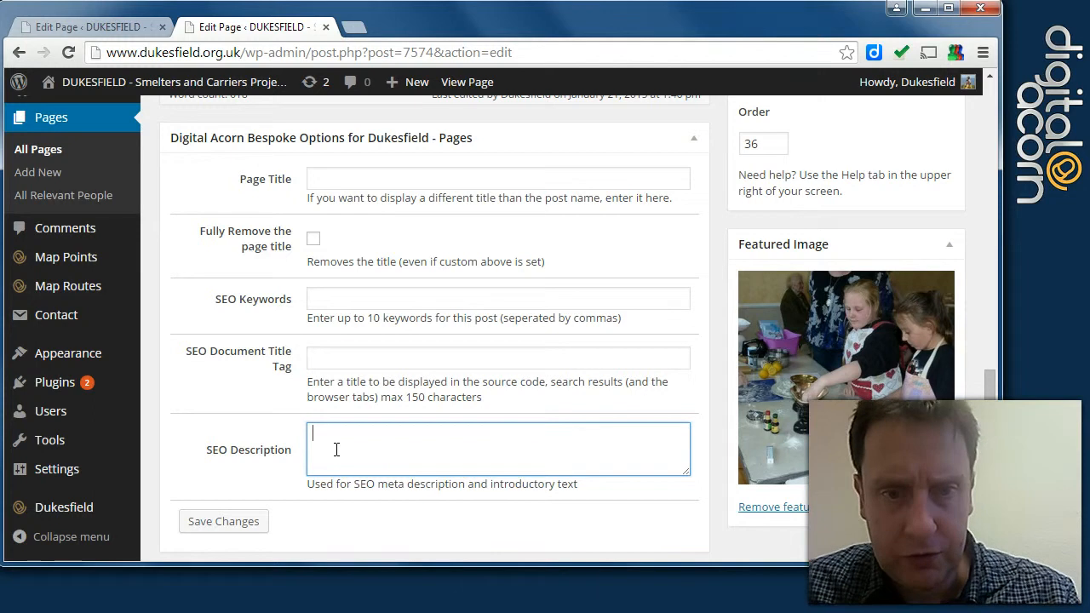
click(318, 358)
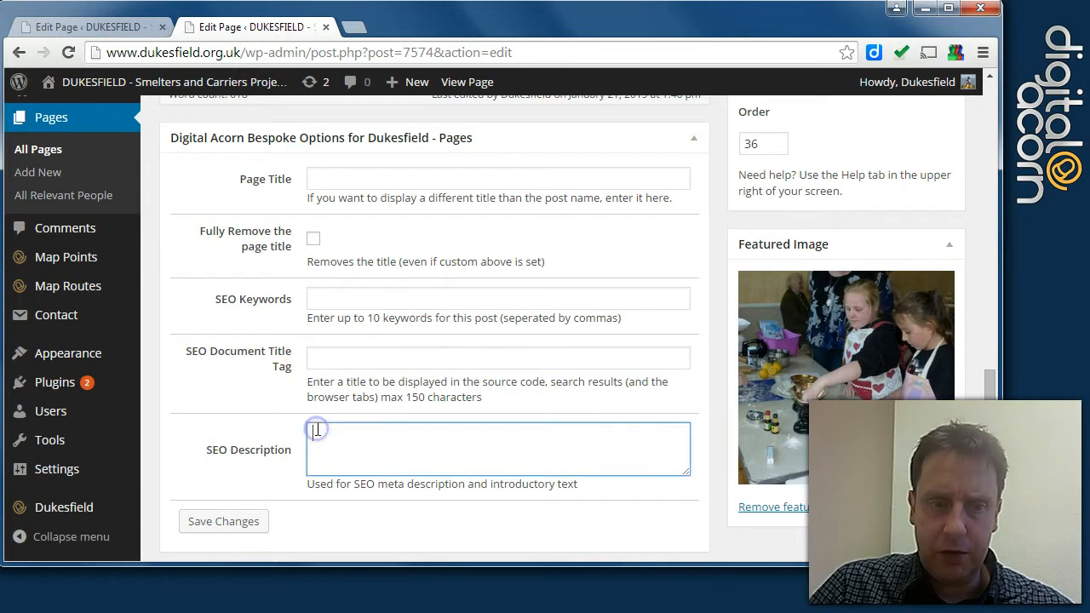
click(498, 298)
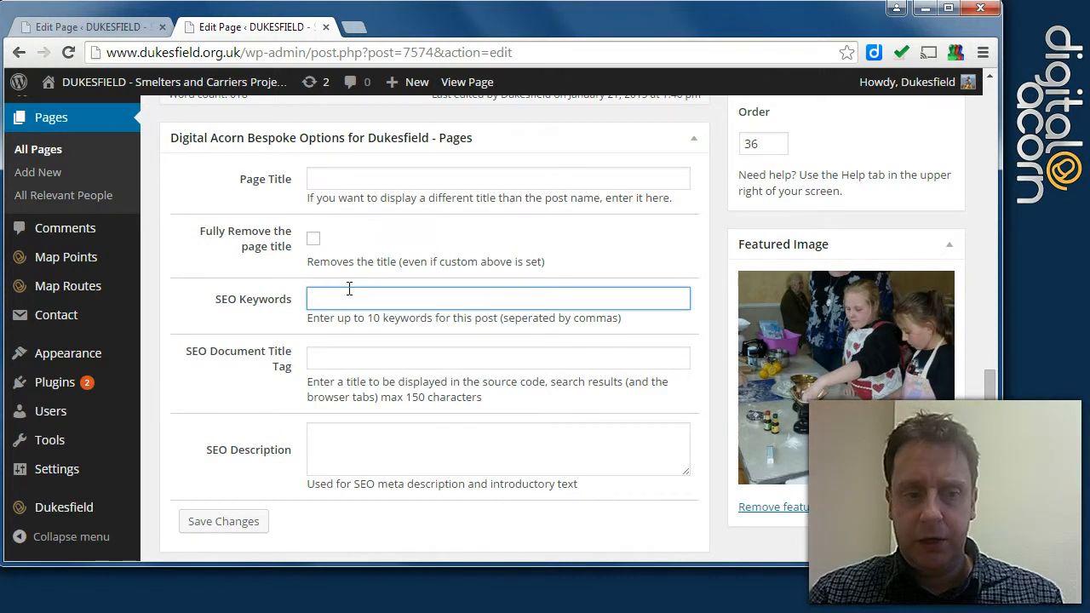
click(498, 358)
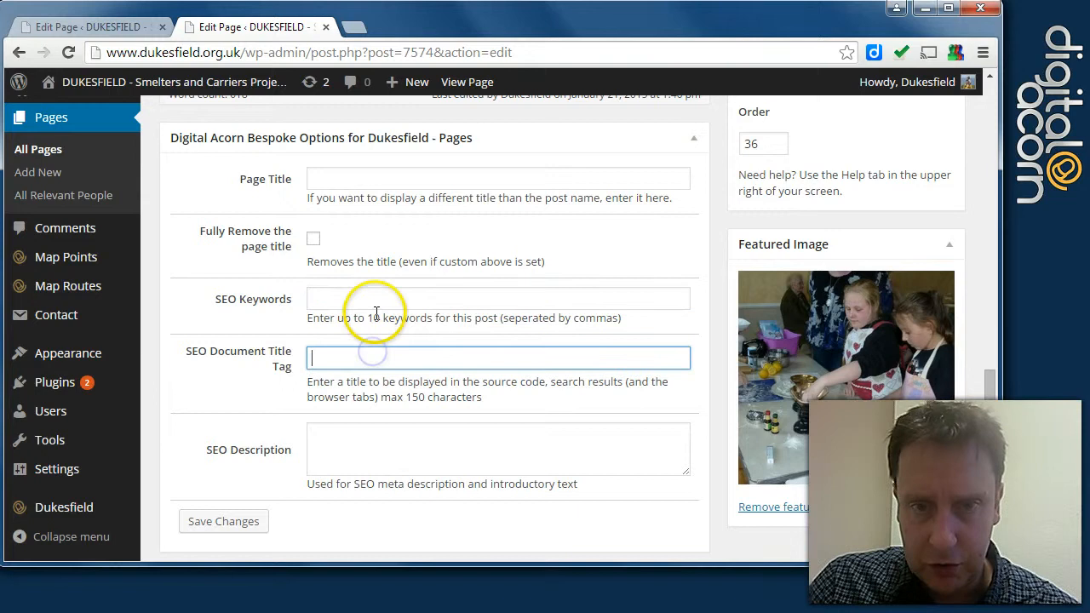
click(498, 298)
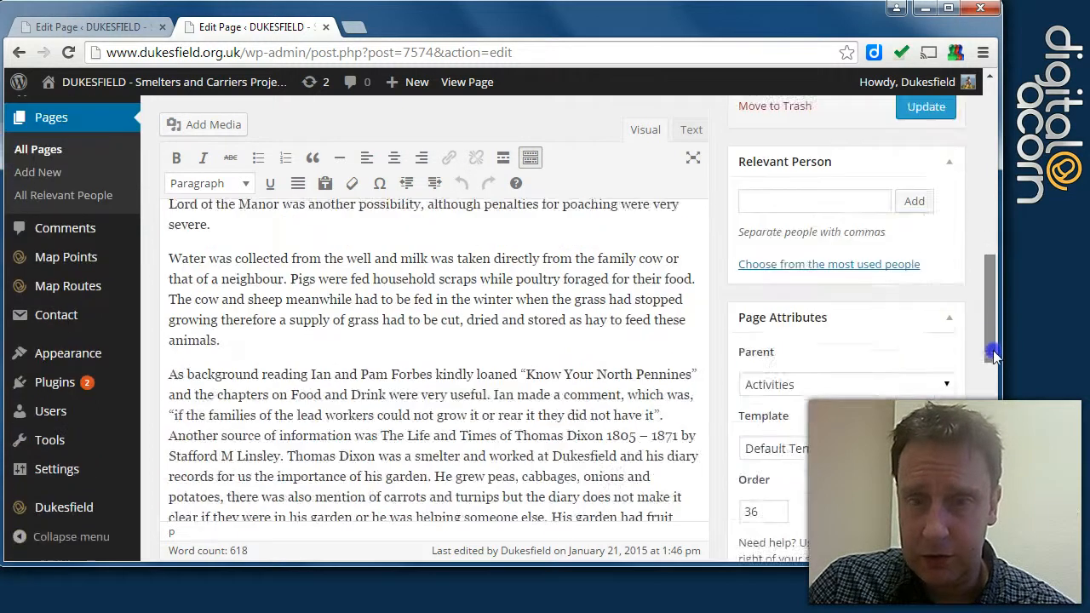
scroll(down, 3)
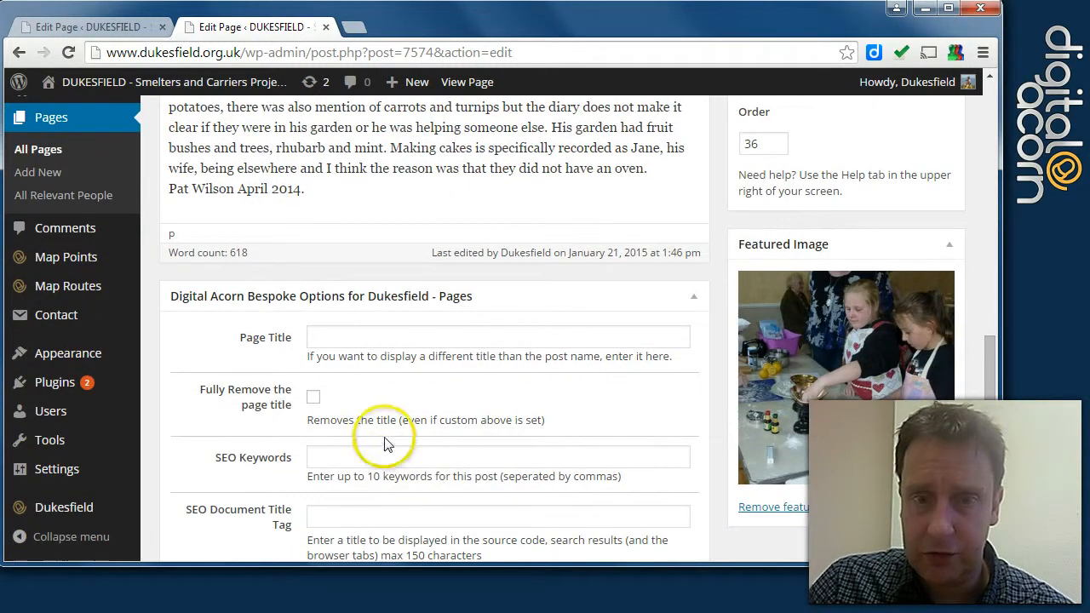
scroll(down, 3)
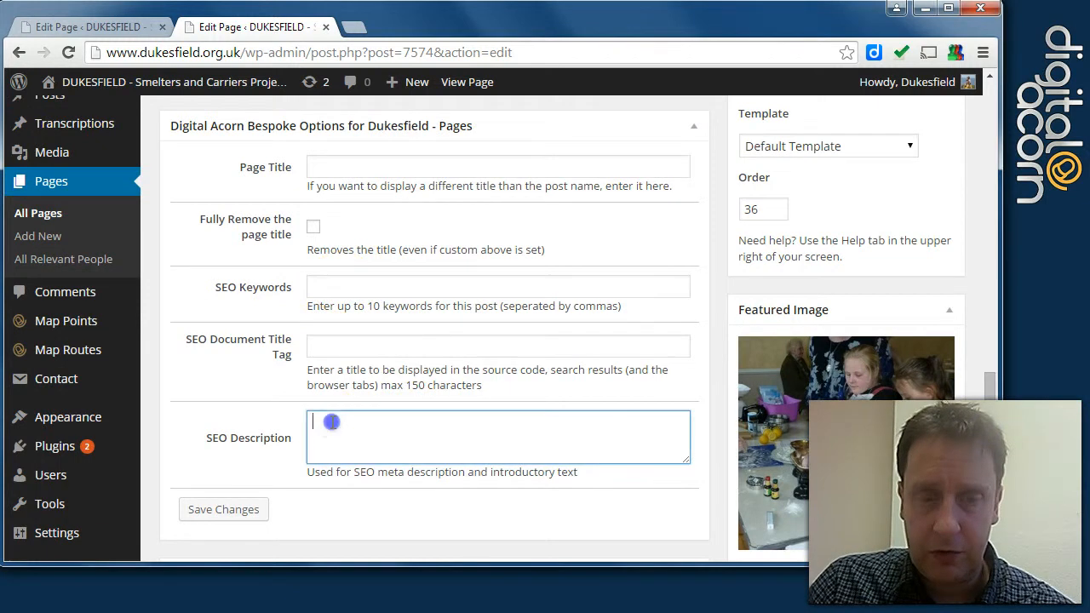
click(330, 422)
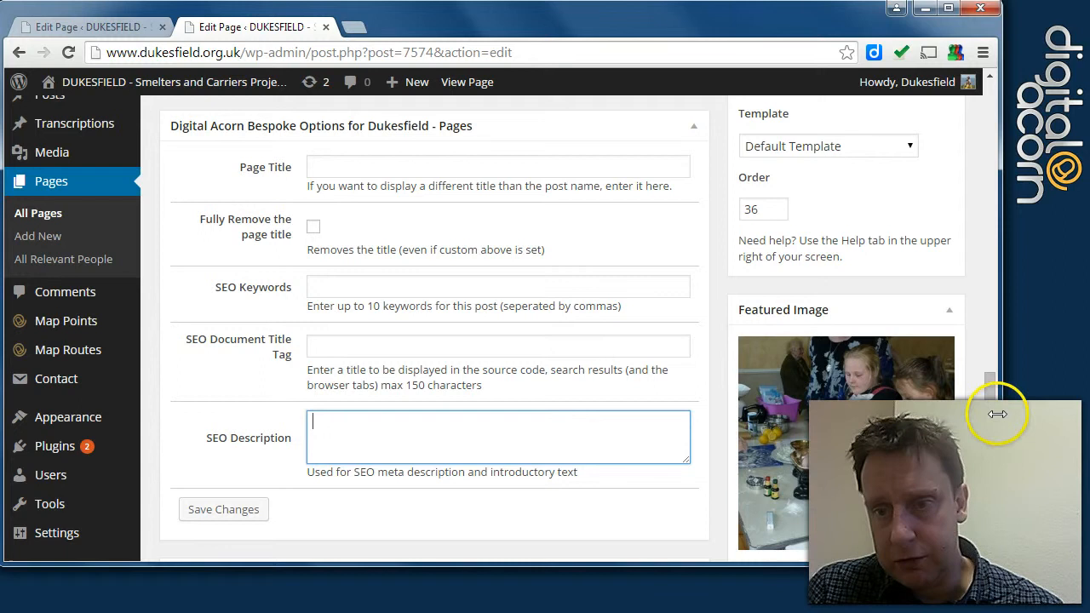
scroll(down, 3)
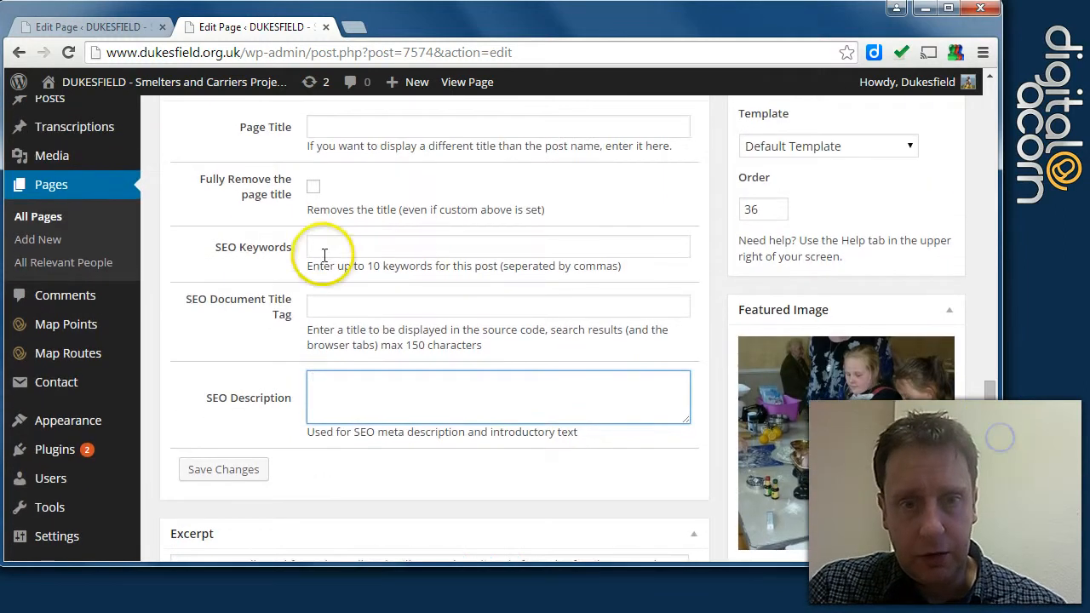
mouse_move(245, 381)
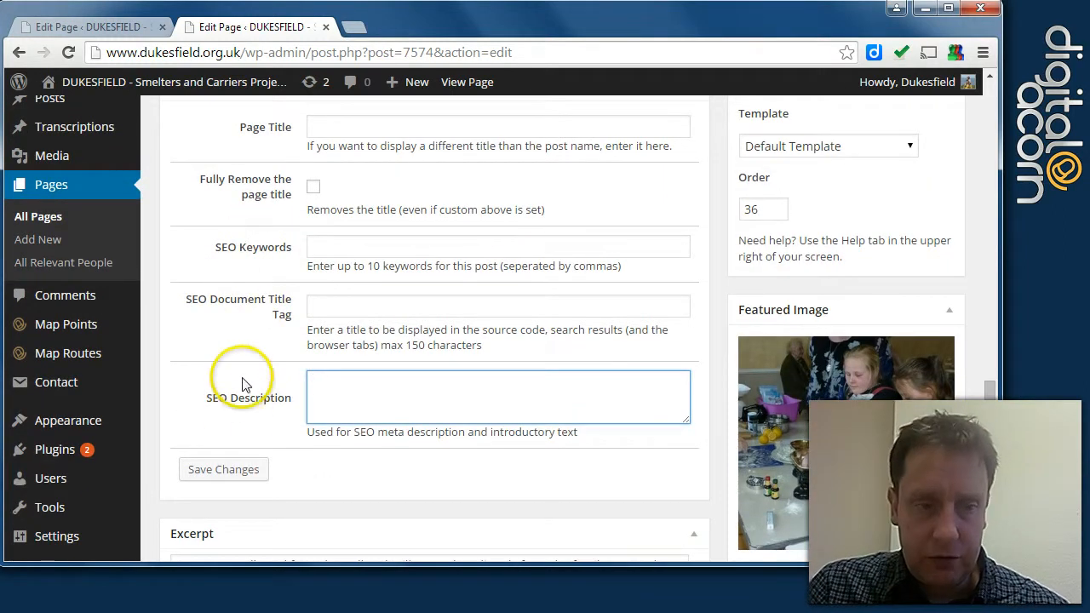
scroll(down, 3)
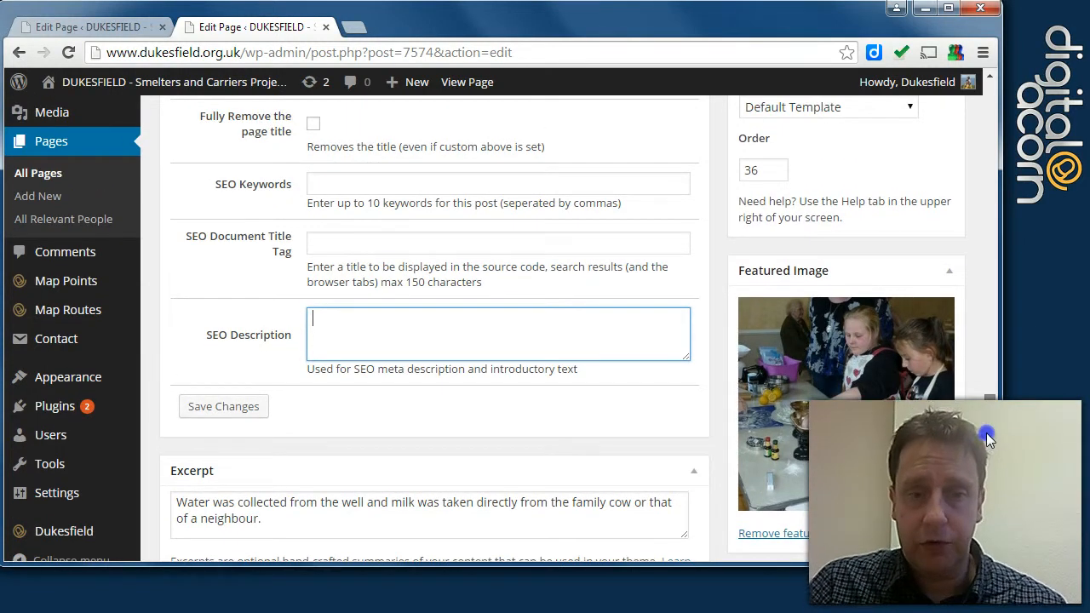
scroll(down, 3)
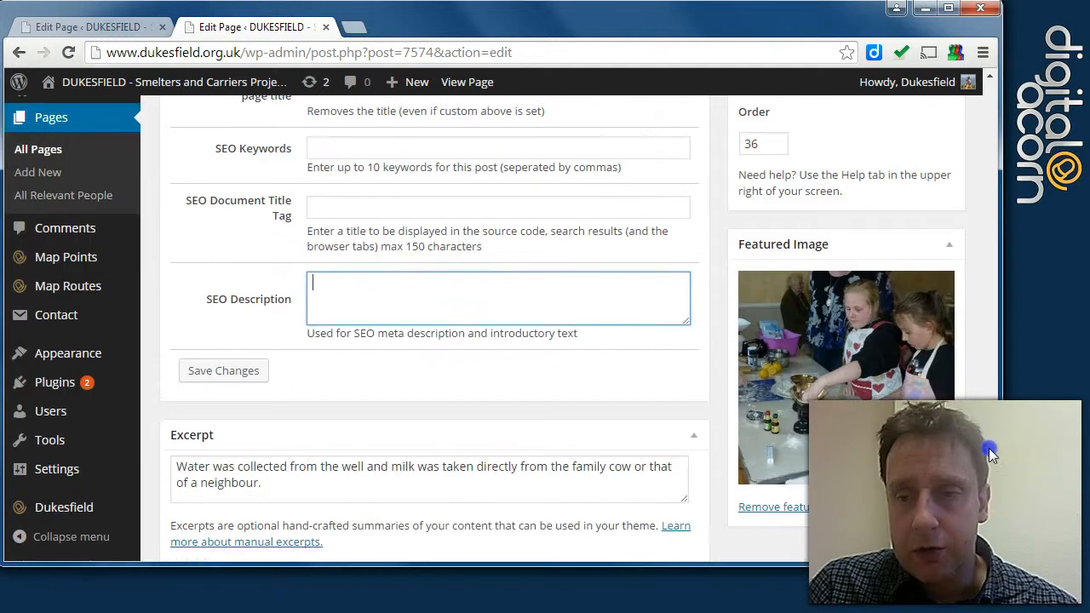
scroll(down, 3)
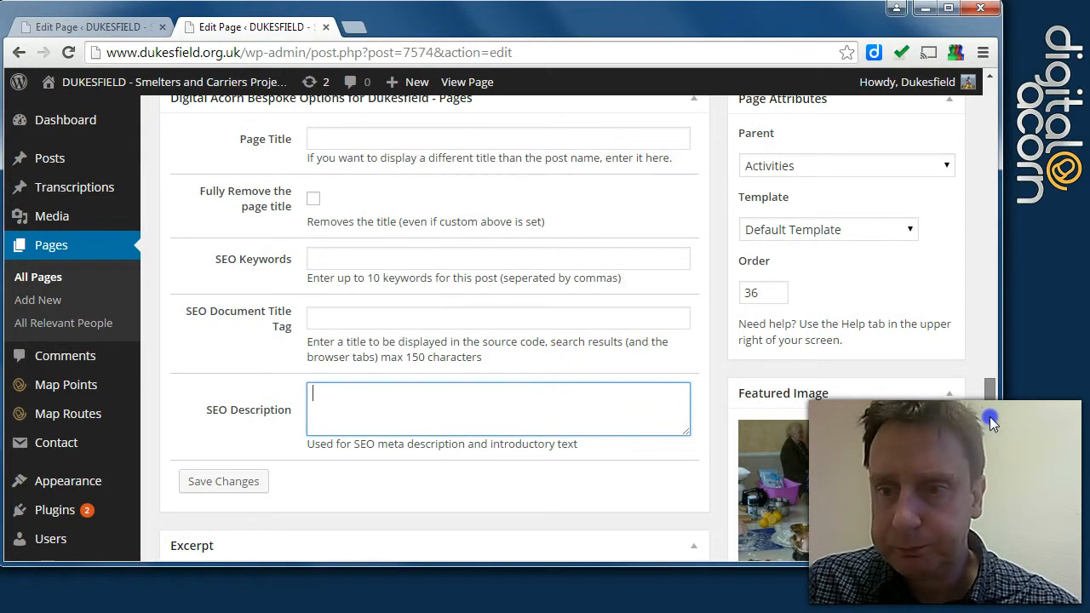
scroll(down, 3)
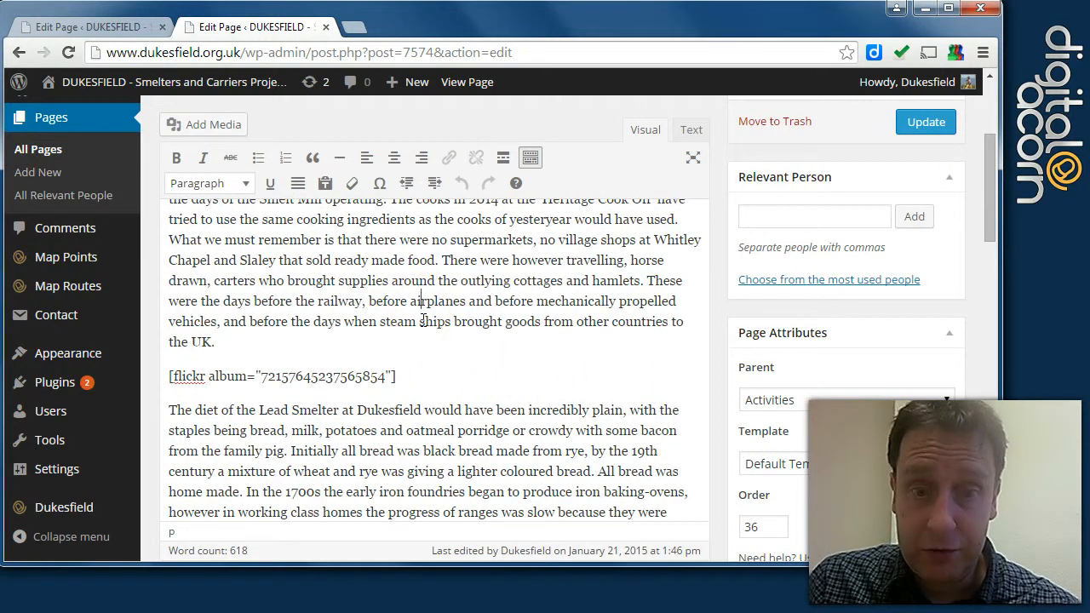
mouse_move(271, 168)
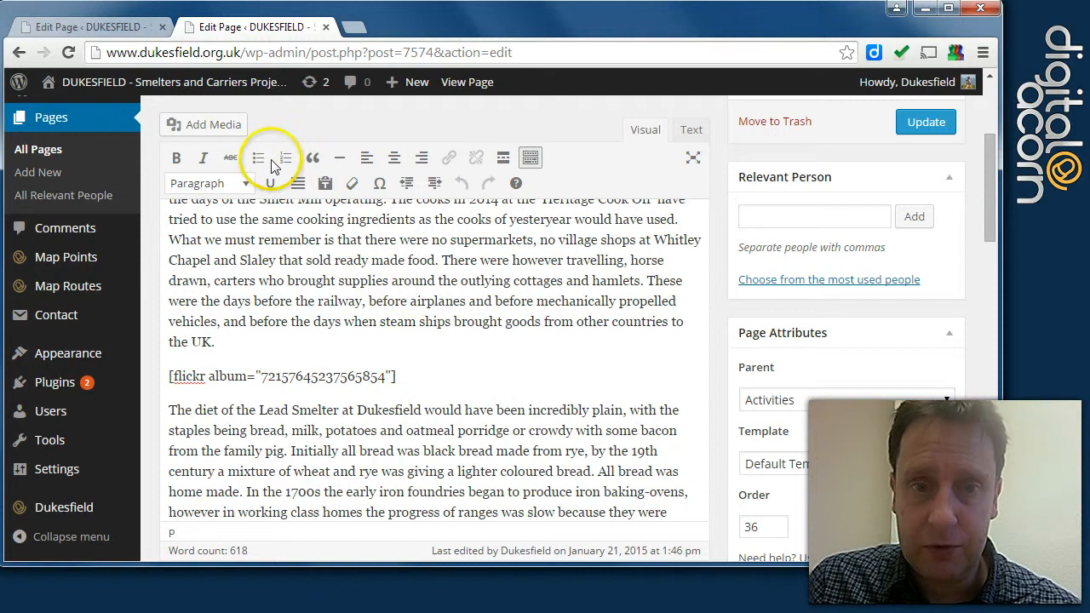
mouse_move(1008, 219)
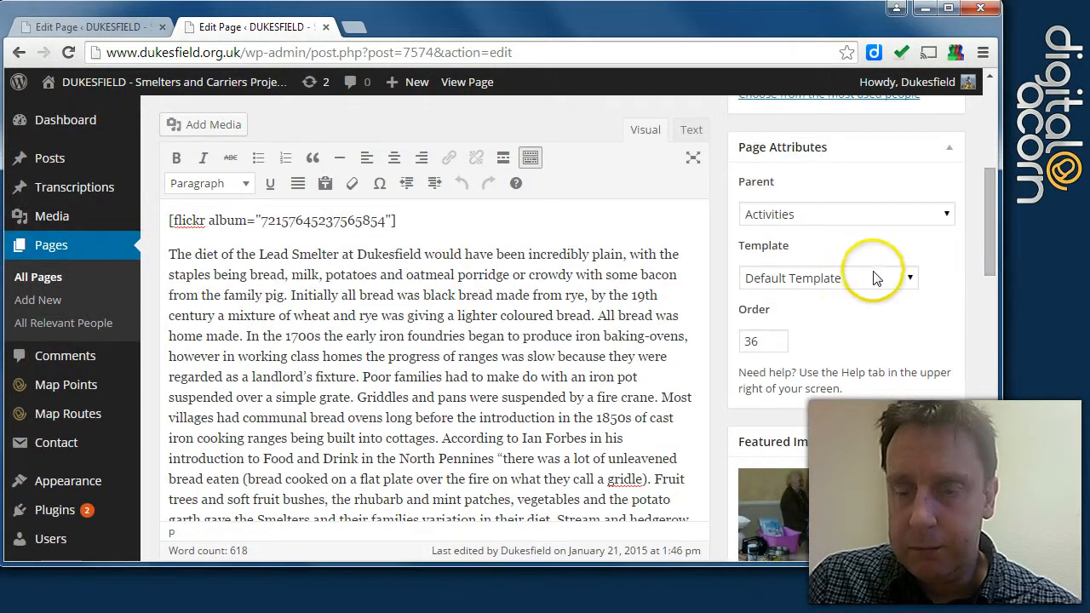
mouse_move(869, 219)
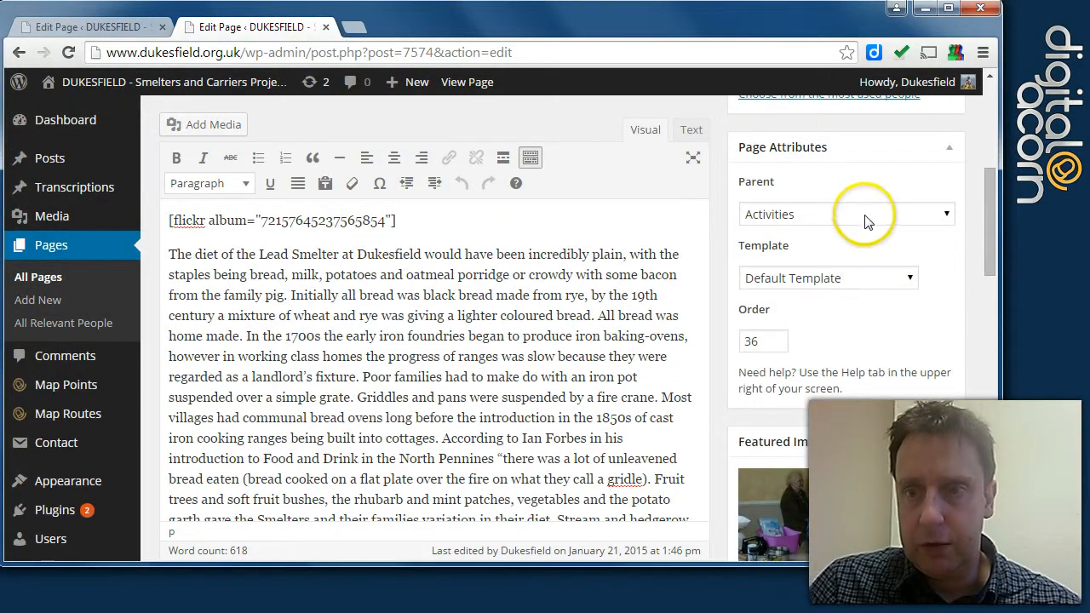
- Open the Page Attributes Parent dropdown, currently set to Activities
click(846, 213)
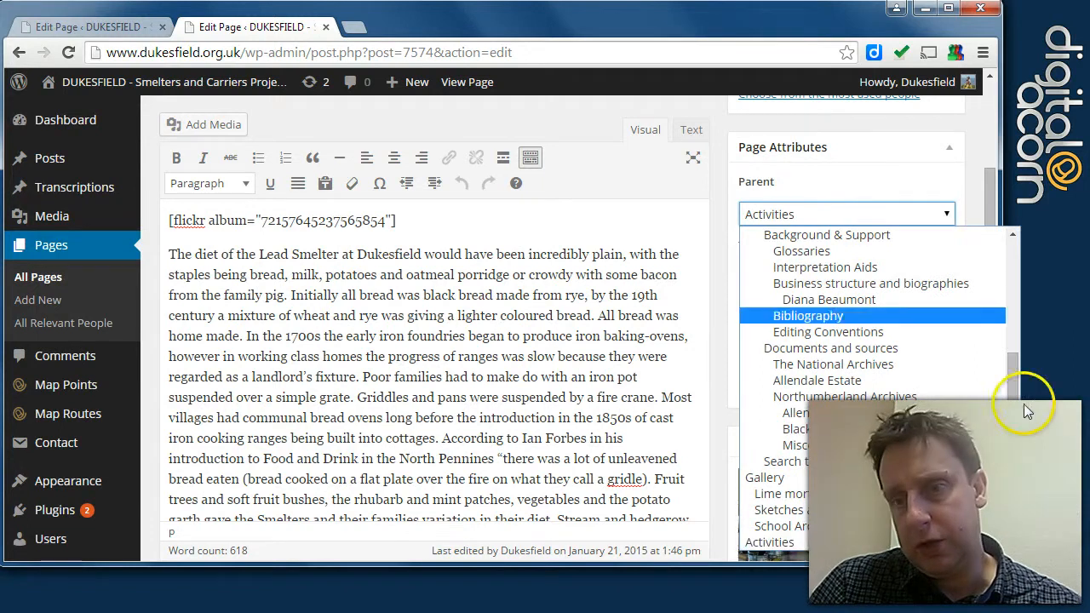